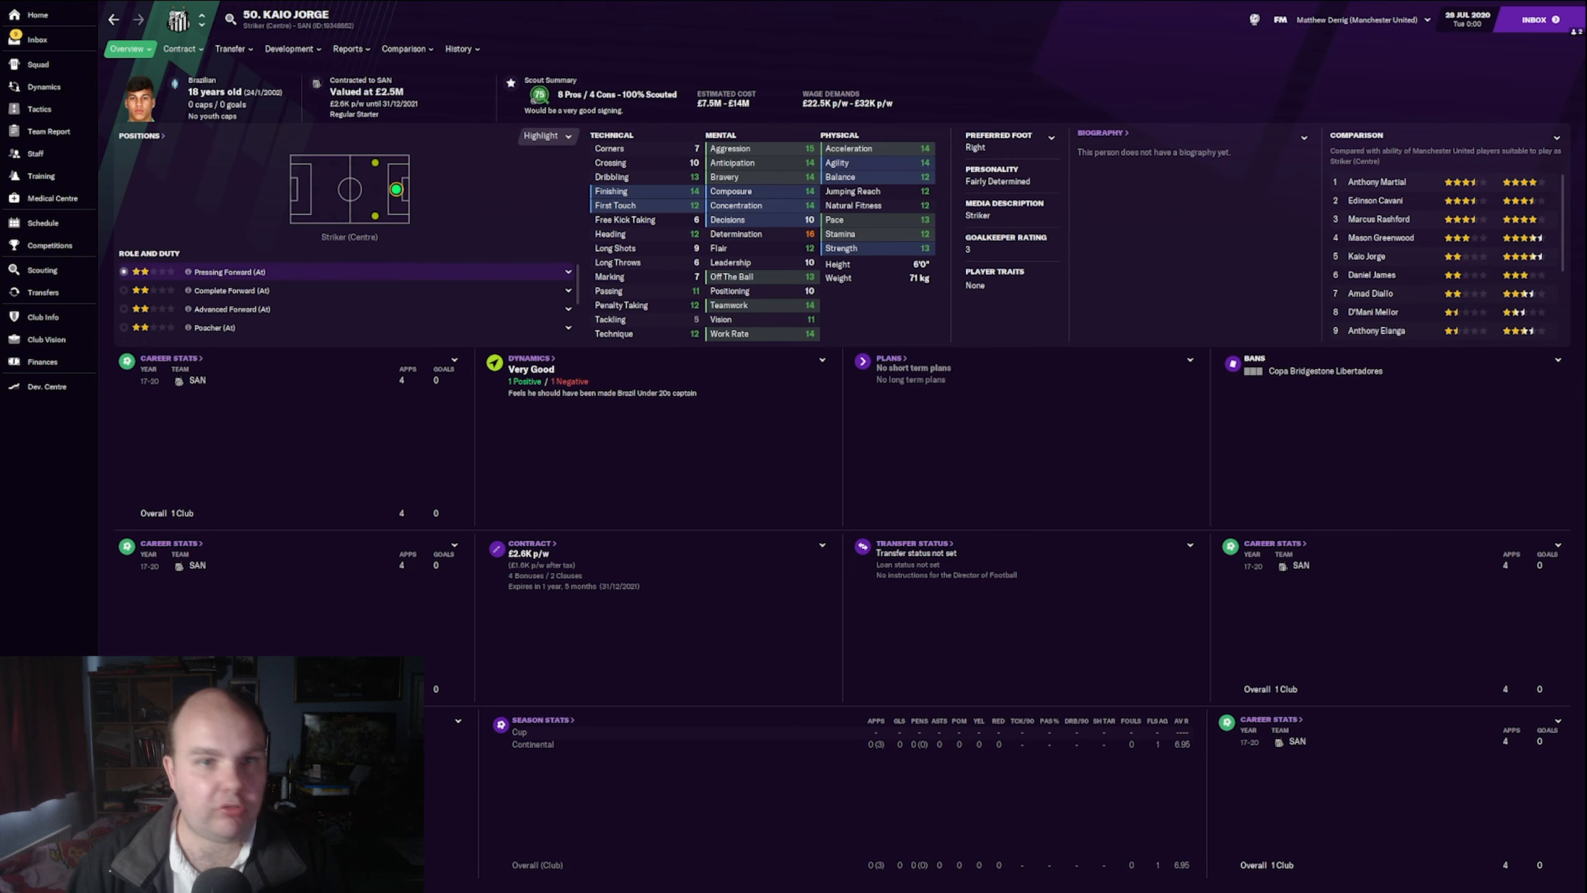
Step: Check Kaio Jorge's contract, then view his scout report with recommendation and pros/cons
click(349, 49)
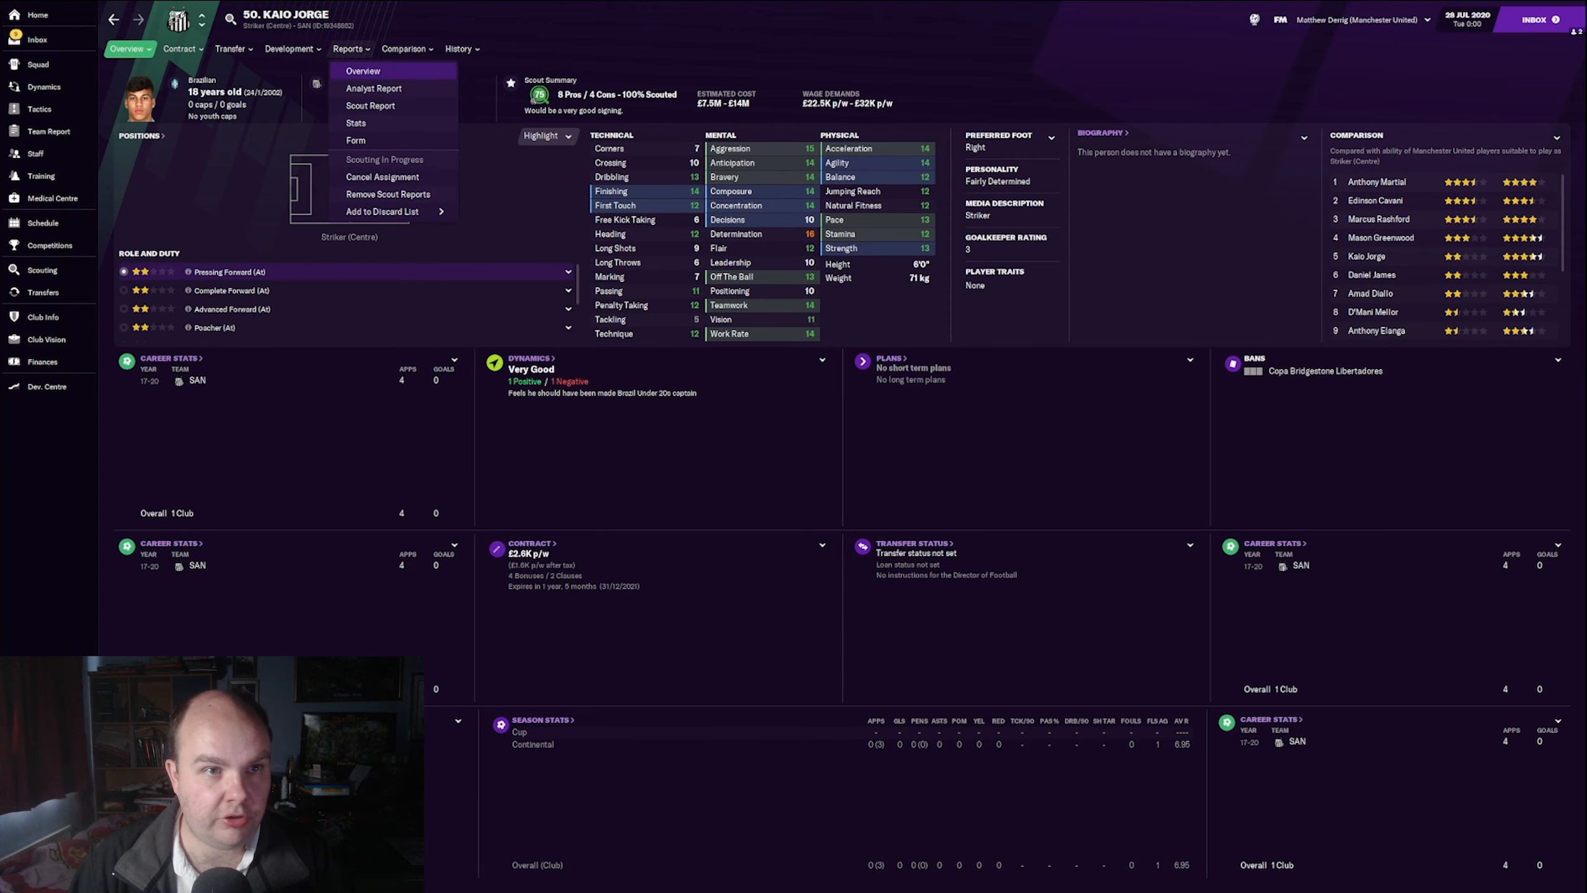
click(179, 48)
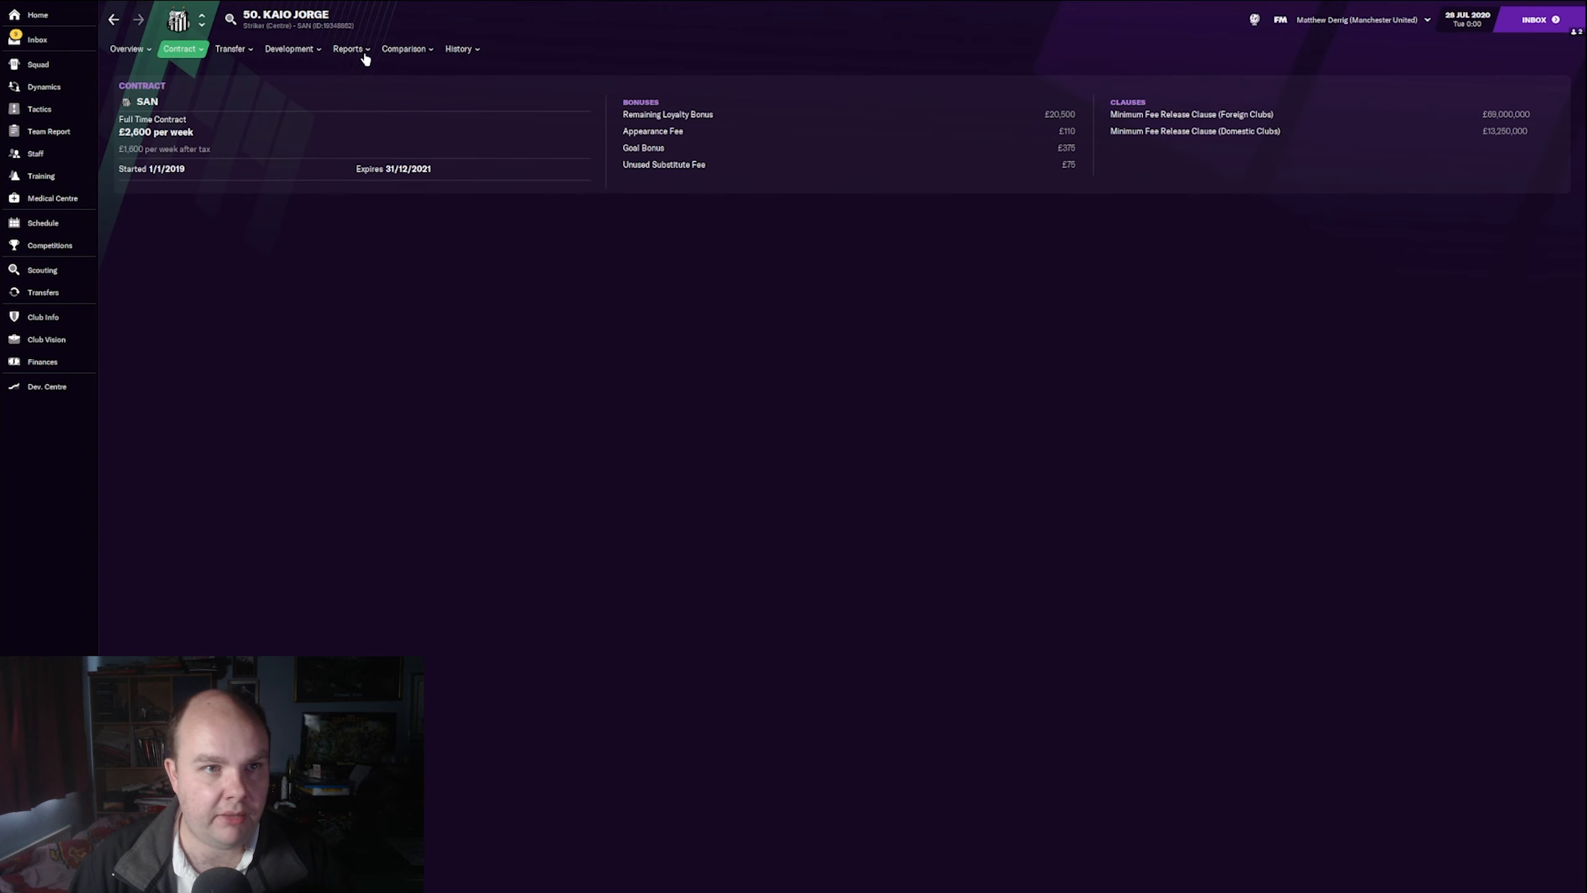
click(349, 49)
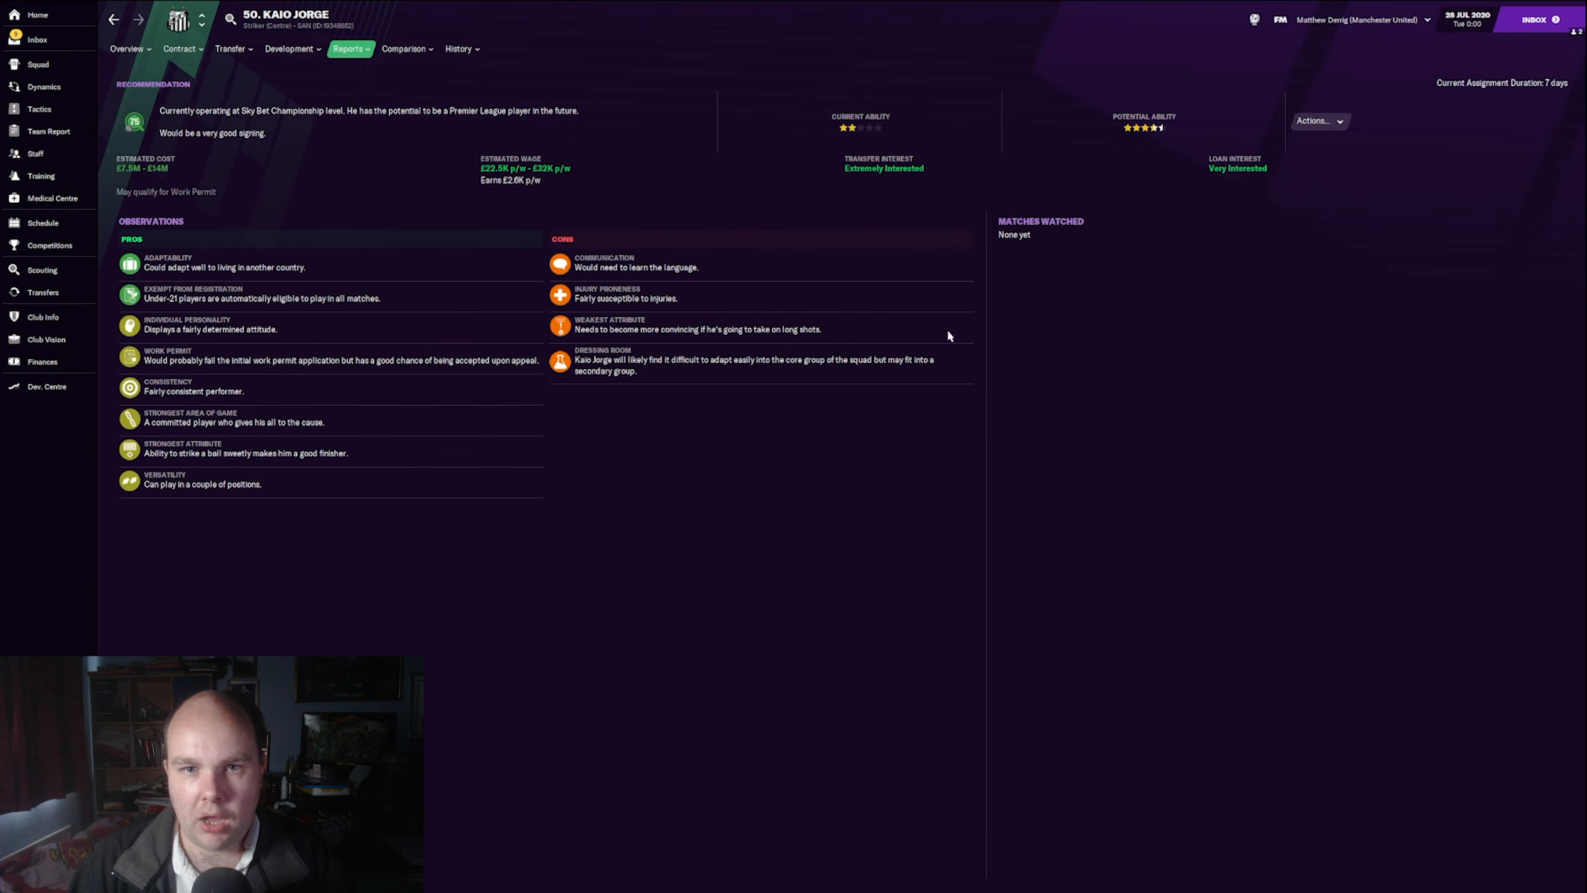
mouse_move(861, 127)
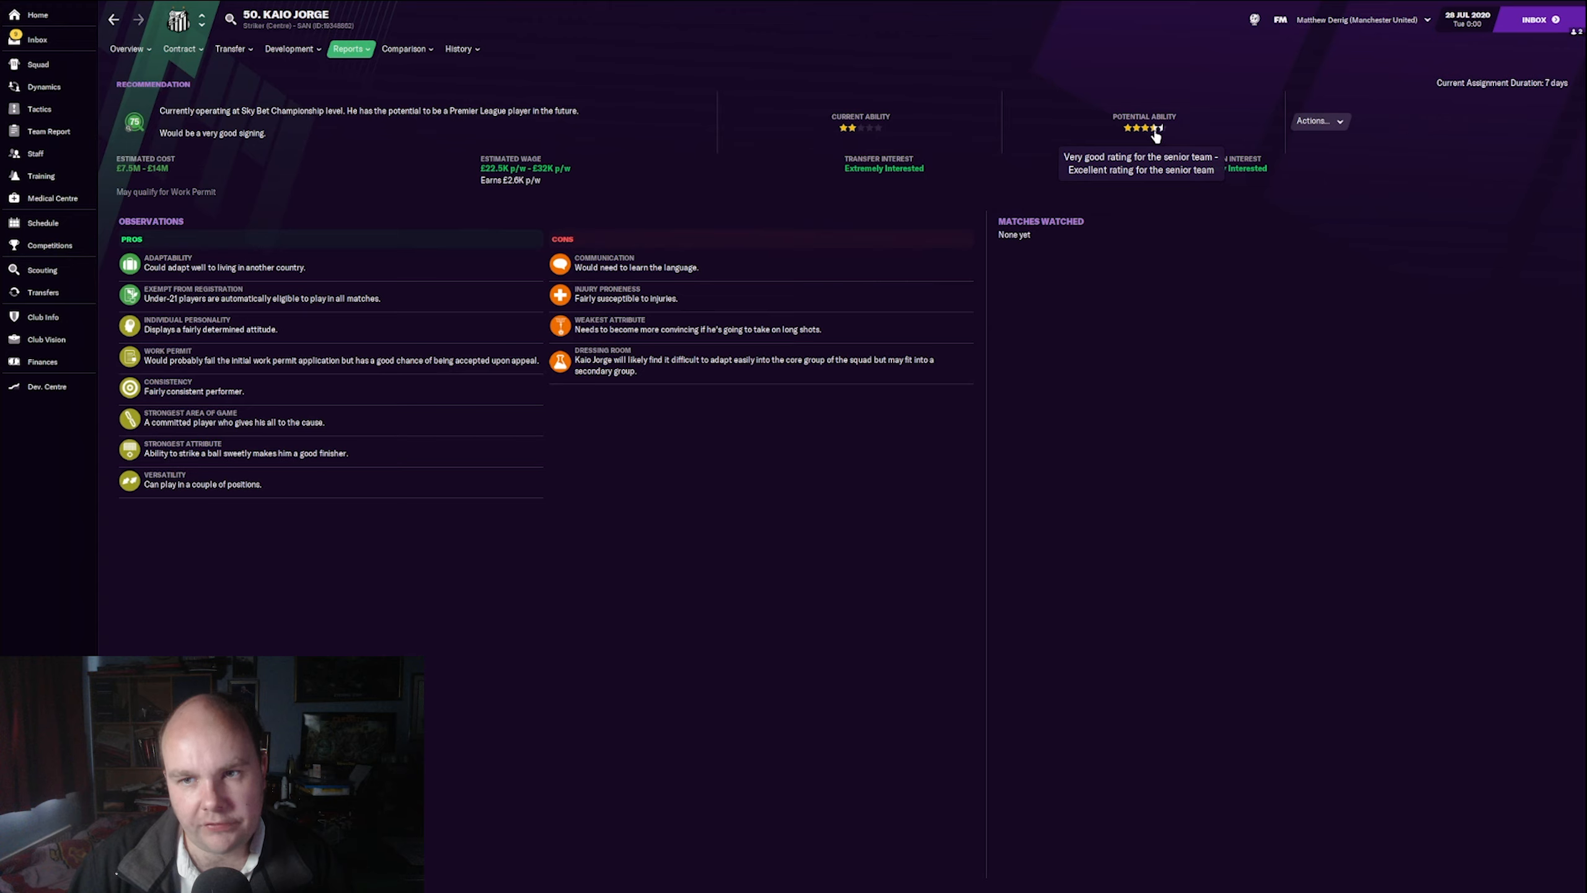
mouse_move(889, 398)
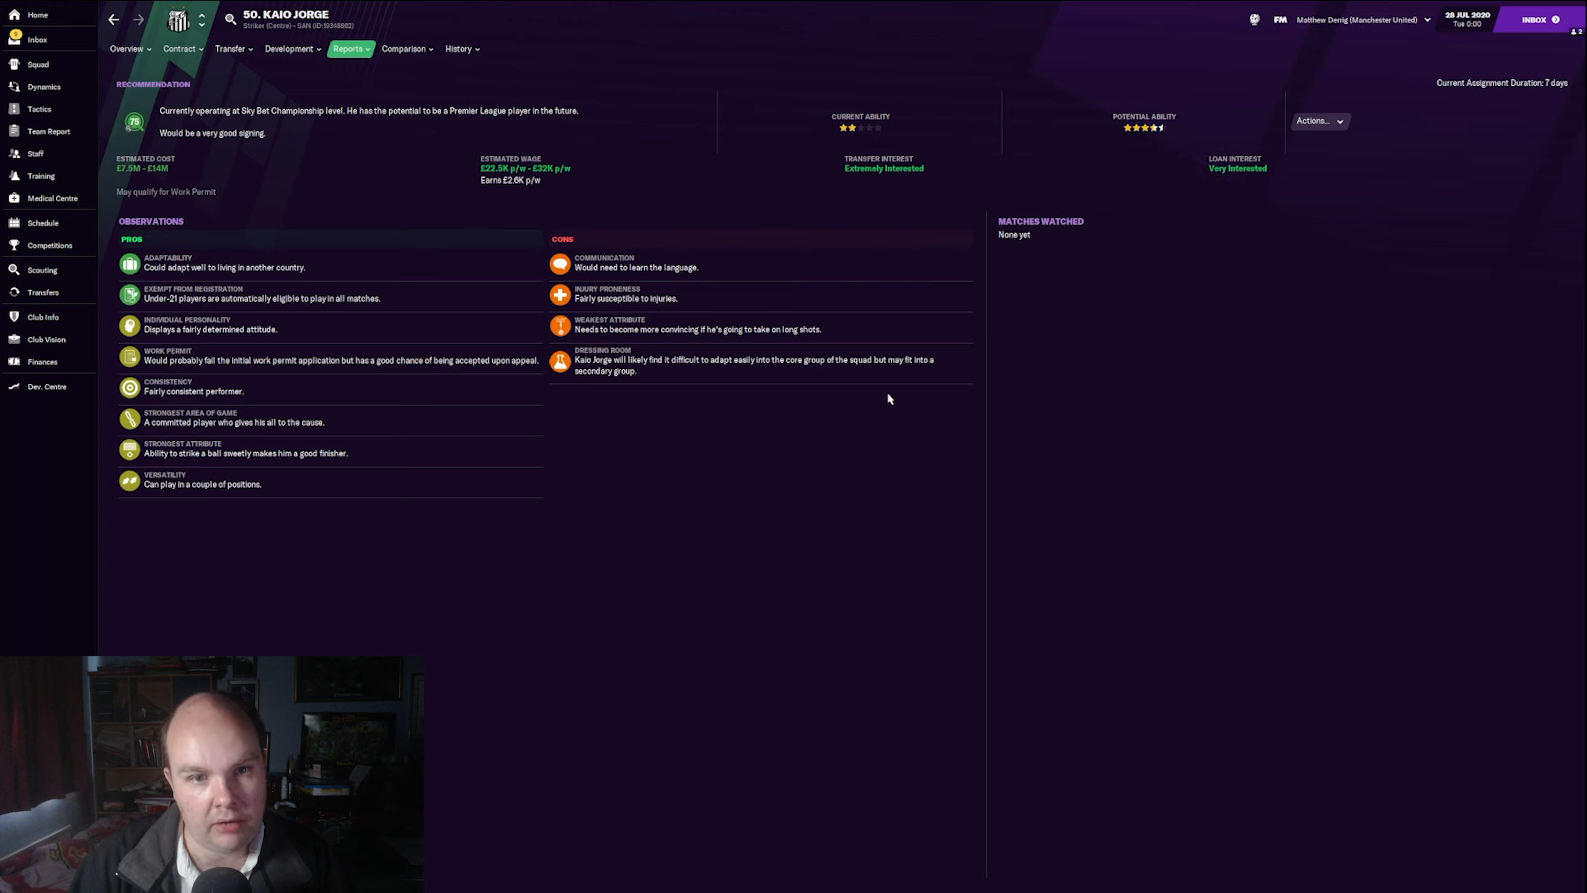
mouse_move(598, 293)
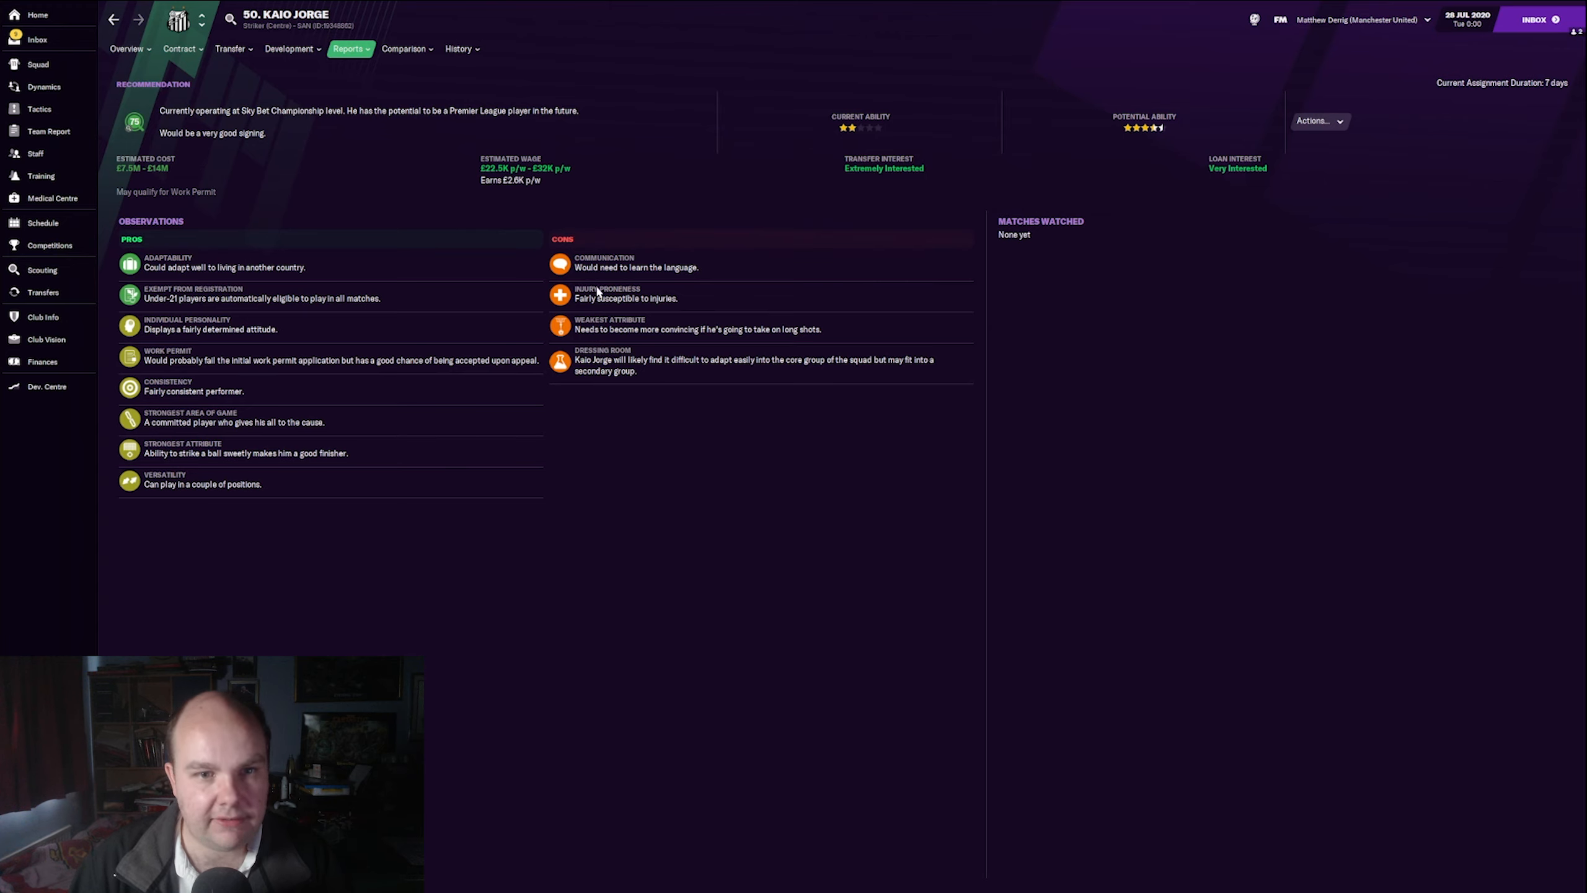
mouse_move(608, 314)
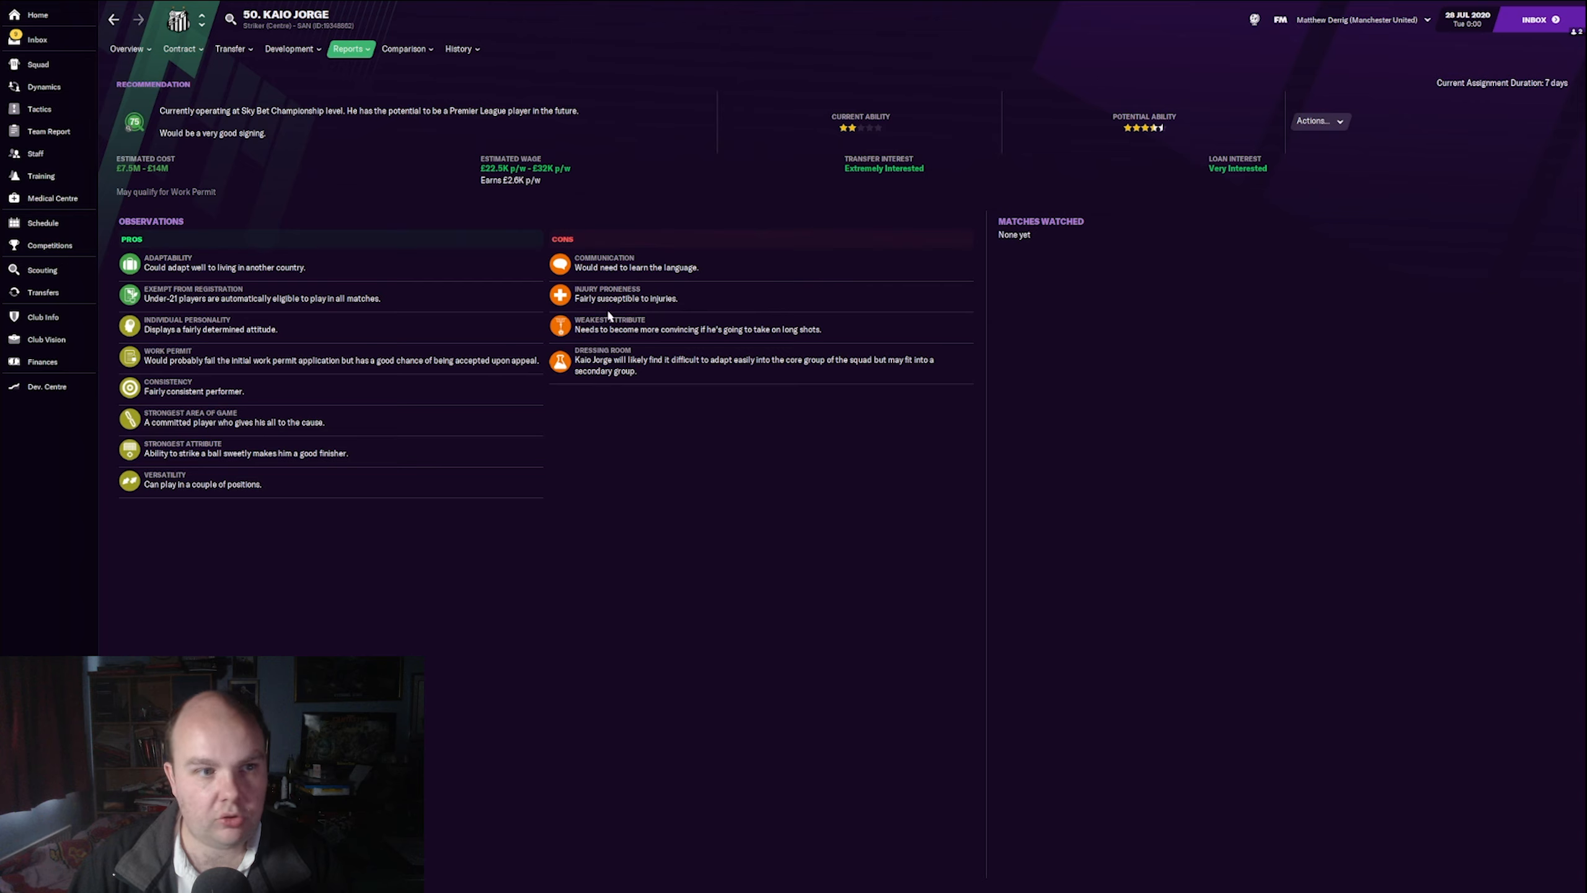
mouse_move(616, 306)
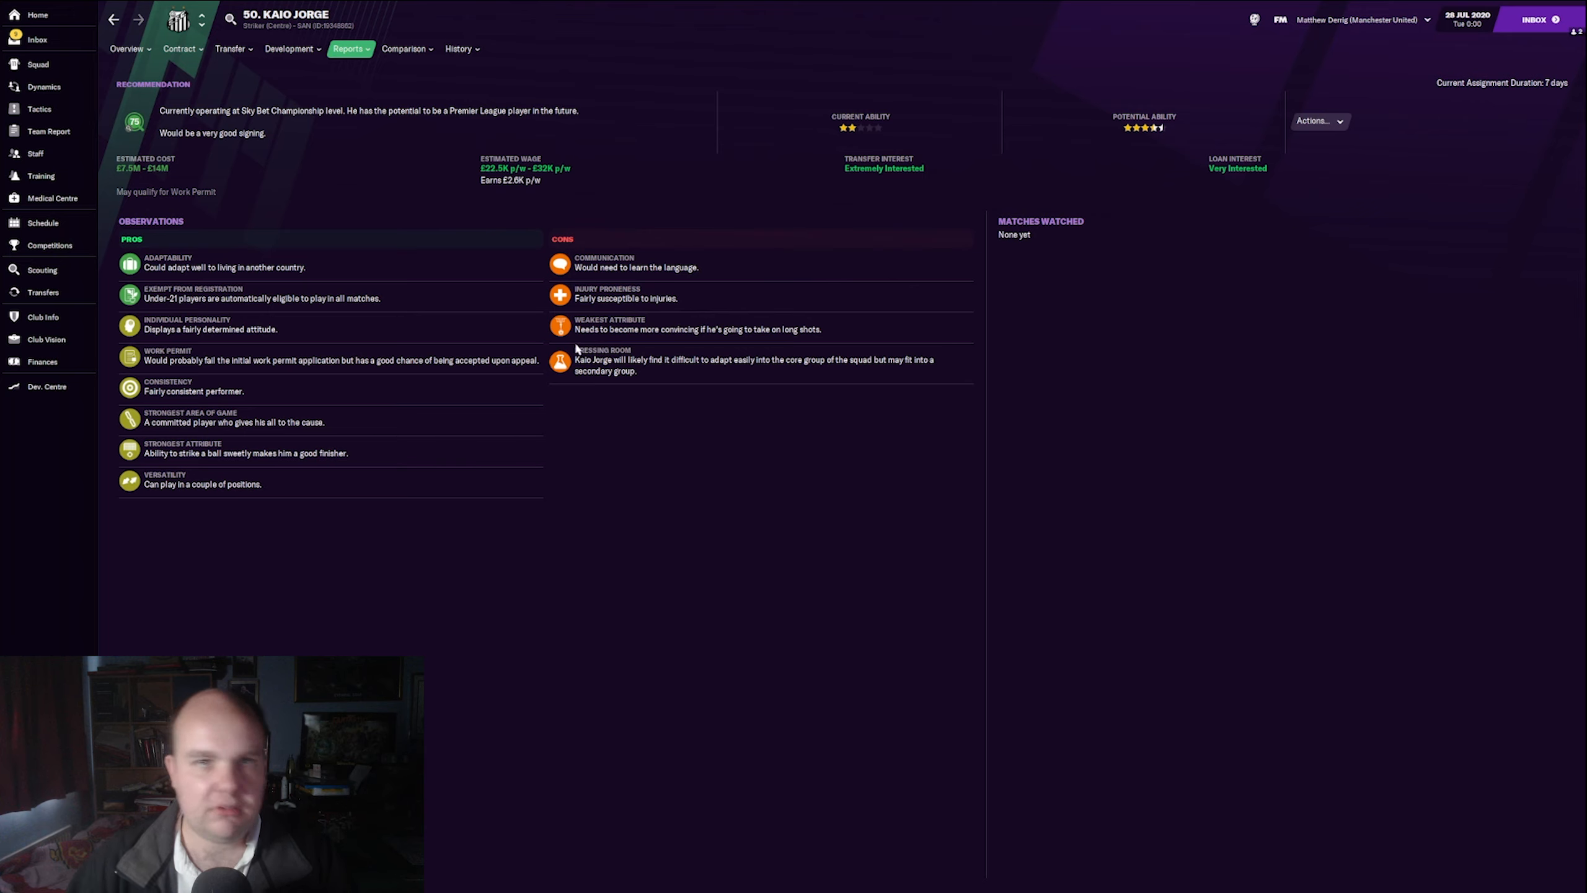
mouse_move(967, 172)
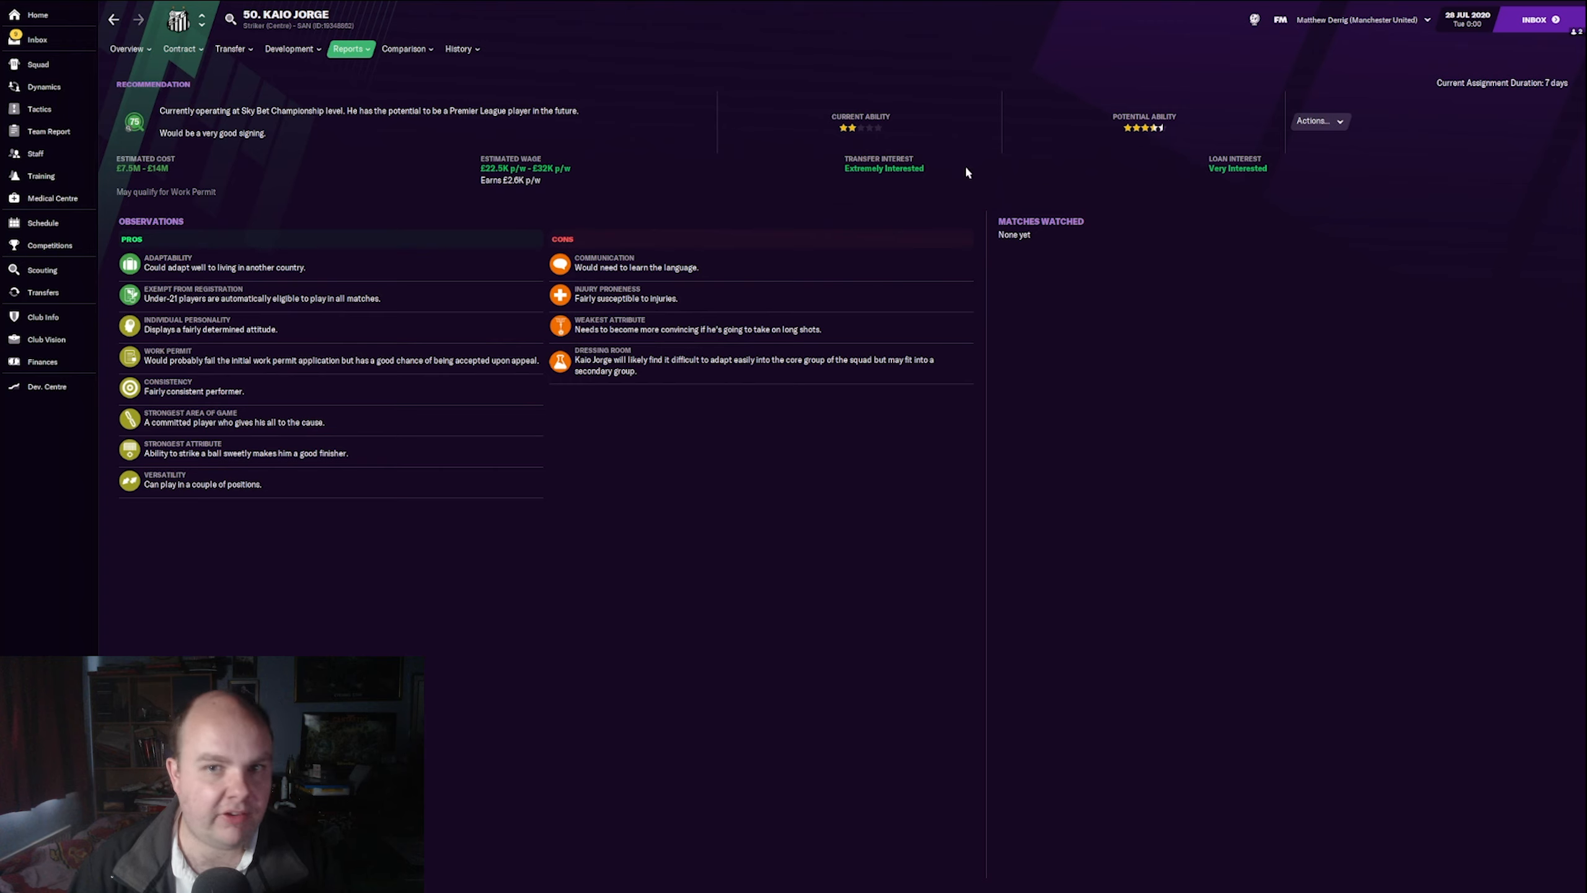
Step: Review Kaio Jorge's positional abilities, then return to his attributes profile
click(349, 49)
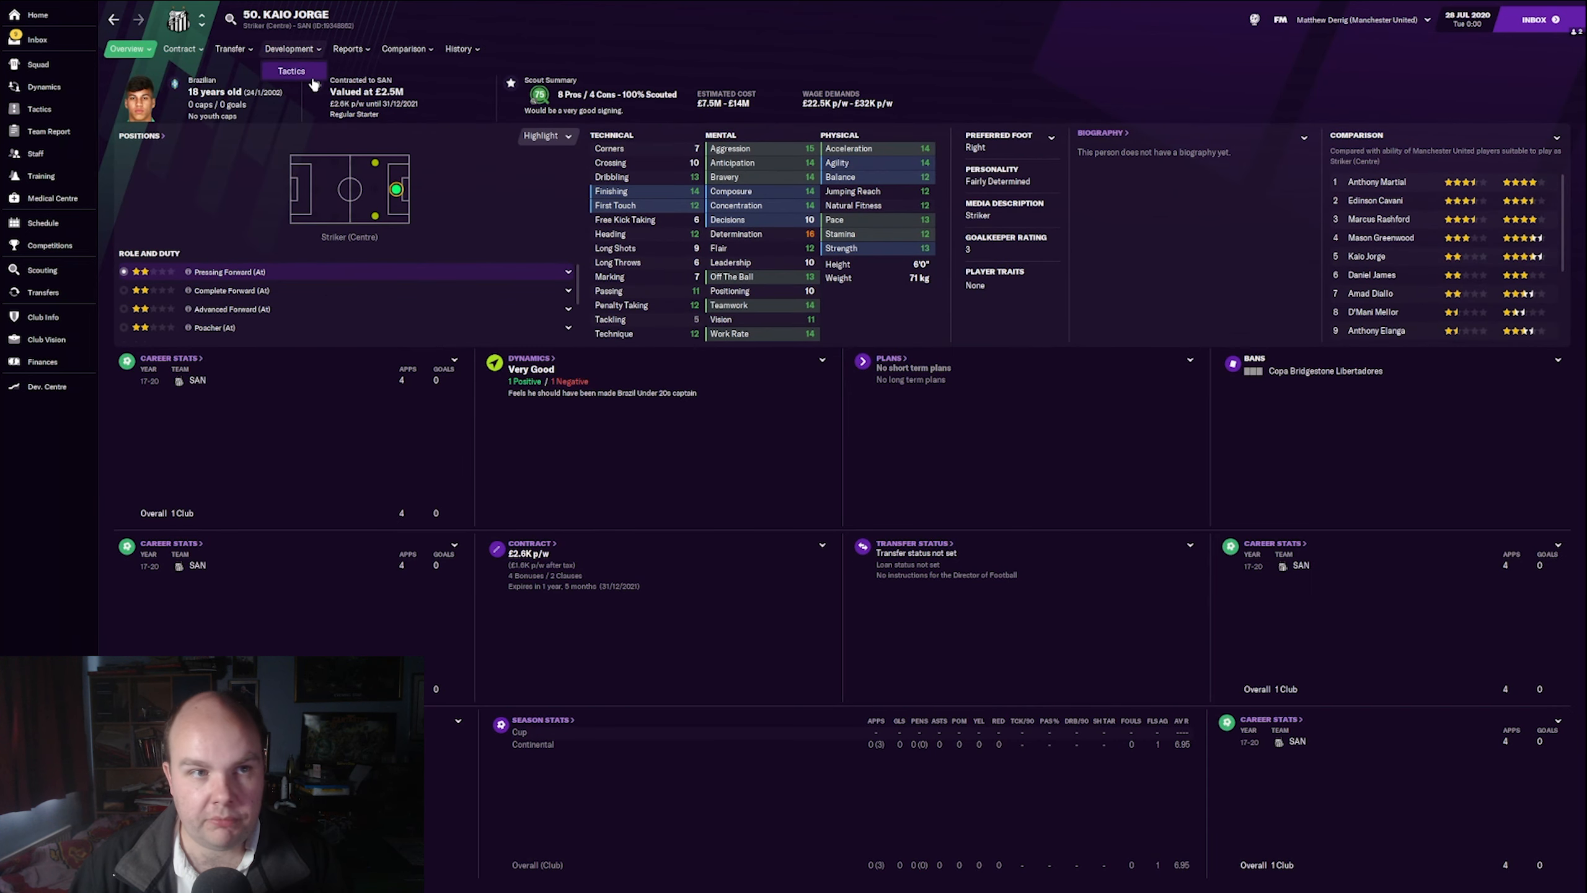
click(289, 49)
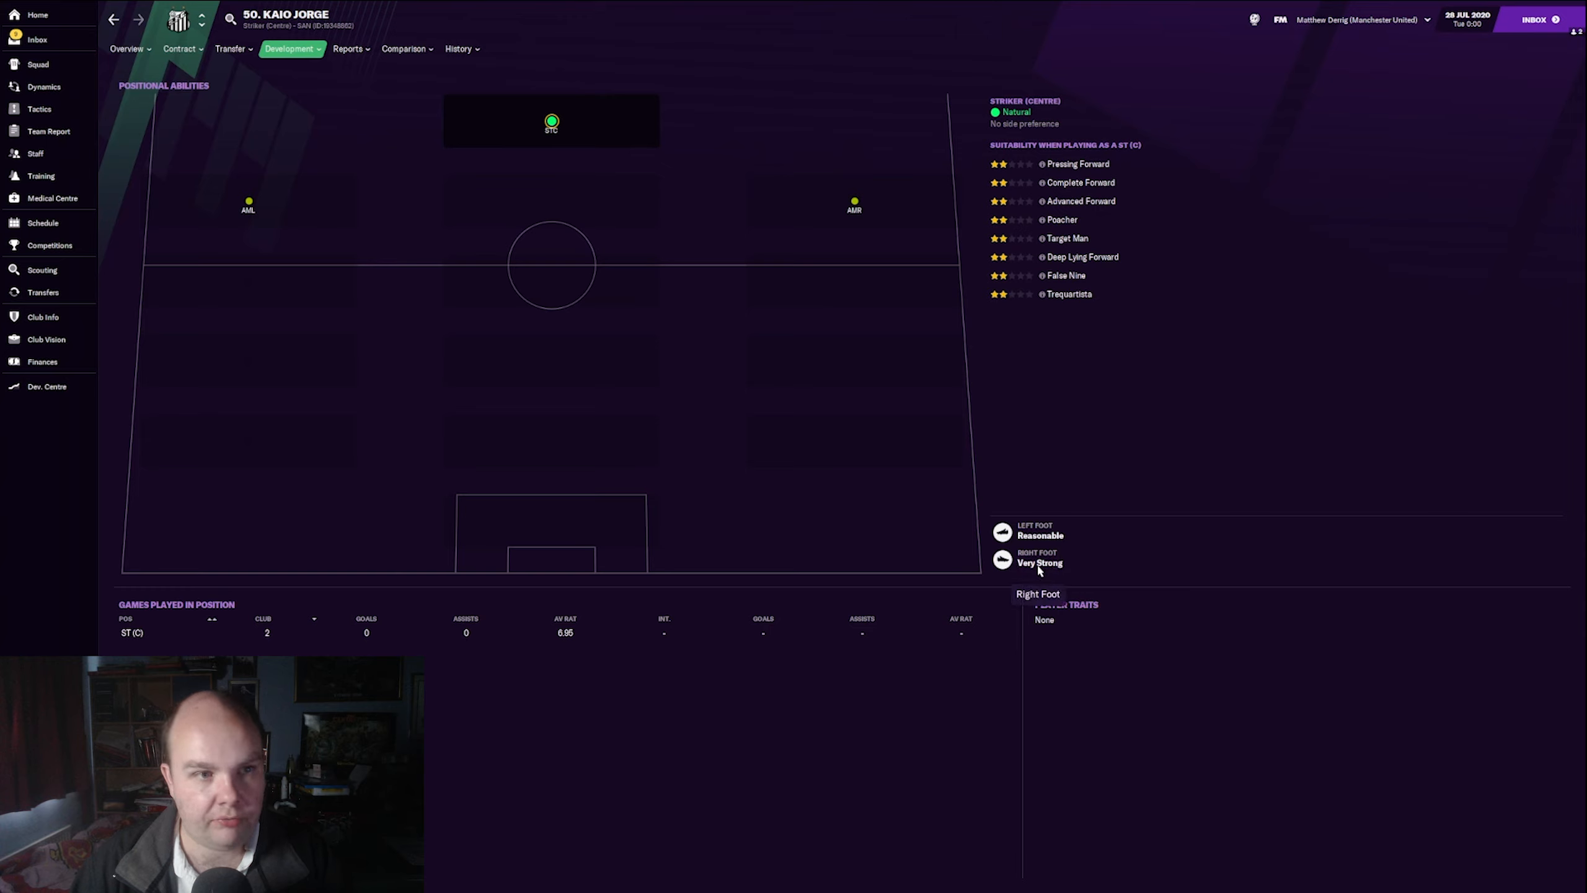
mouse_move(442, 382)
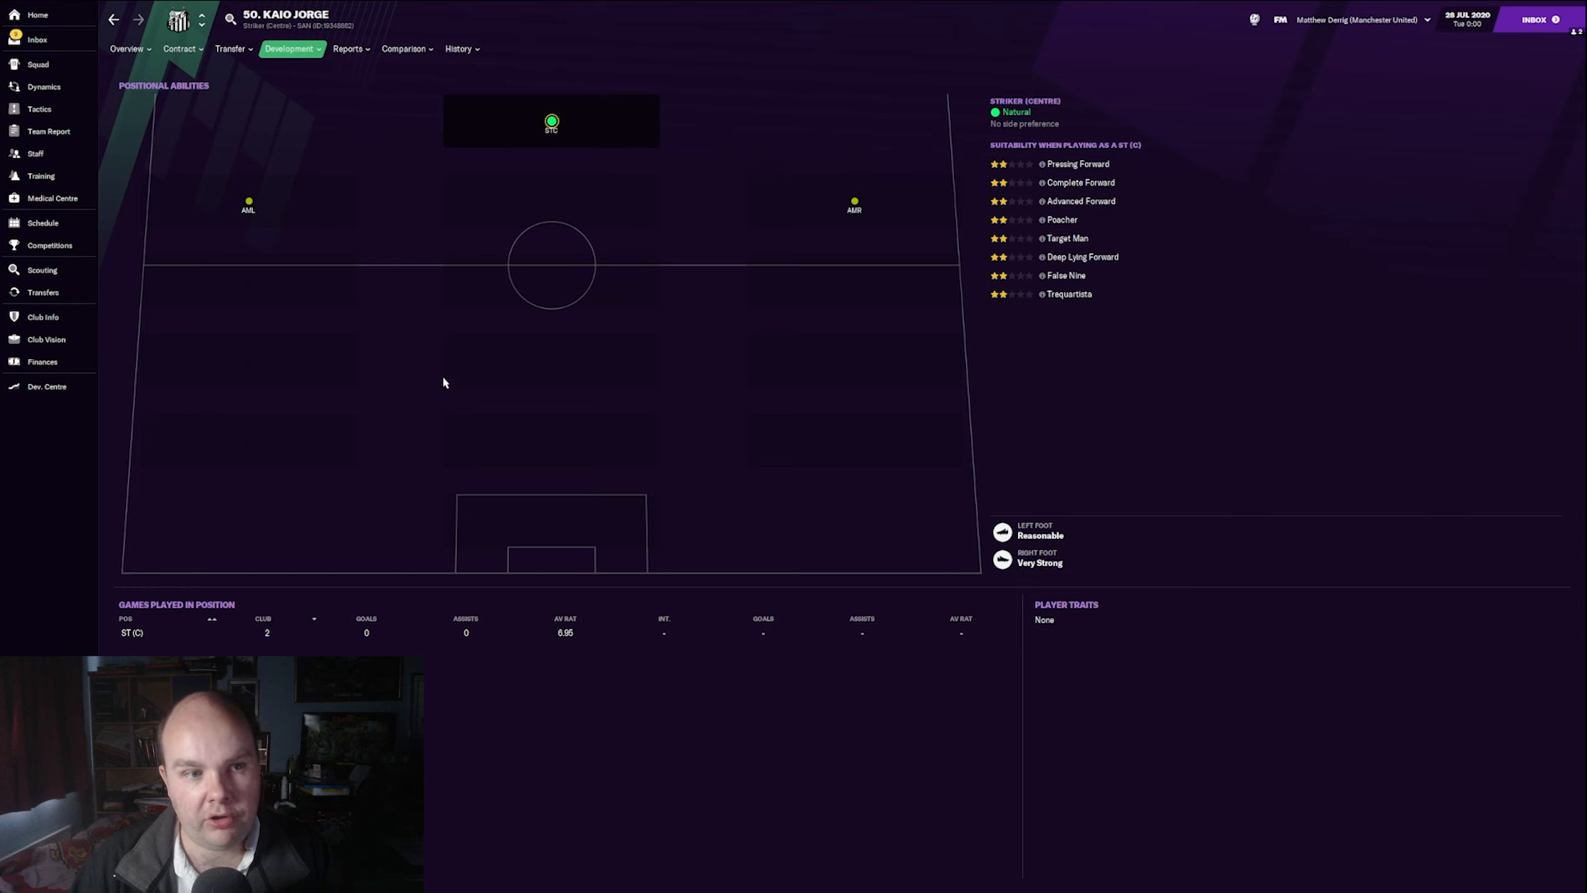
click(126, 49)
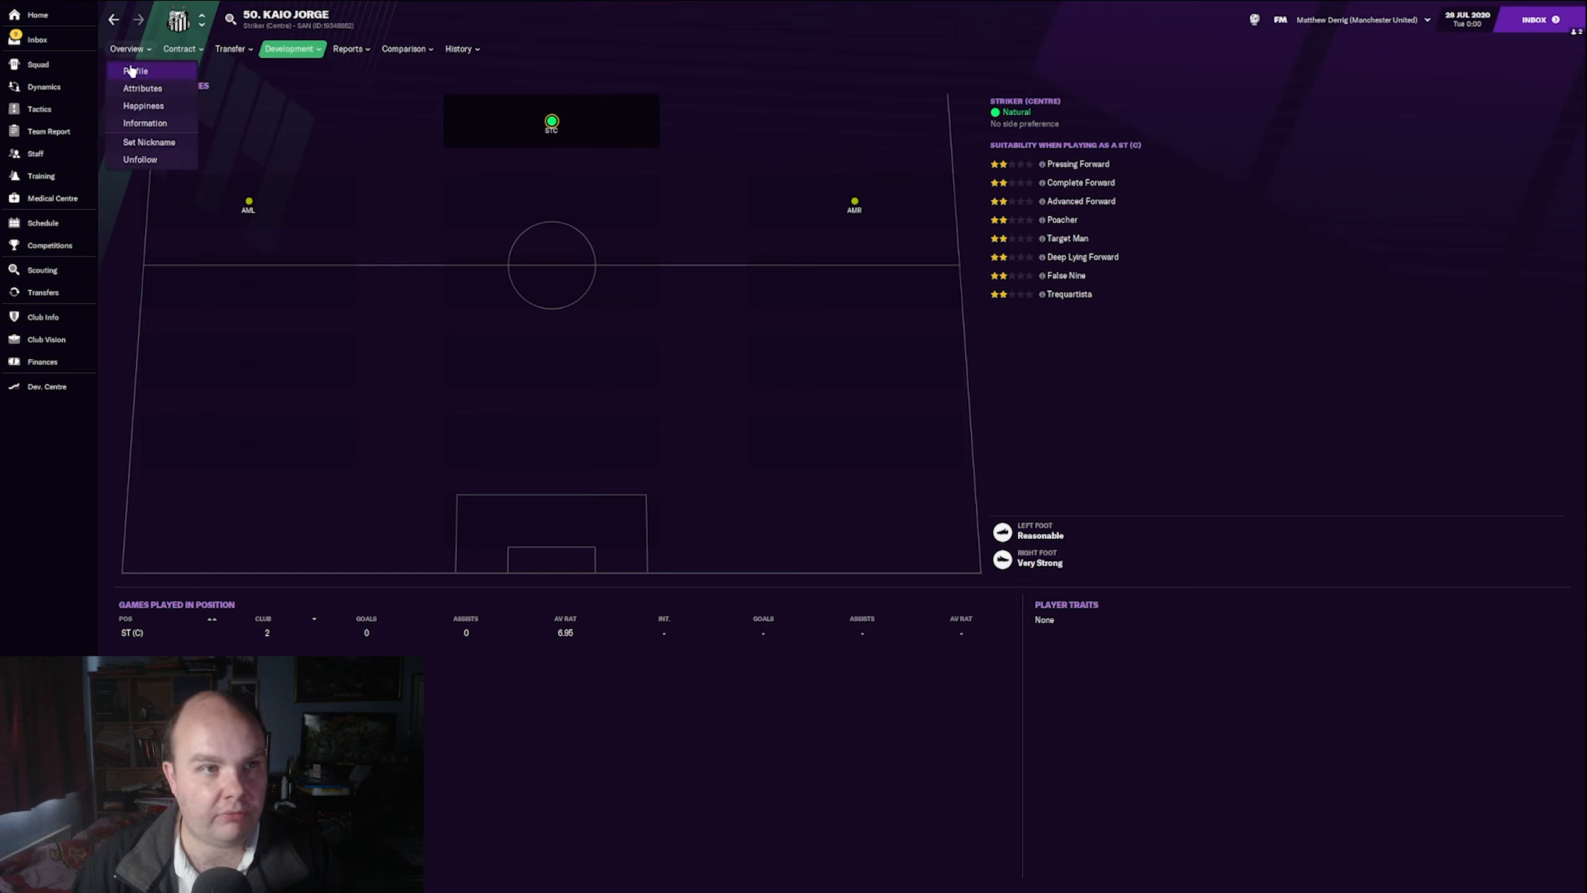
click(135, 71)
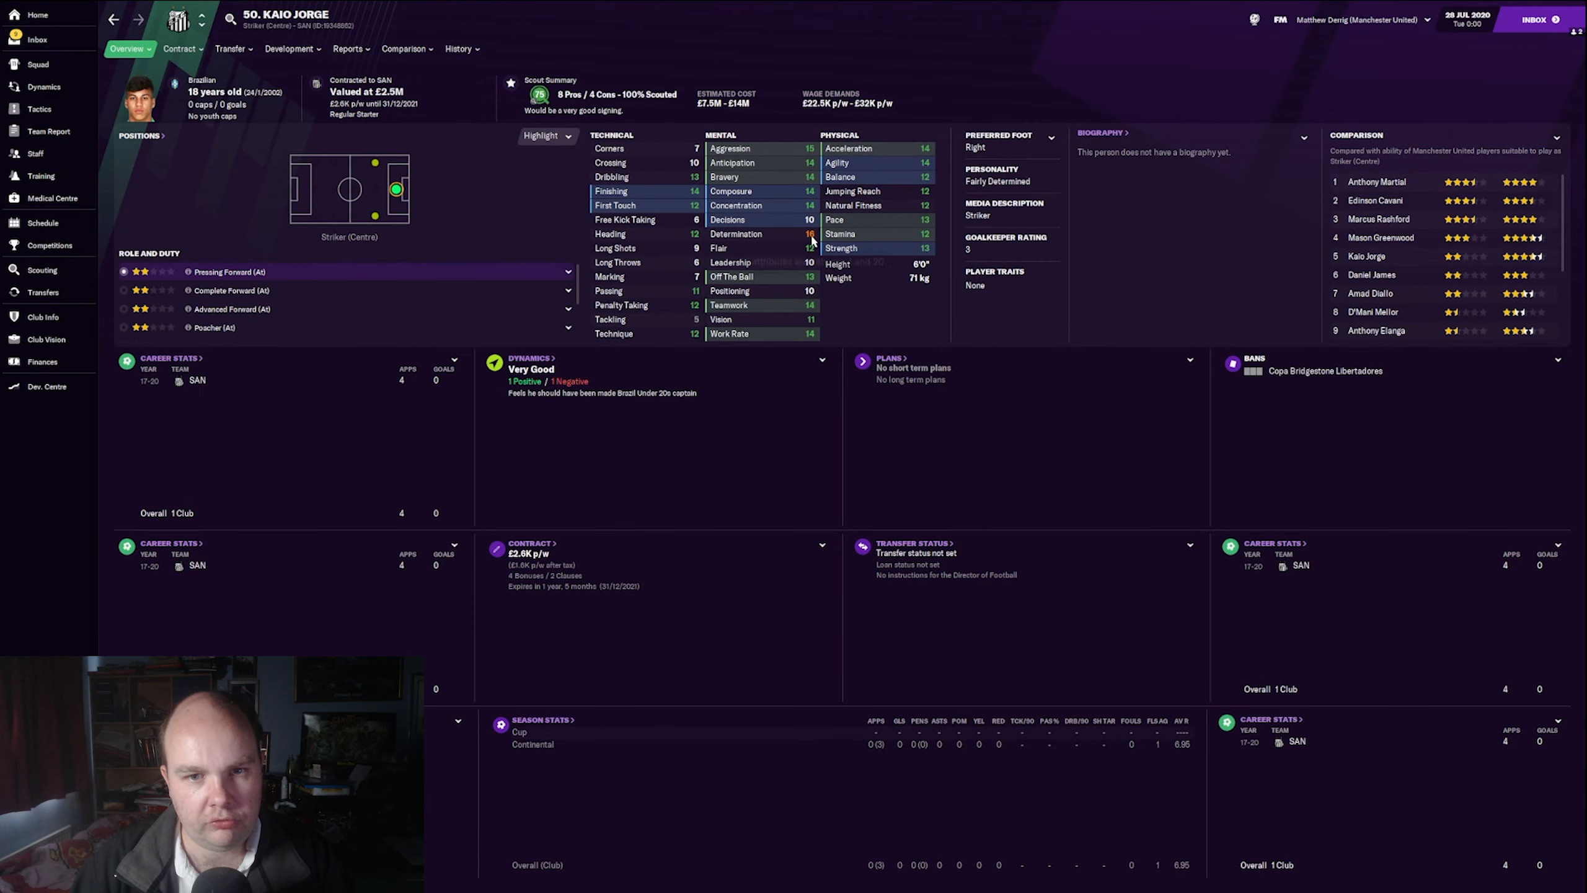
mouse_move(886, 199)
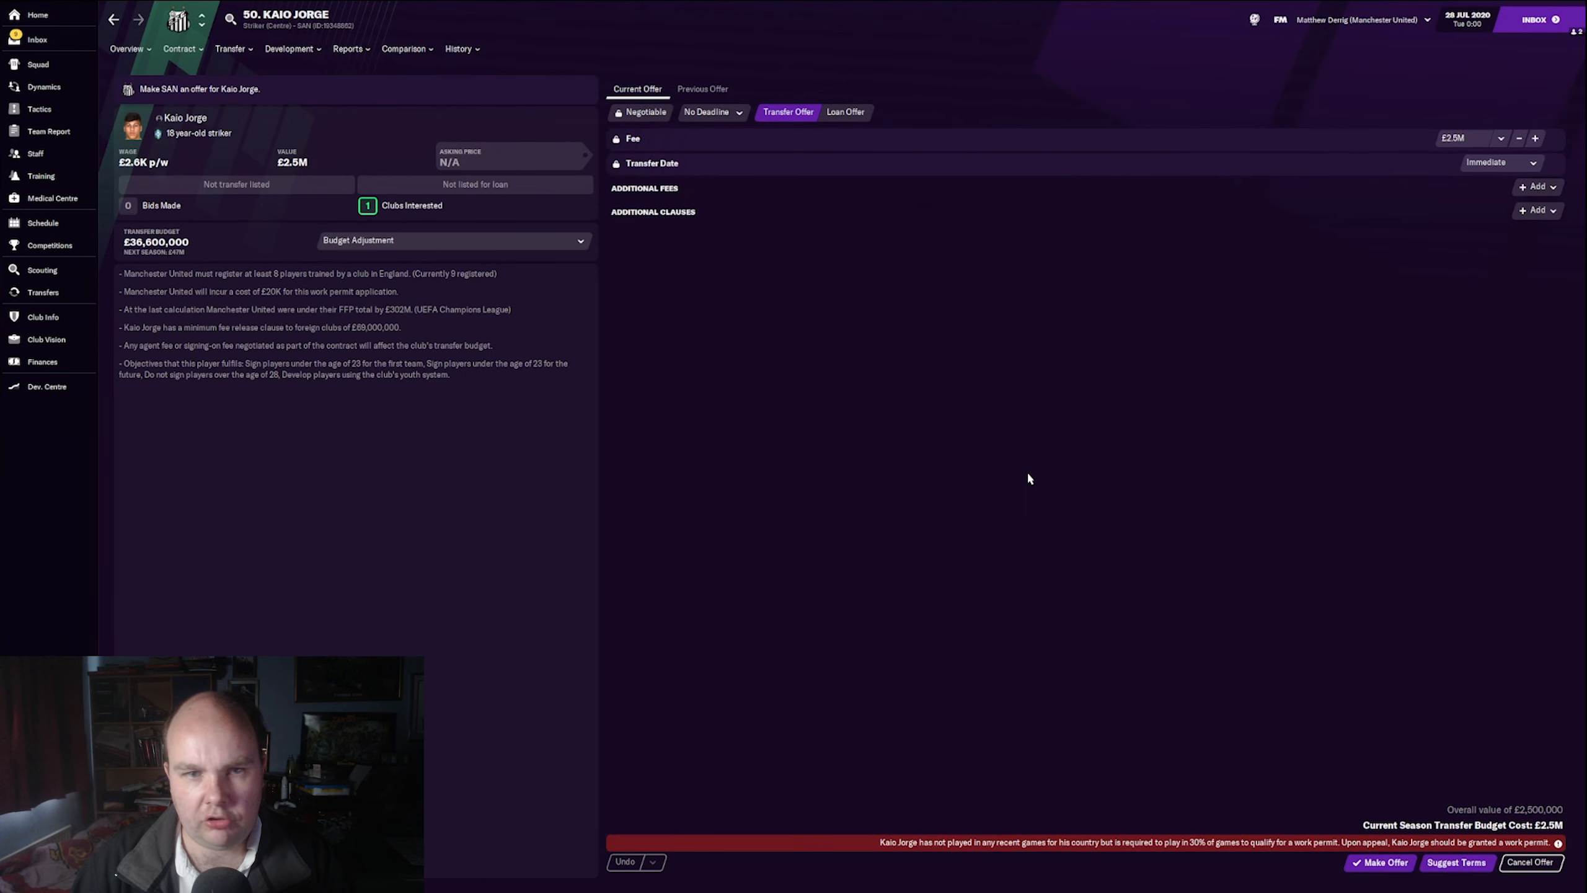
mouse_move(362, 327)
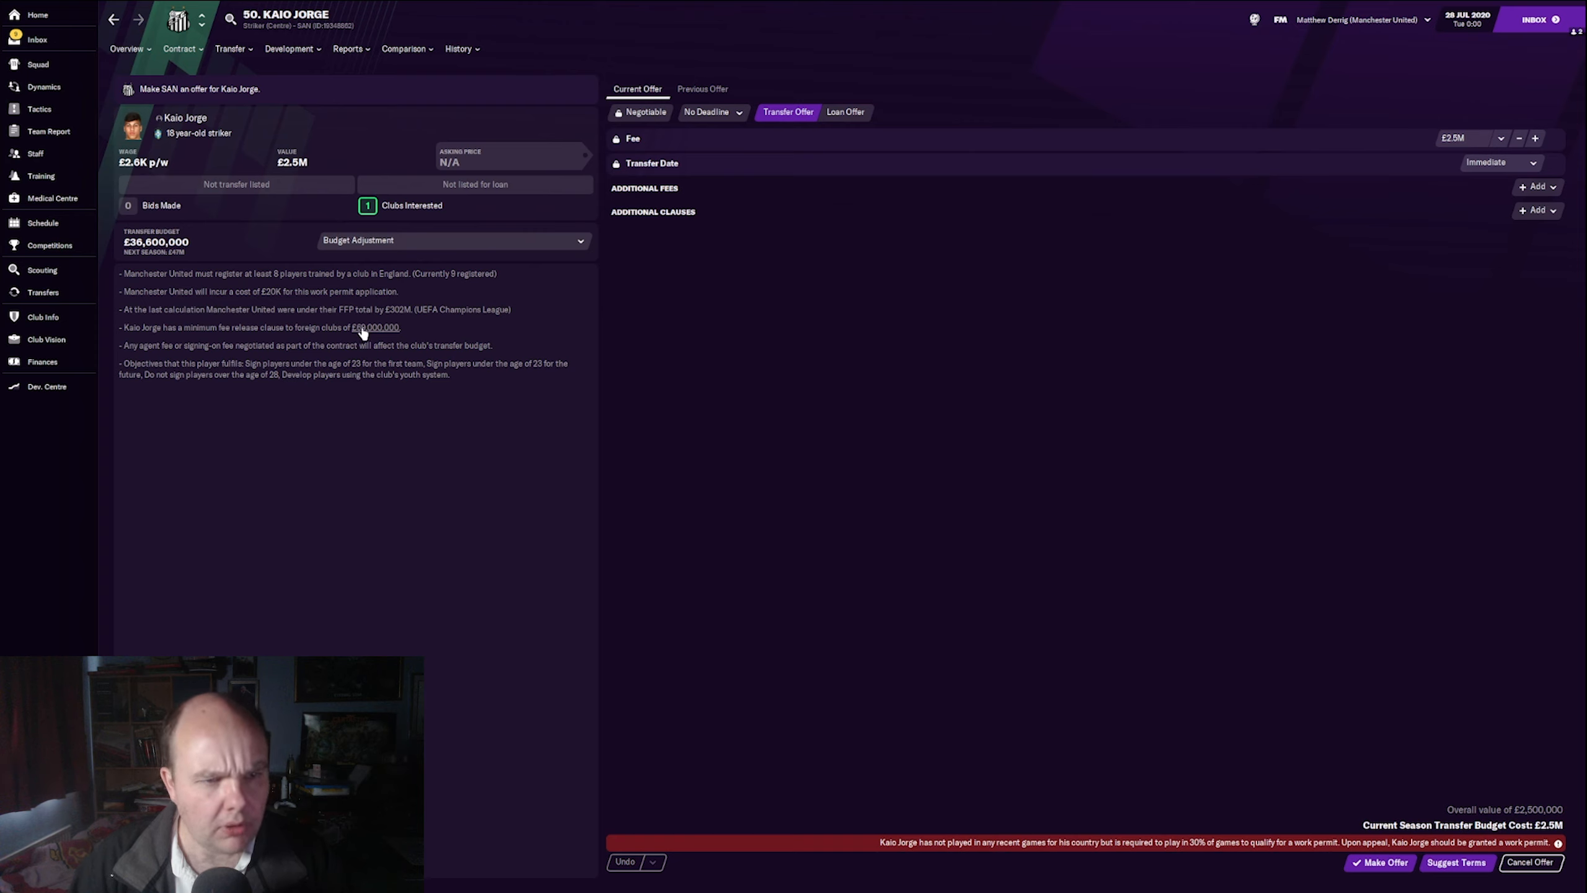
mouse_move(853, 431)
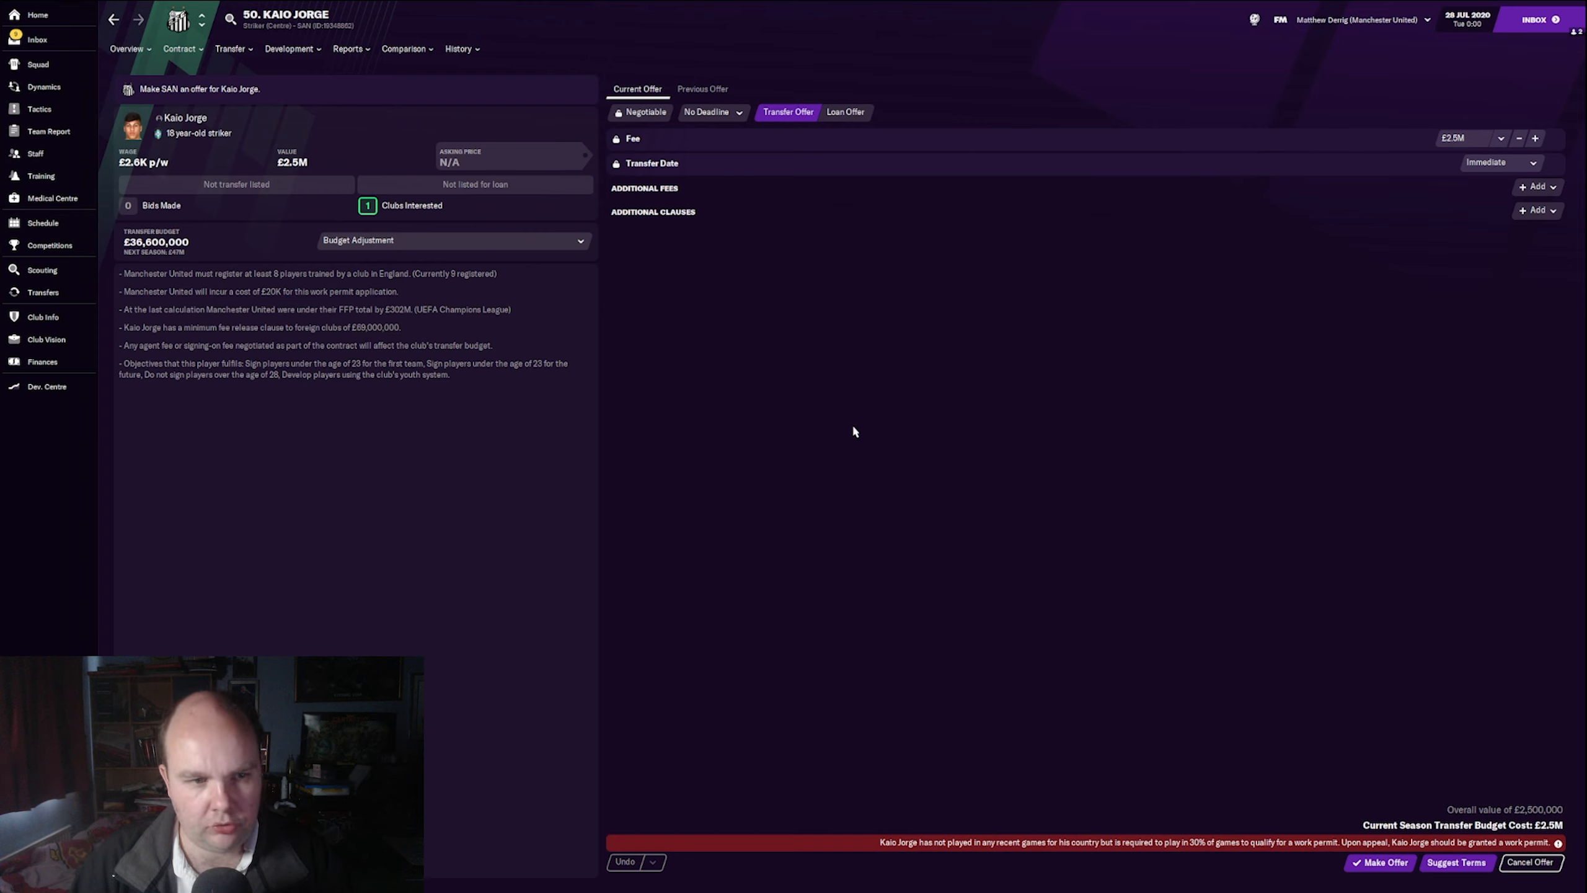
Step: Set the offer fee for Kaio Jorge to £15M with no sell-on clause
click(1471, 138)
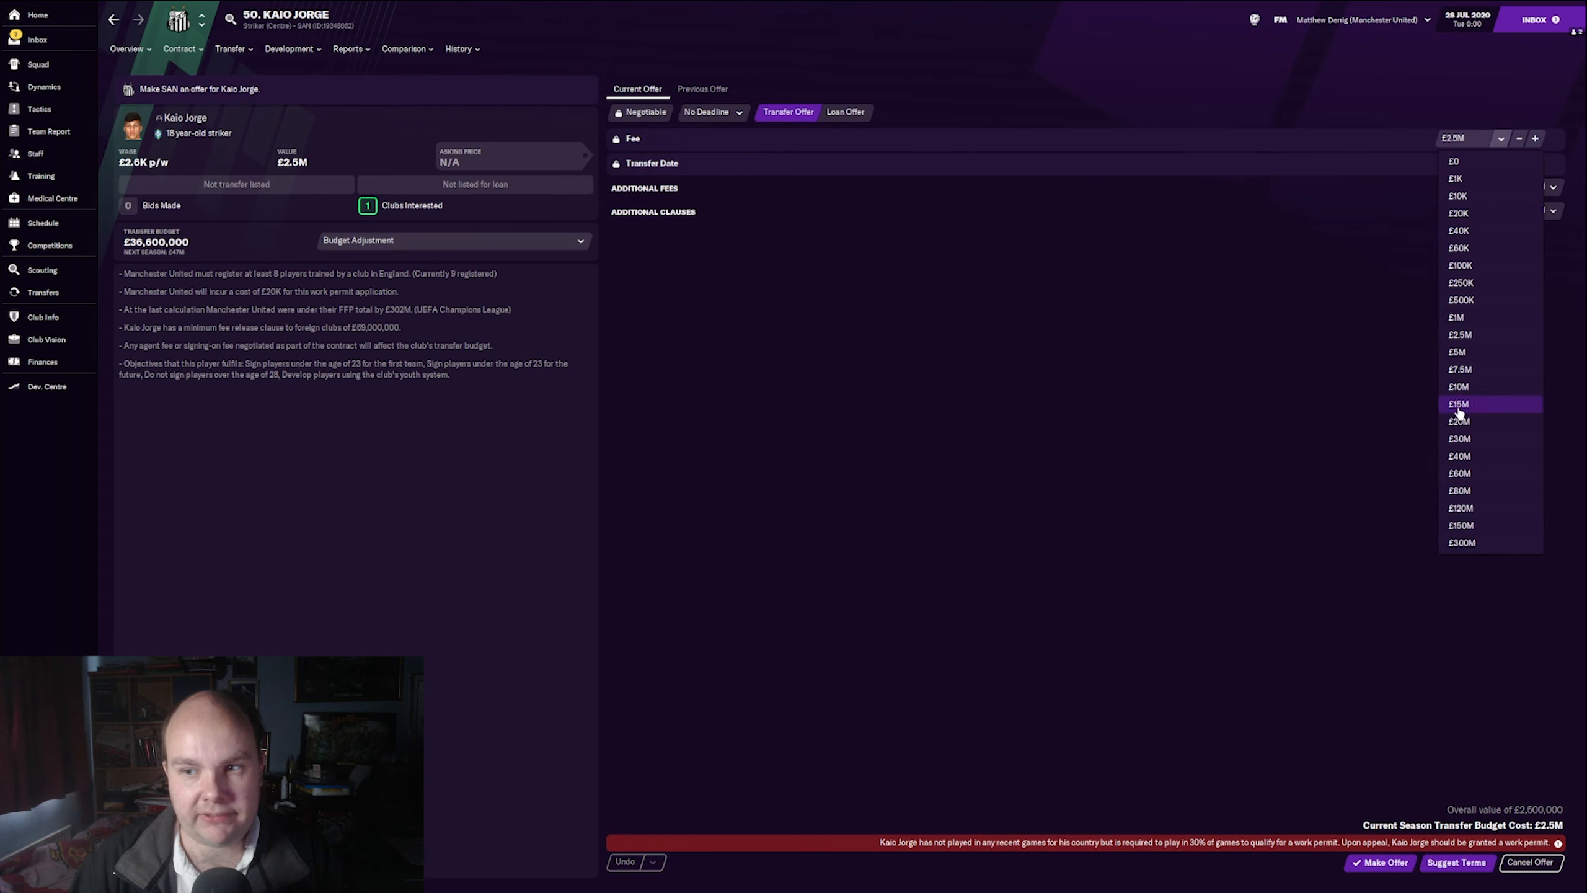
click(1458, 404)
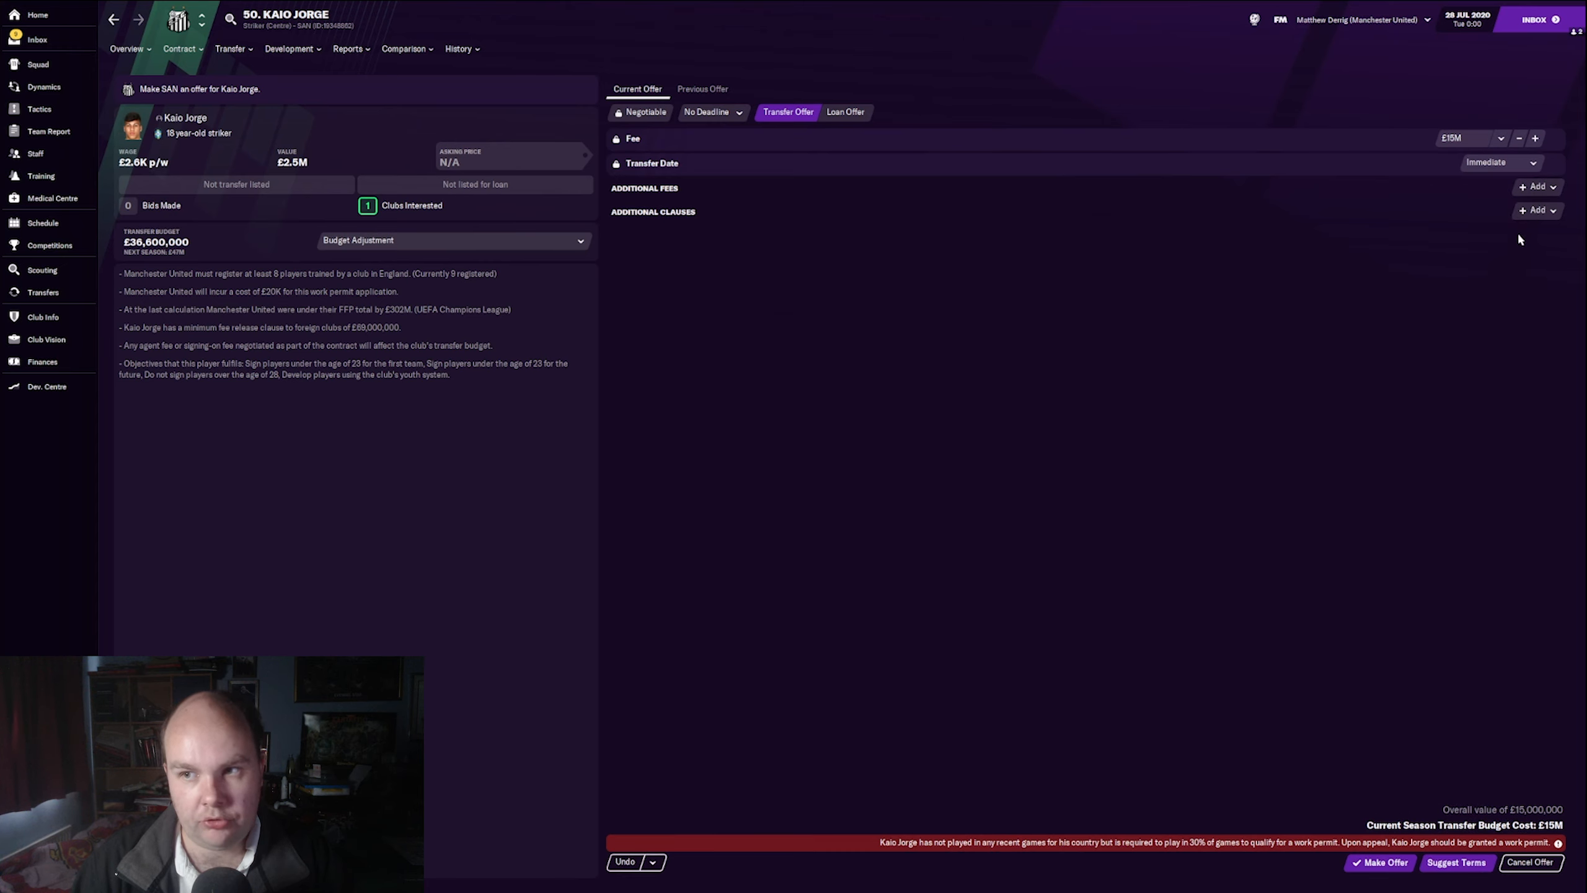
click(1536, 210)
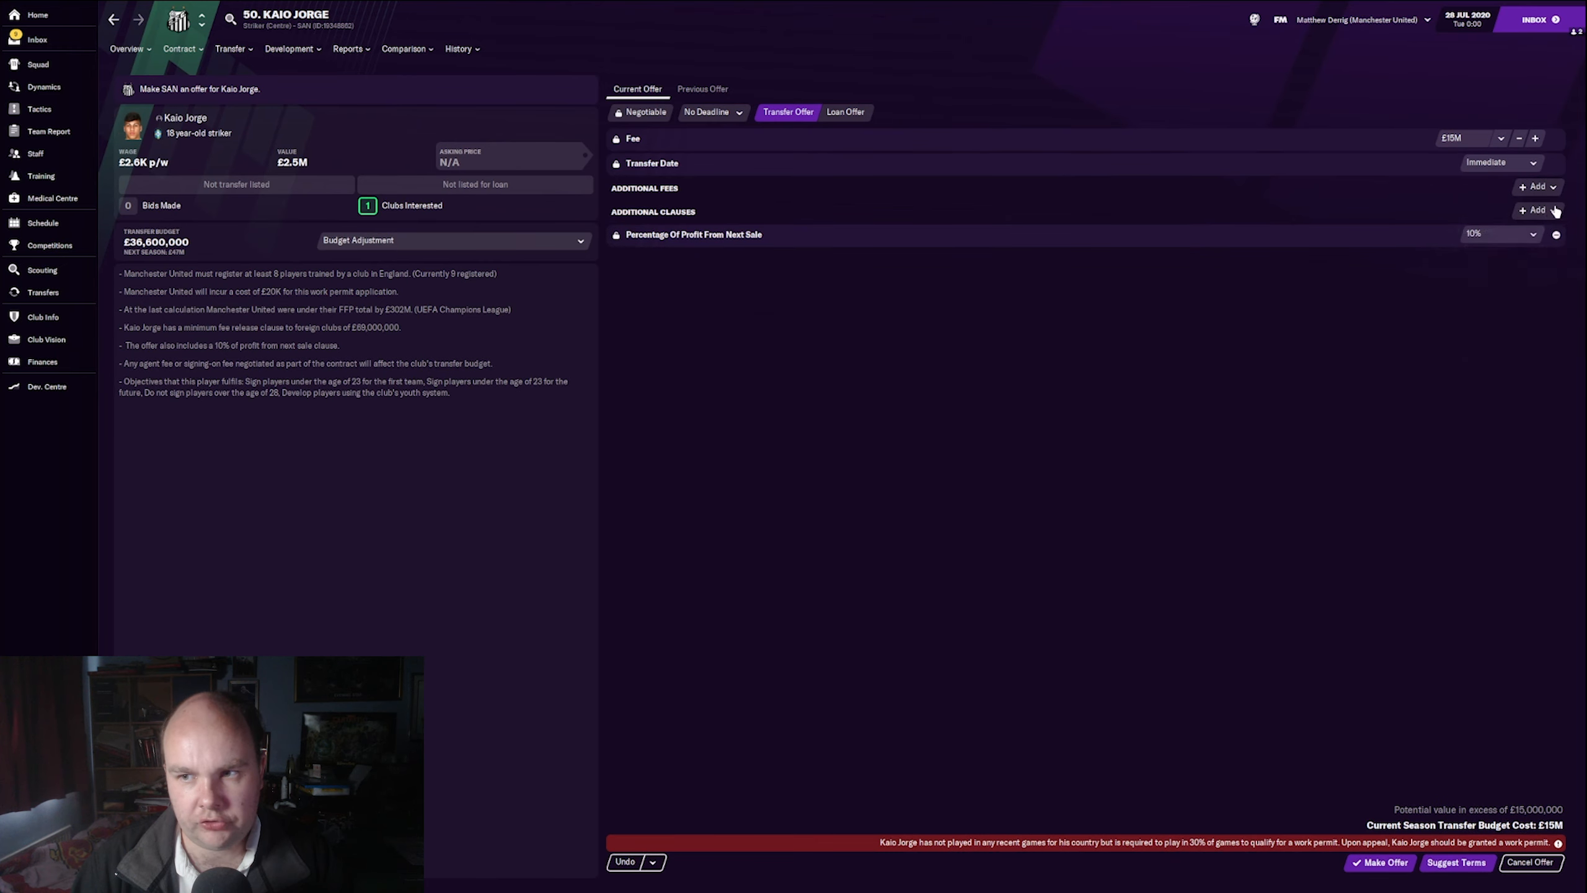
click(1536, 210)
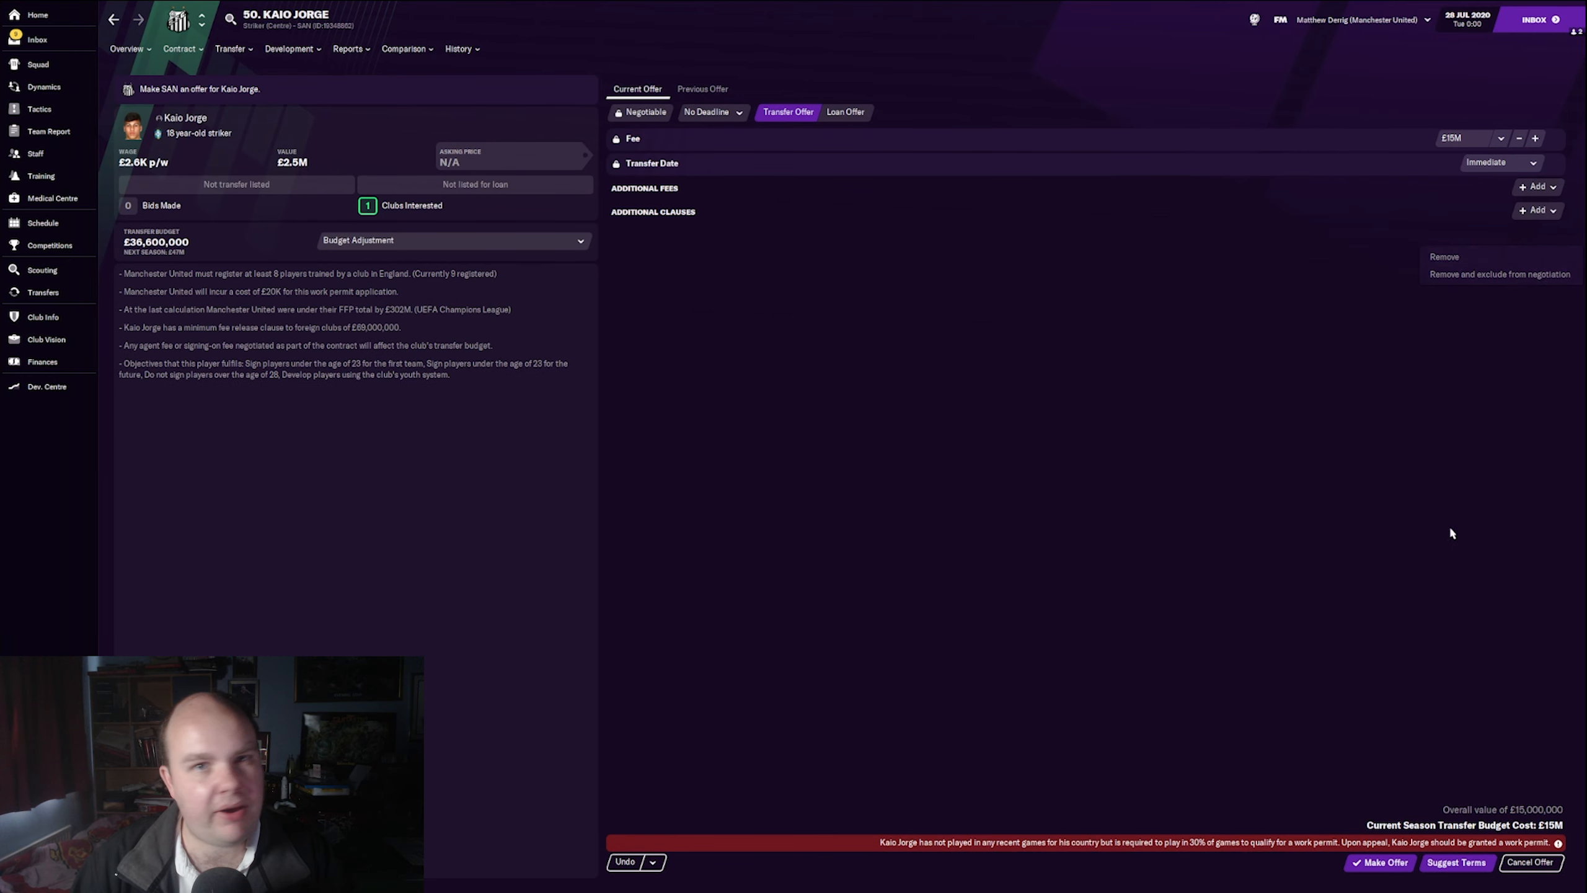
Step: Submit the £15M offer to SAN, then cancel it and confirm
click(1378, 861)
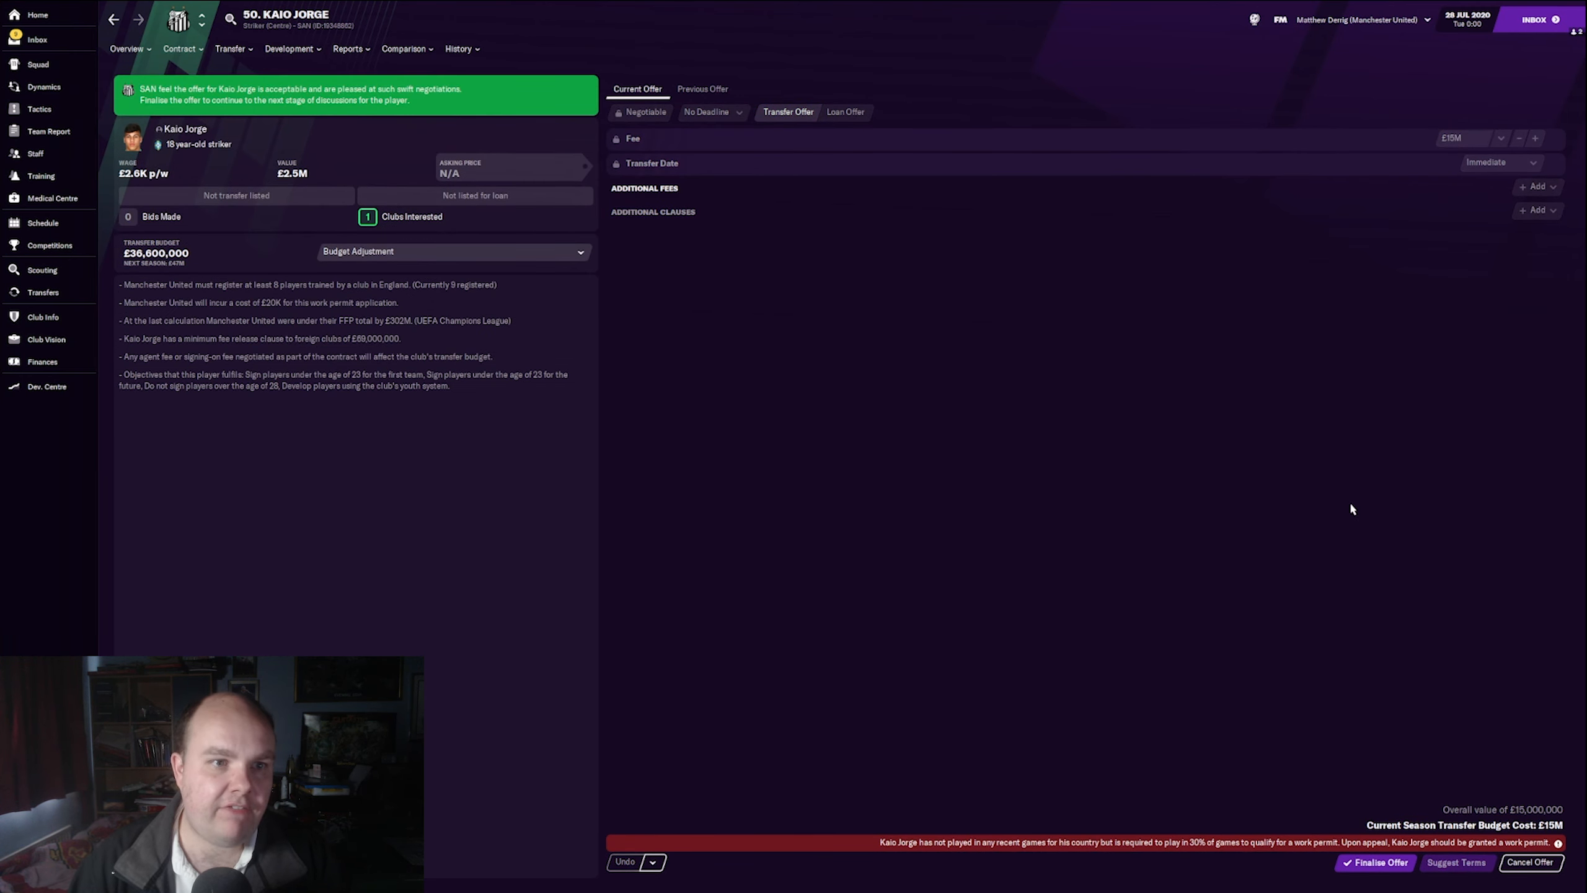
click(1531, 861)
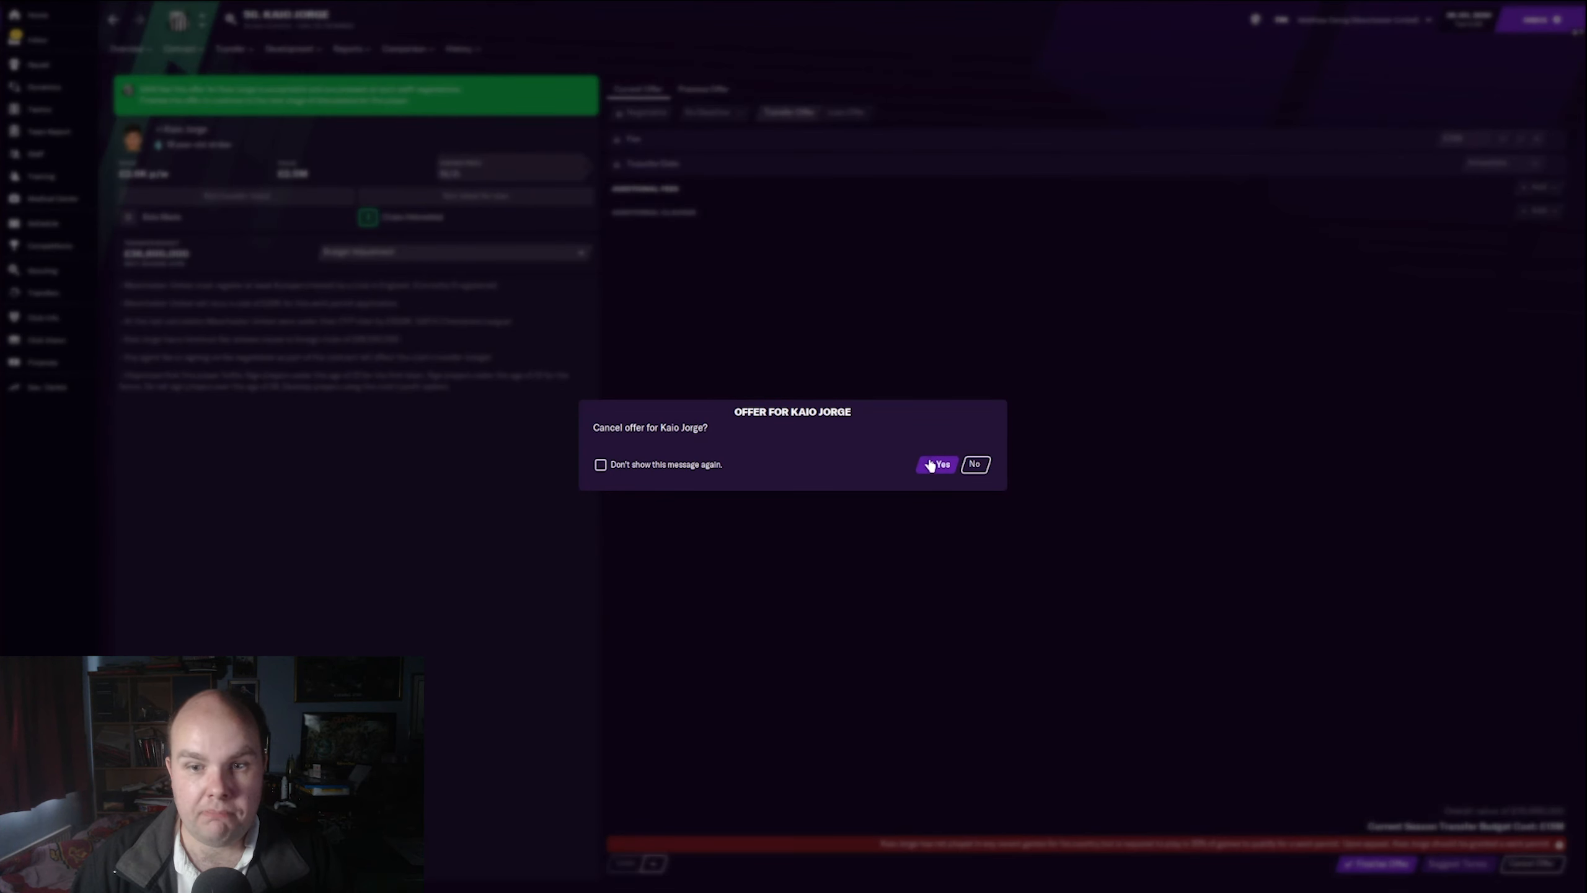
click(941, 464)
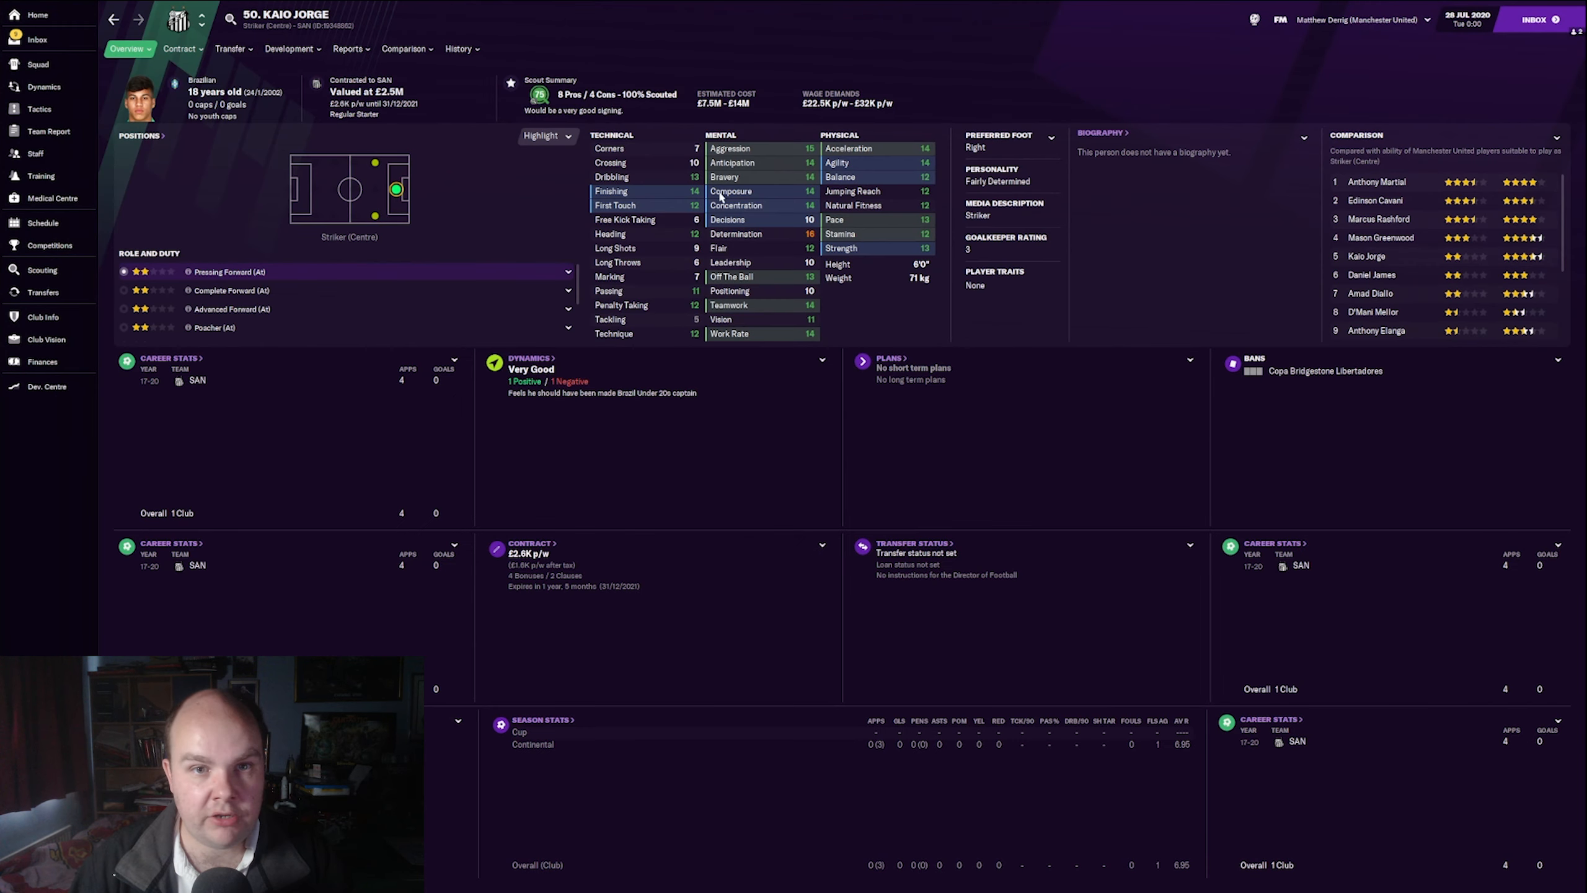
mouse_move(512, 229)
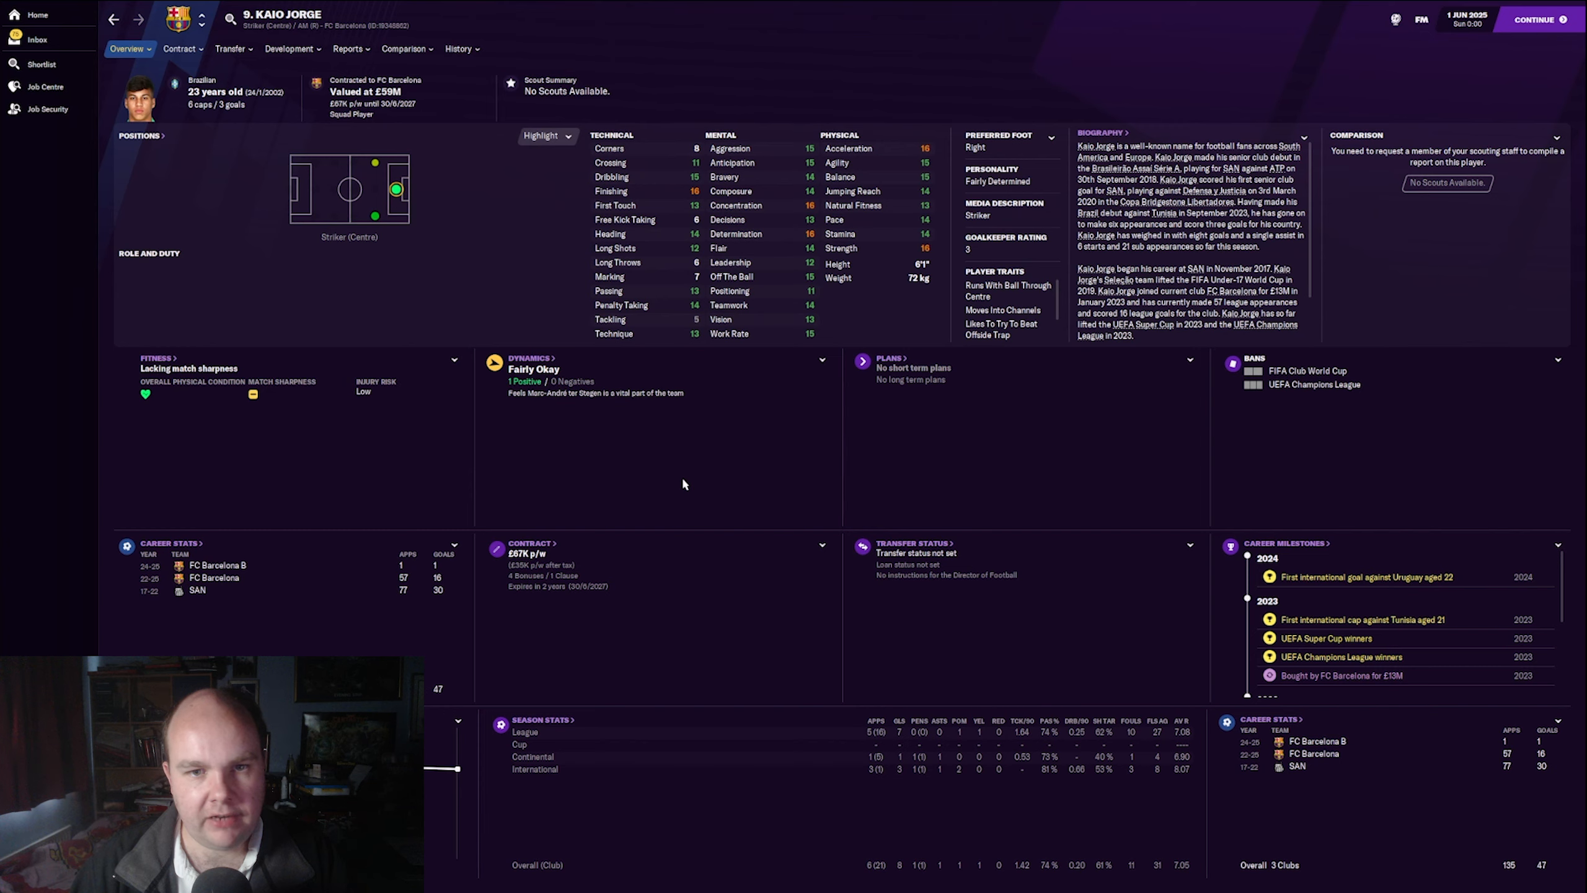
mouse_move(742, 343)
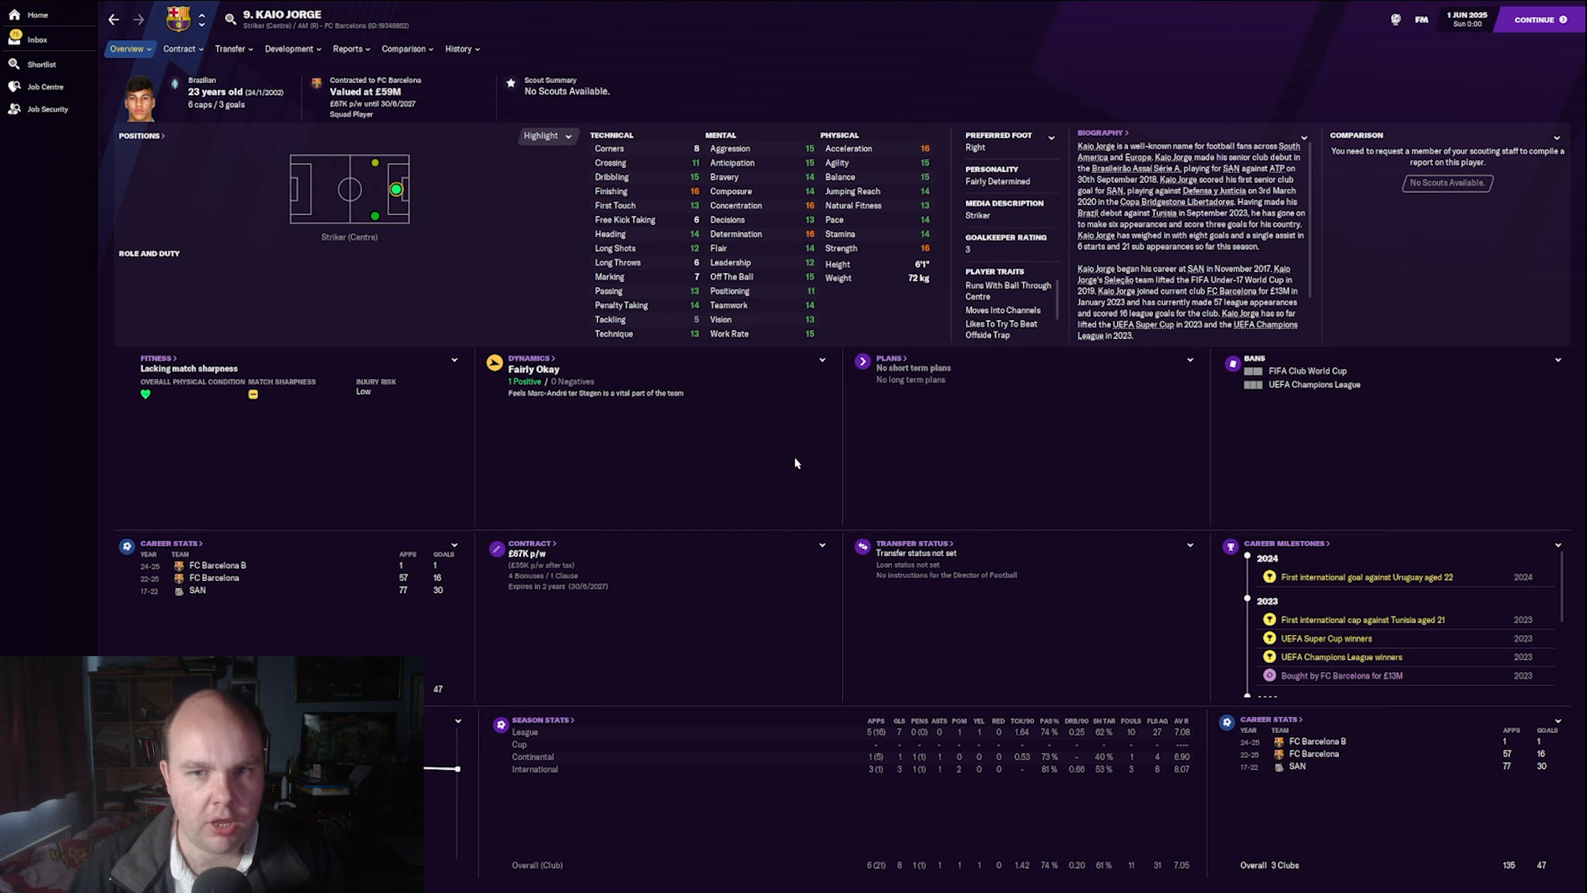
mouse_move(841, 297)
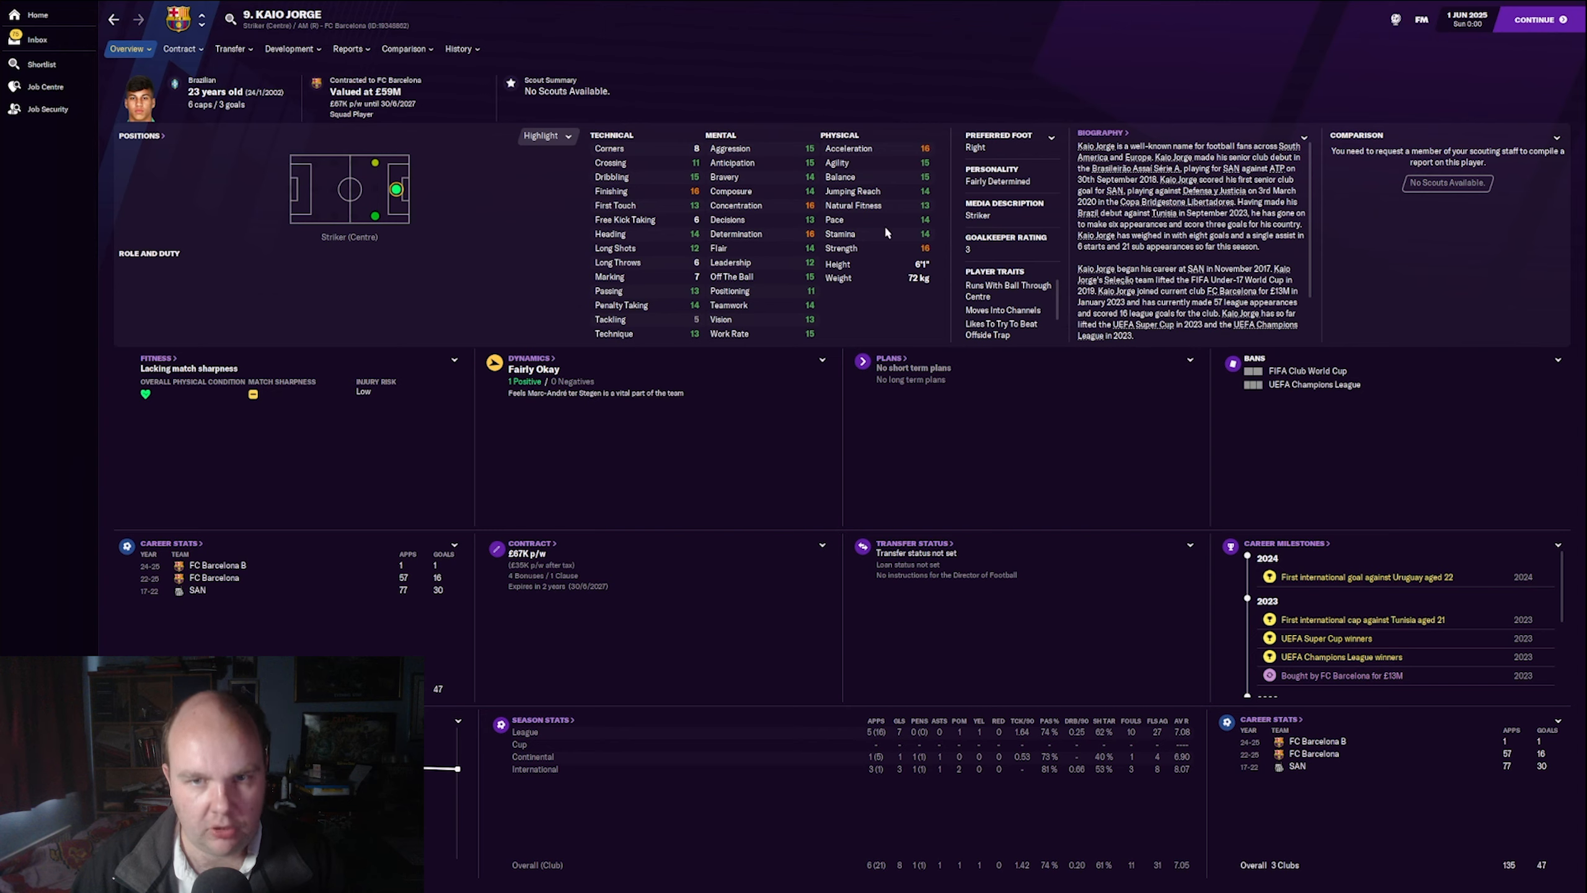
mouse_move(903, 302)
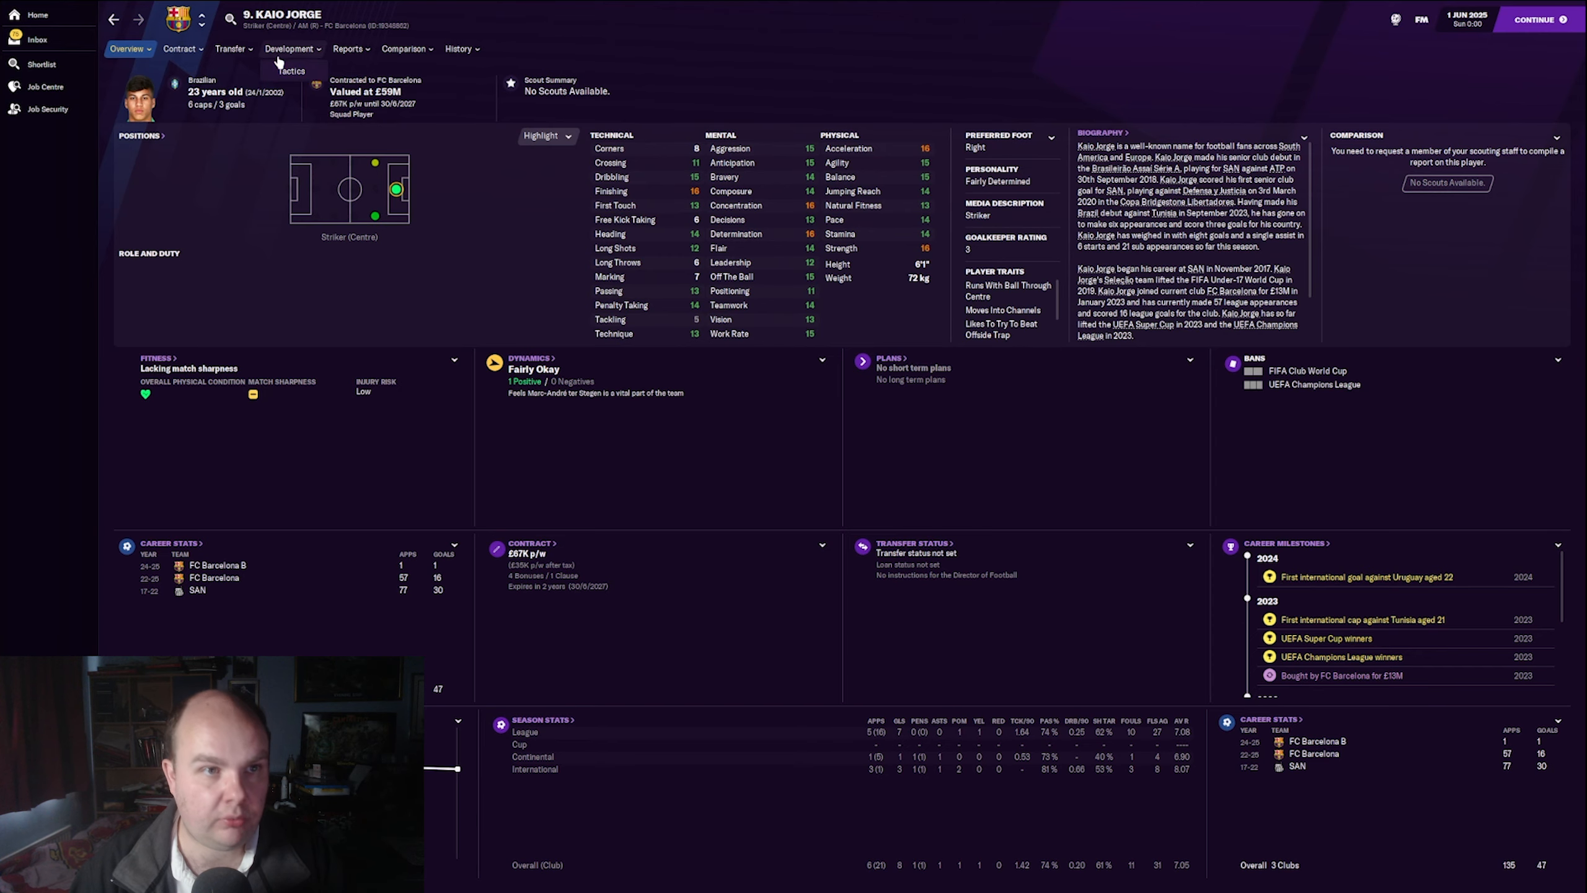
Step: View Kaio Jorge's positional abilities (natural striker, AML/AMR), then show the History options
click(289, 49)
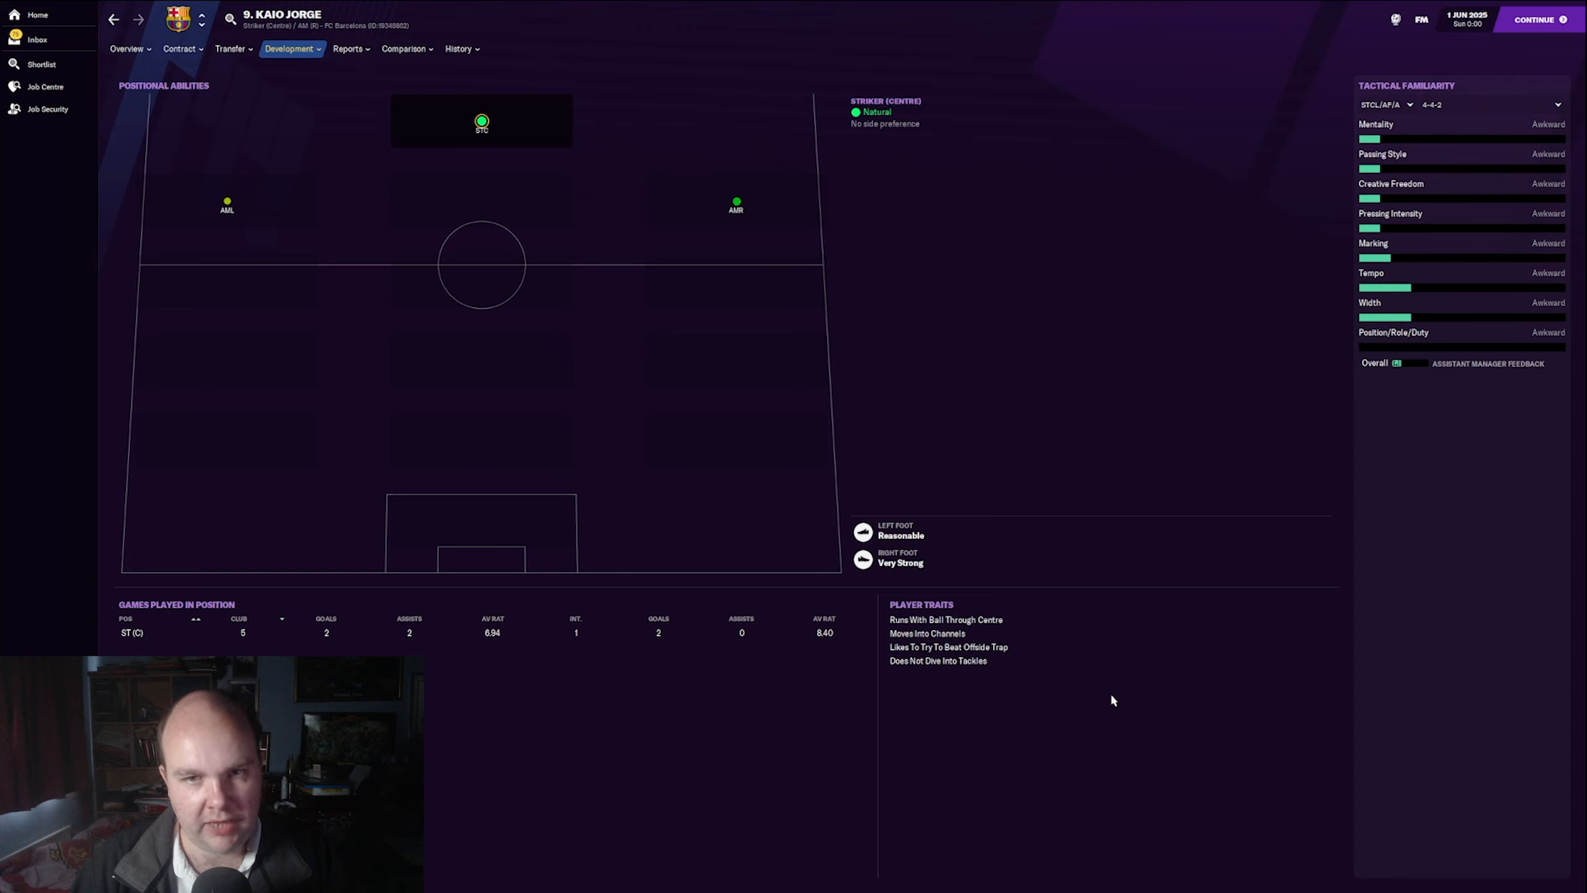
mouse_move(754, 230)
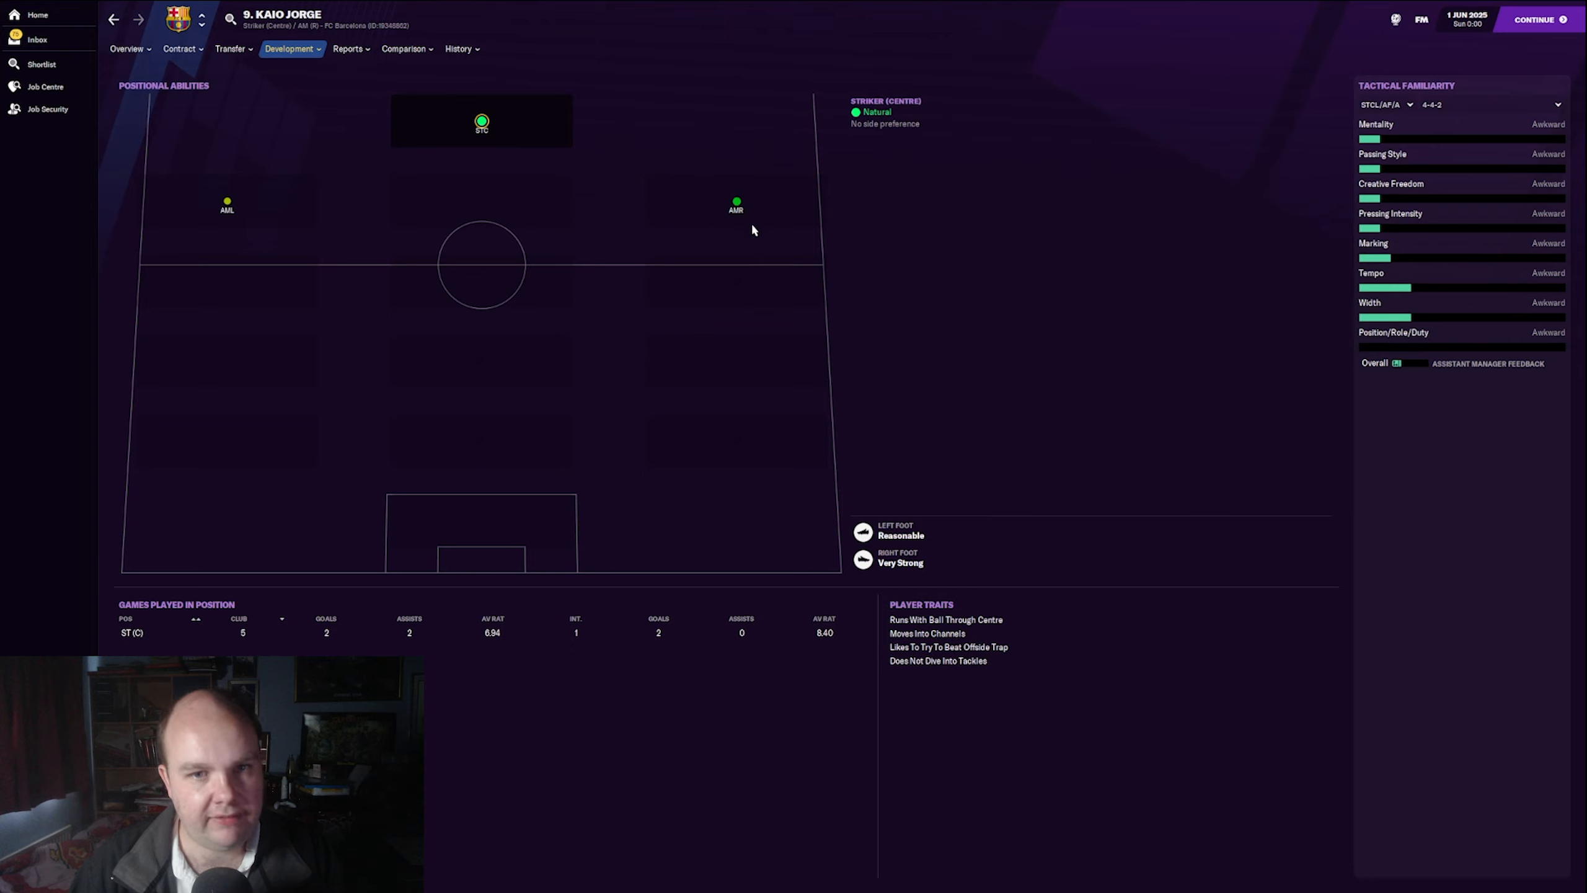
mouse_move(675, 262)
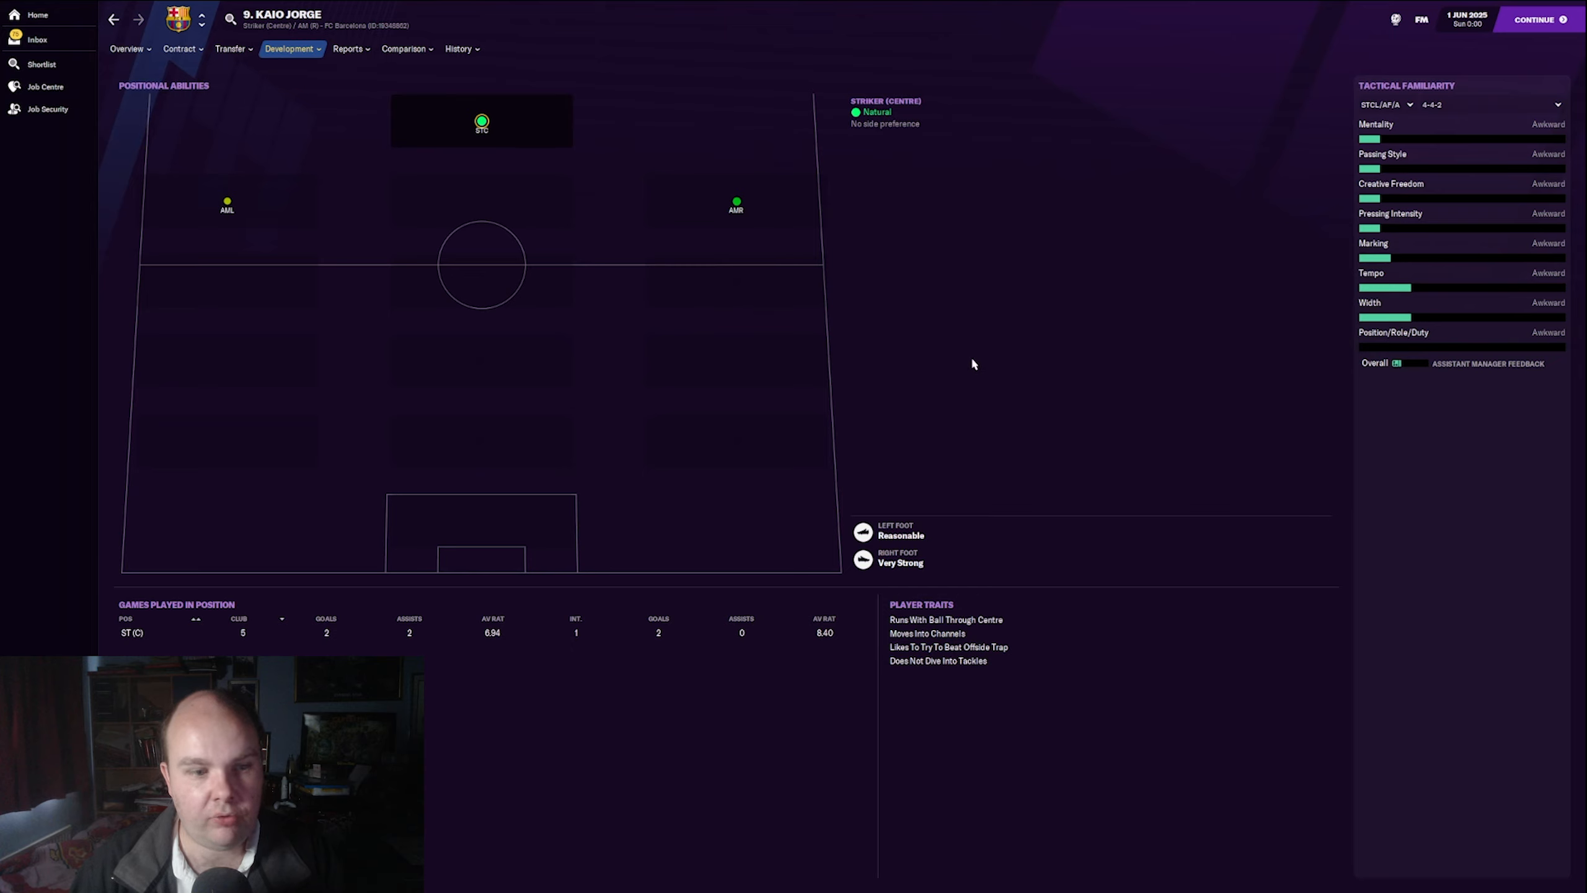
mouse_move(902, 333)
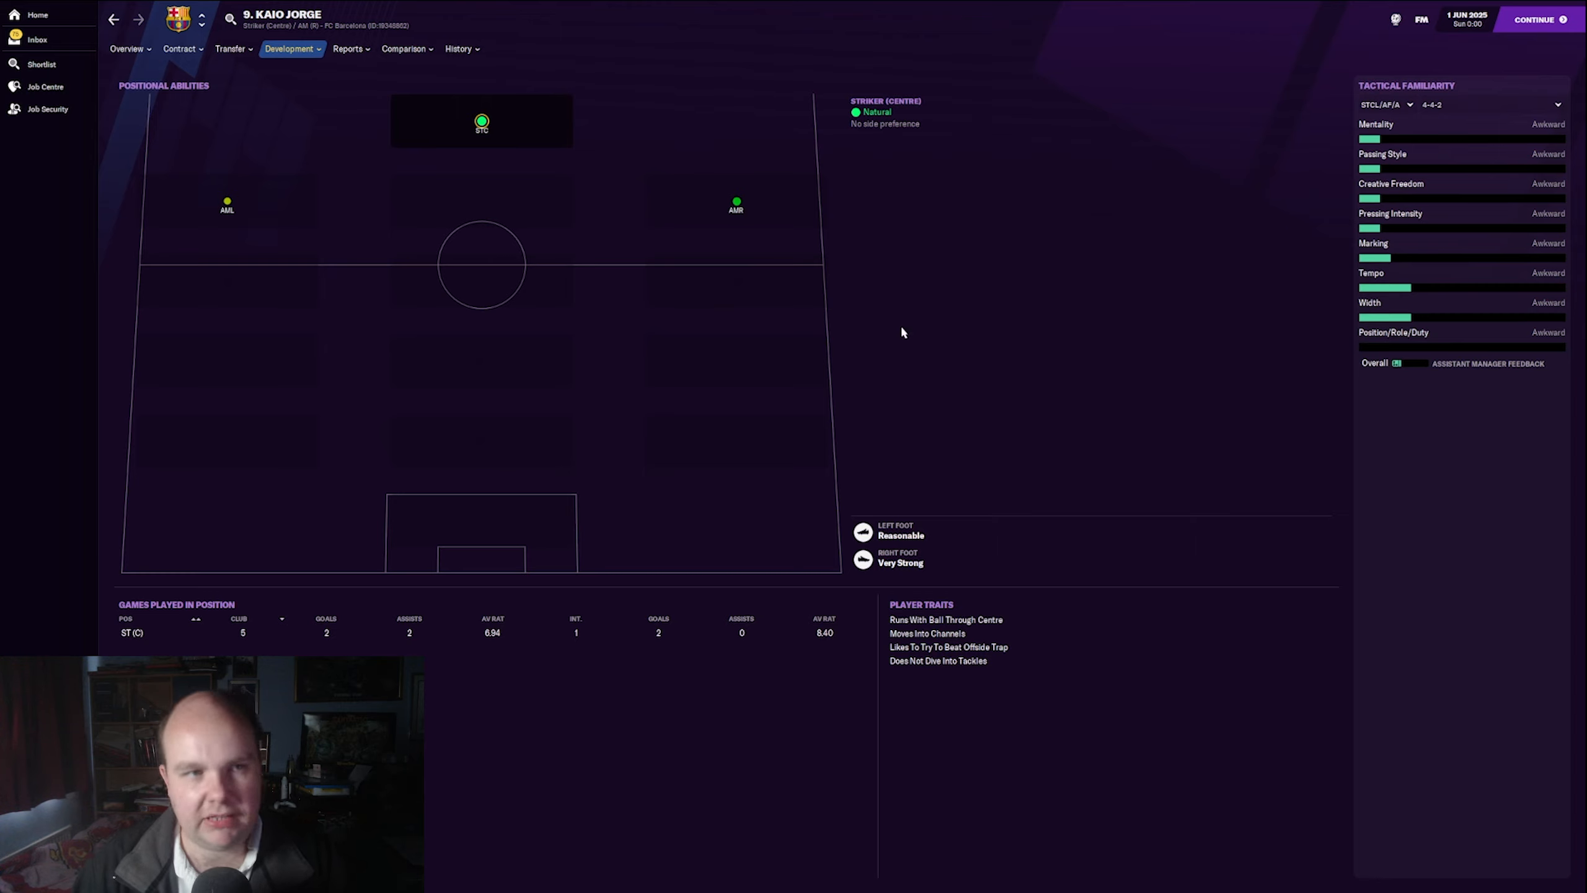
mouse_move(276, 185)
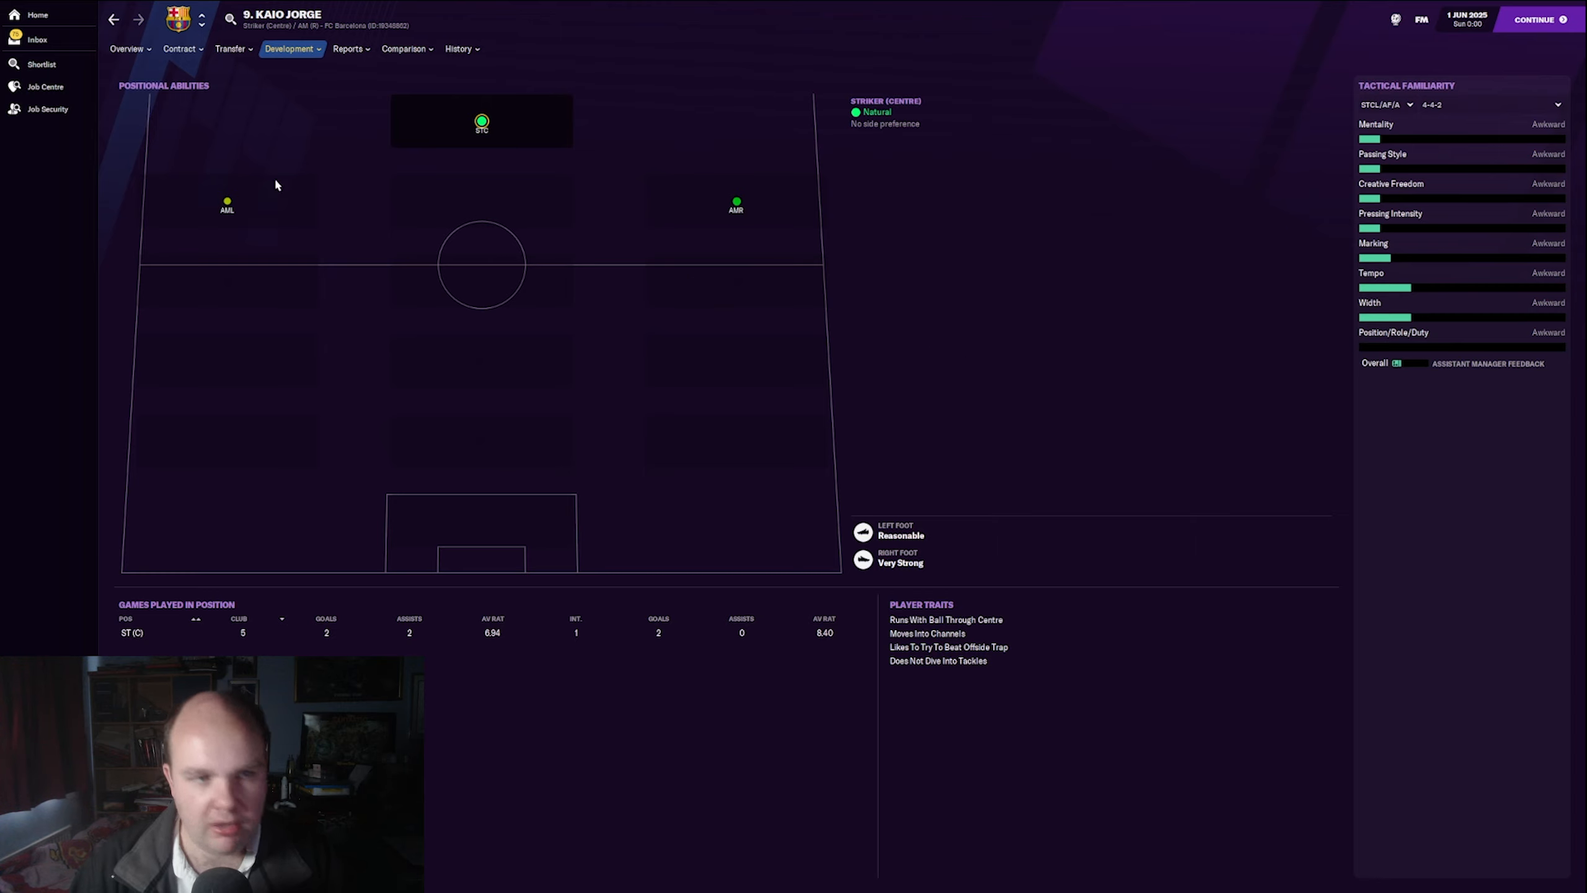
mouse_move(705, 209)
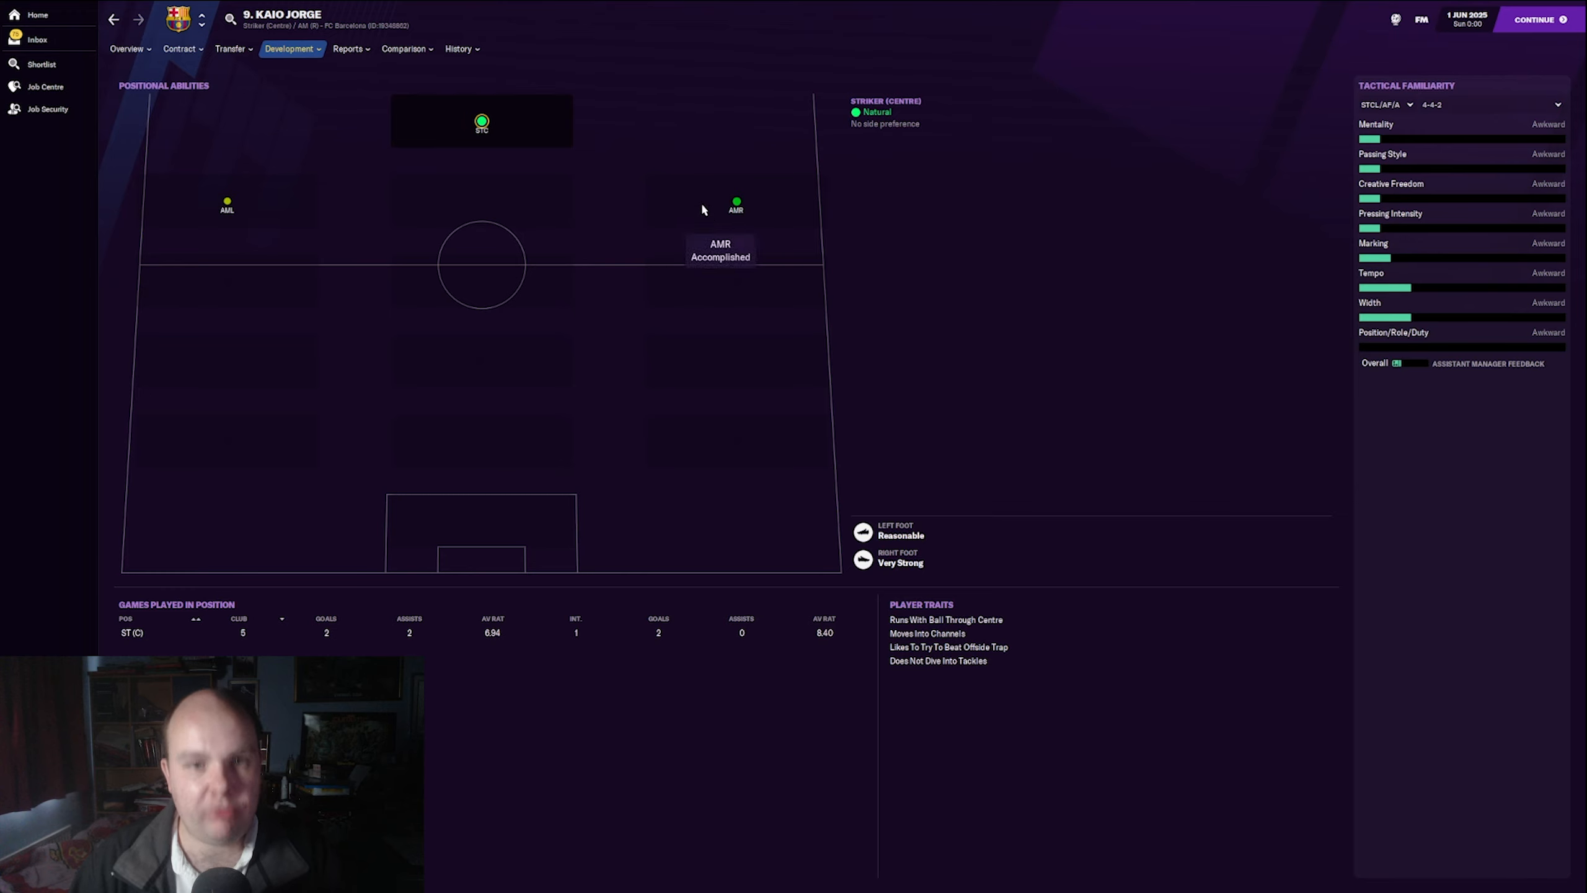
mouse_move(182, 233)
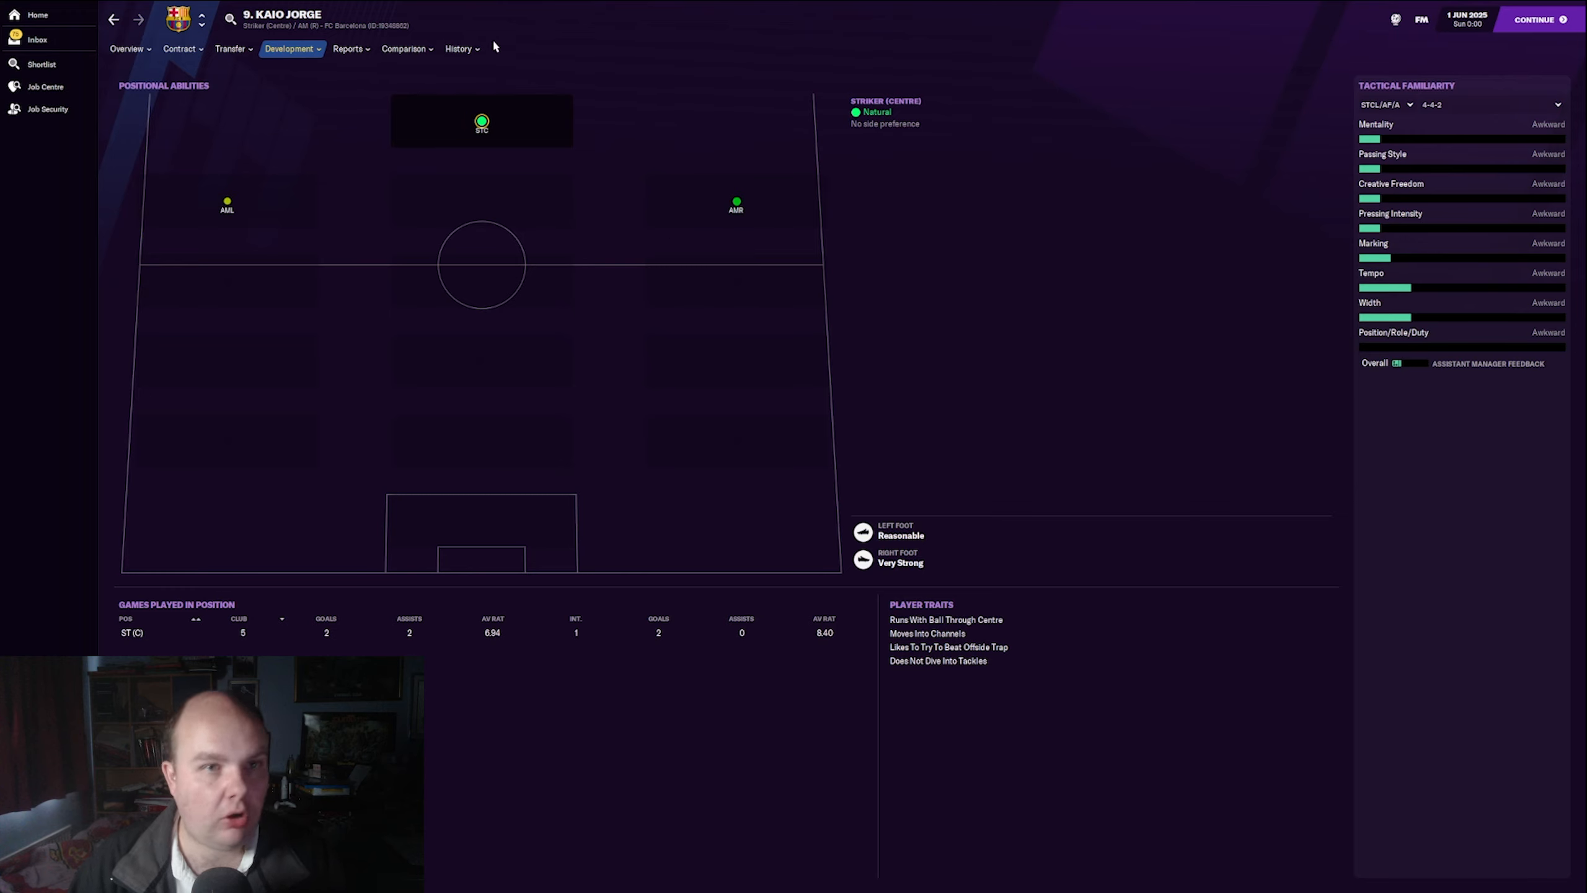
click(459, 48)
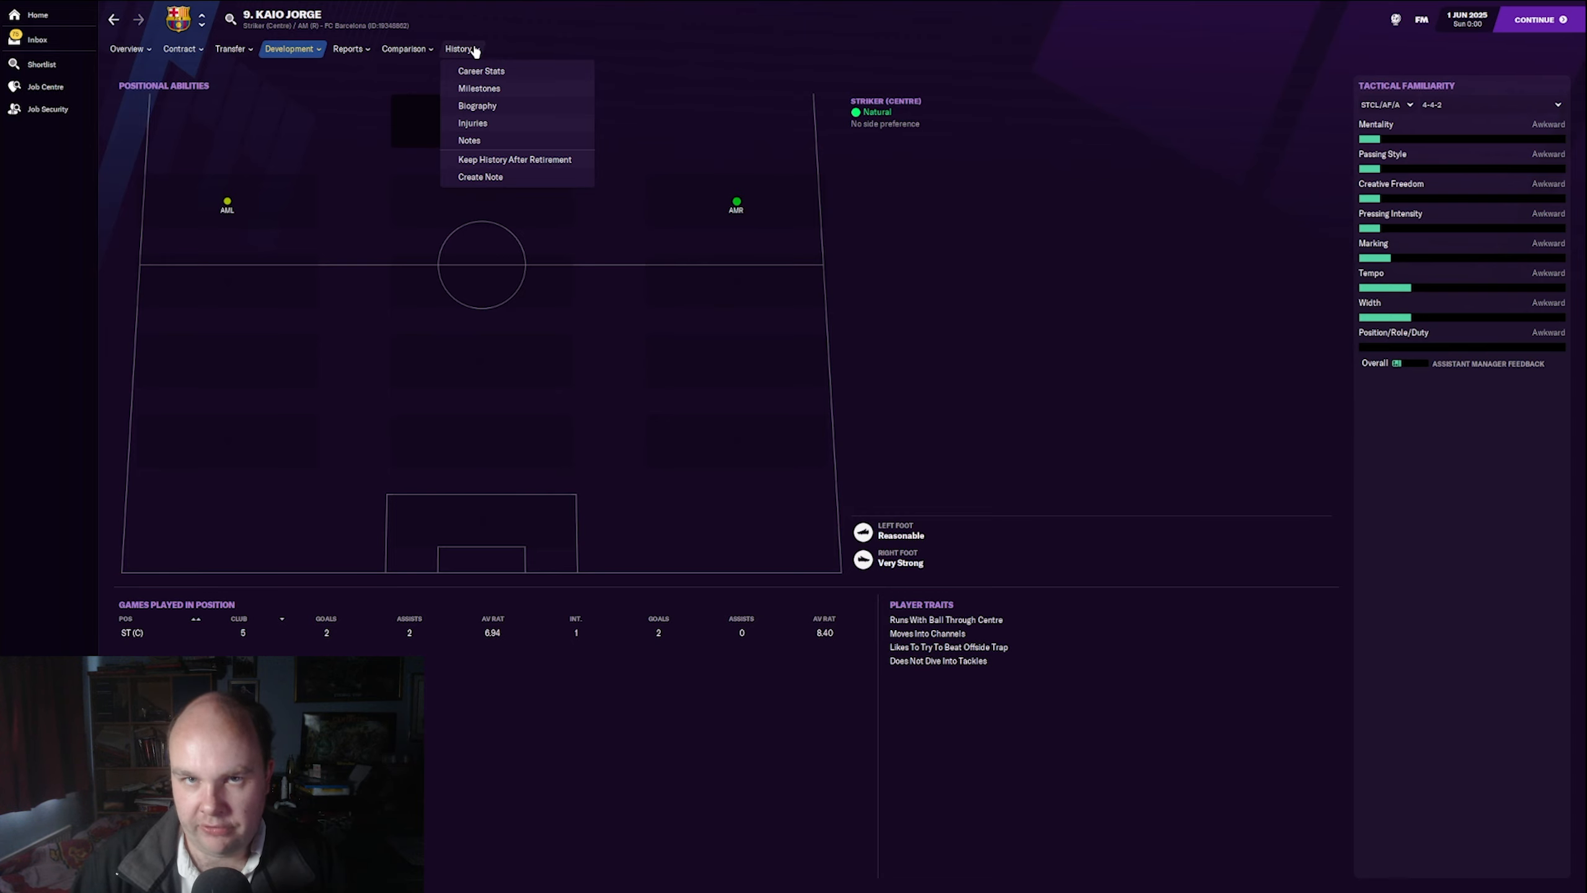
mouse_move(473, 123)
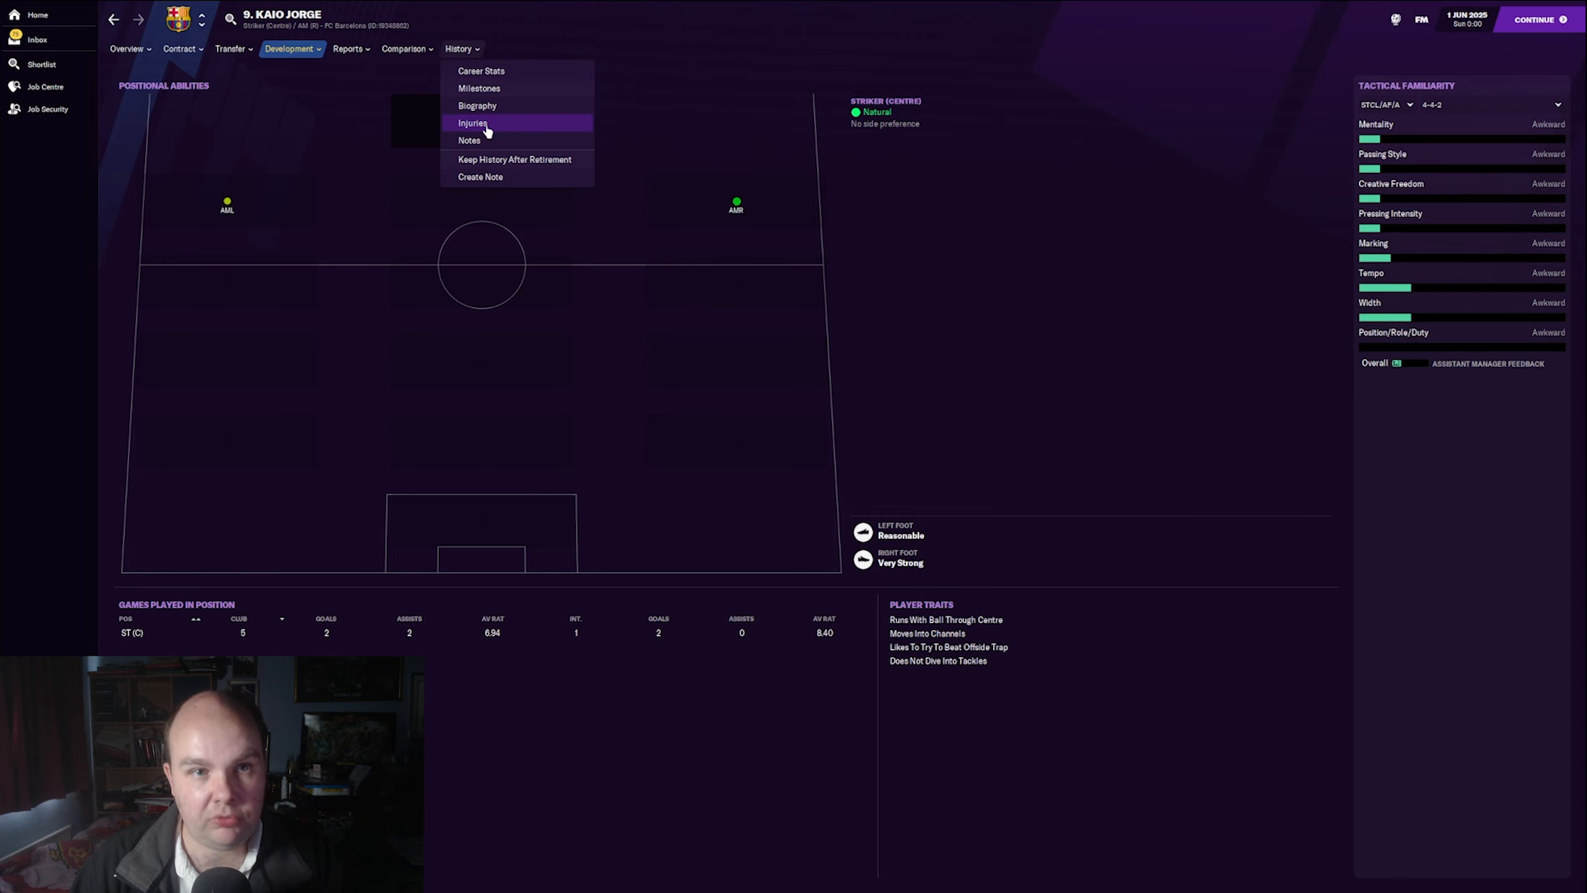
Step: View Kaio Jorge's past injuries with dates, types, severity and time out
click(473, 123)
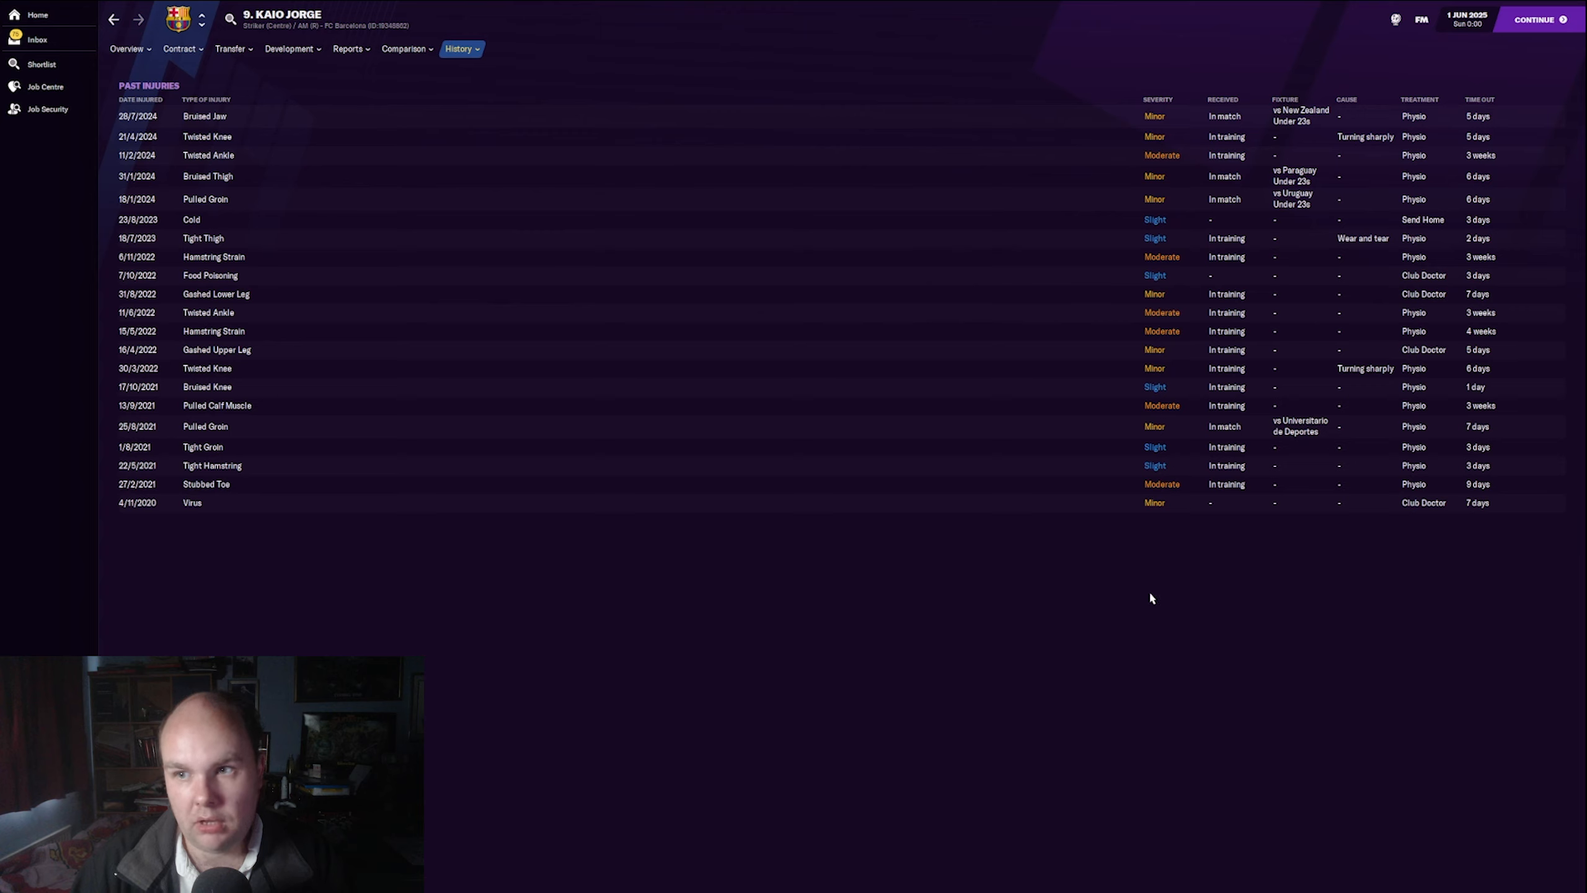
mouse_move(1486, 233)
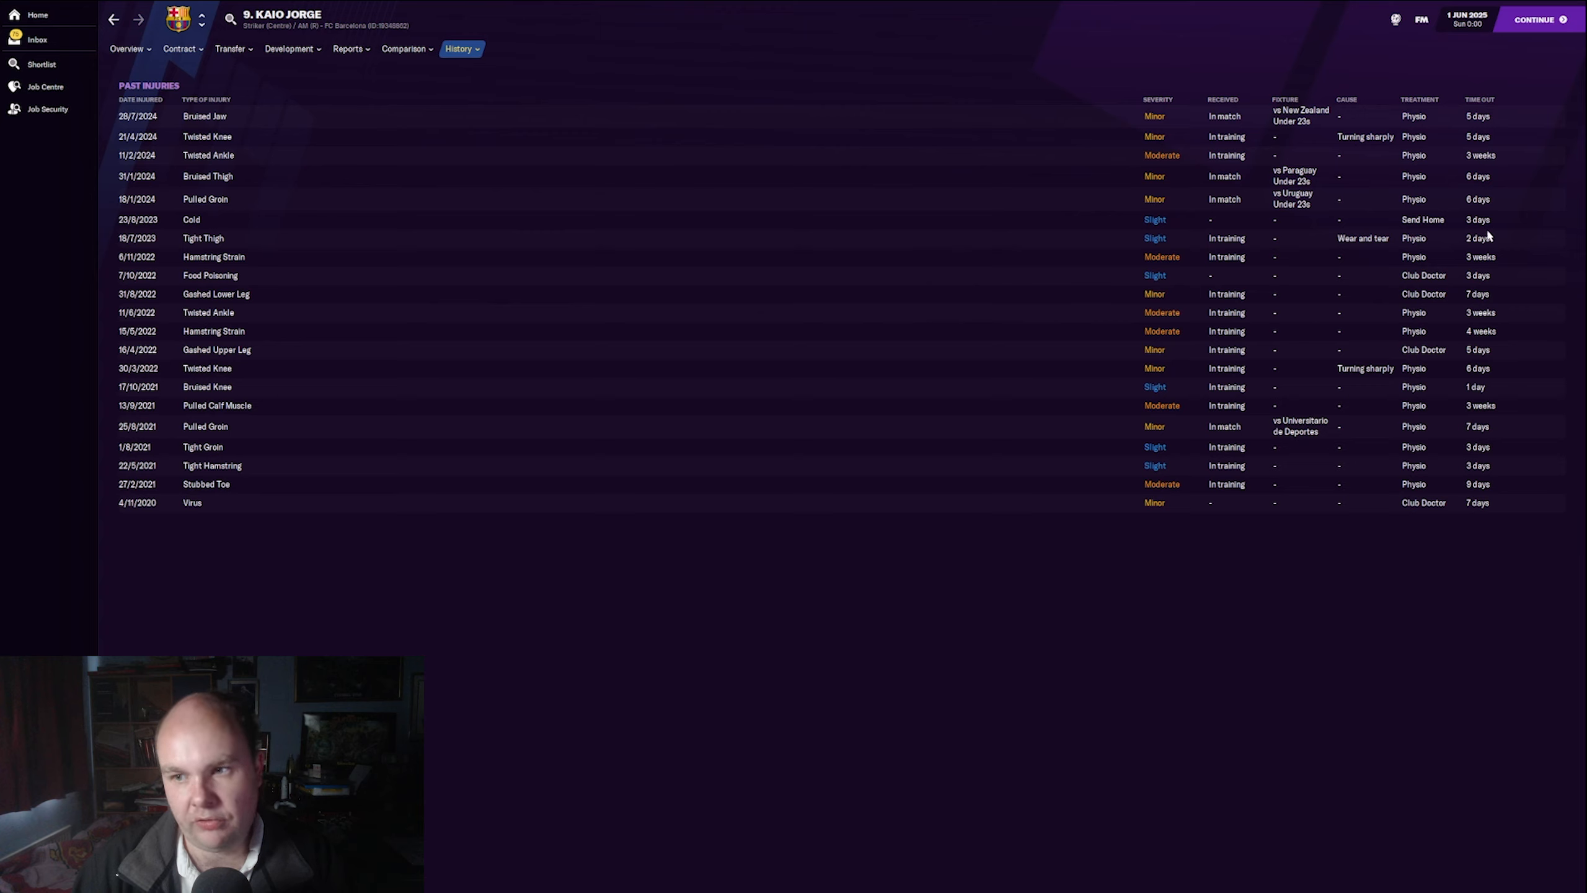
mouse_move(1483, 326)
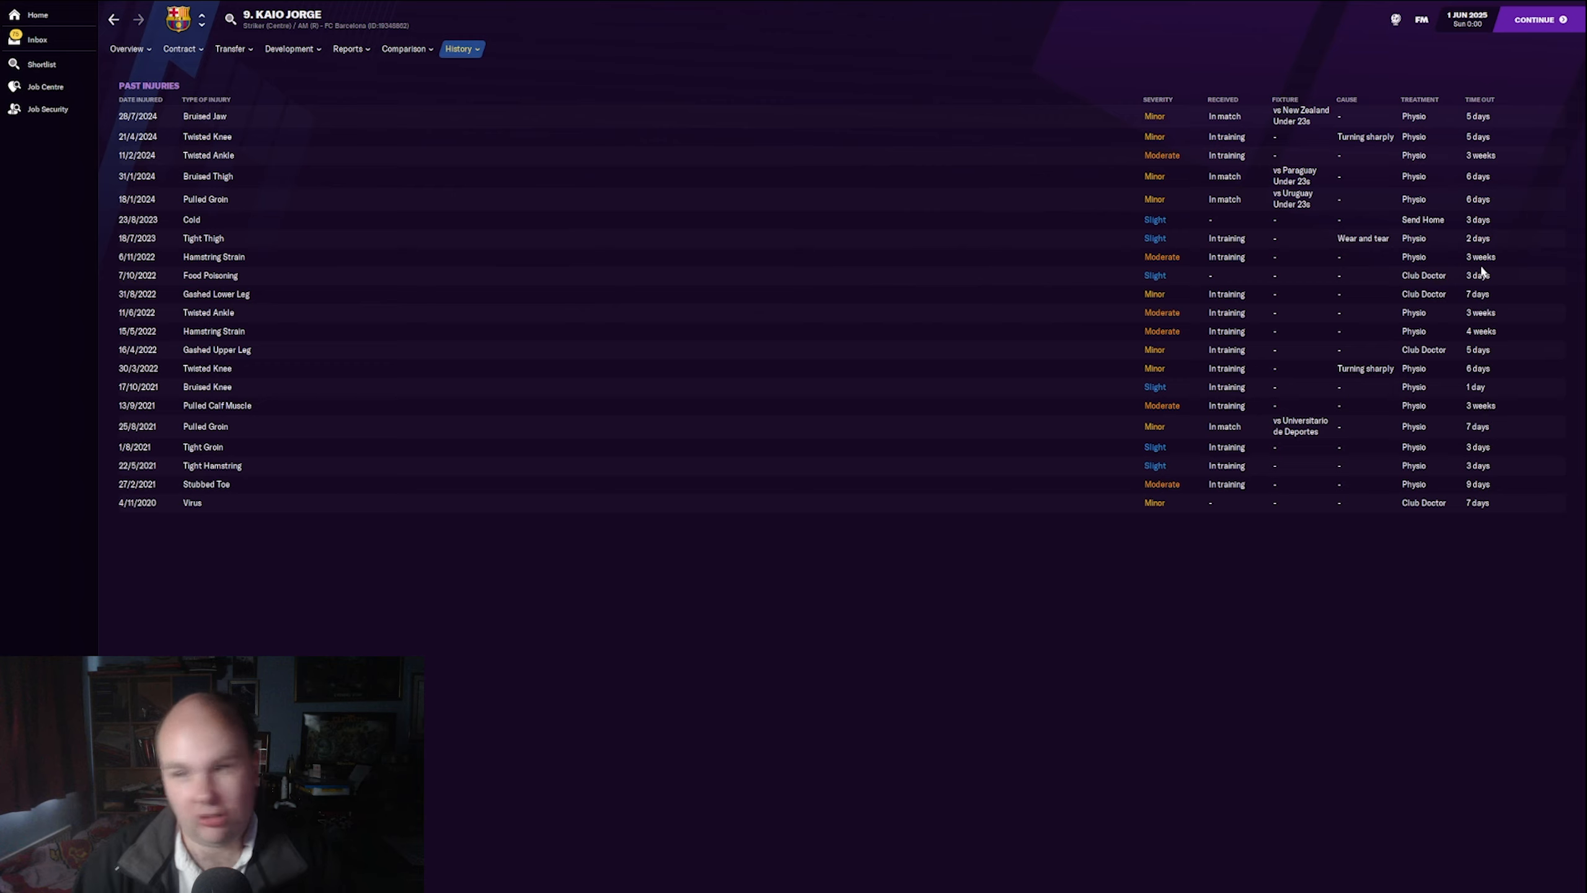
mouse_move(1484, 240)
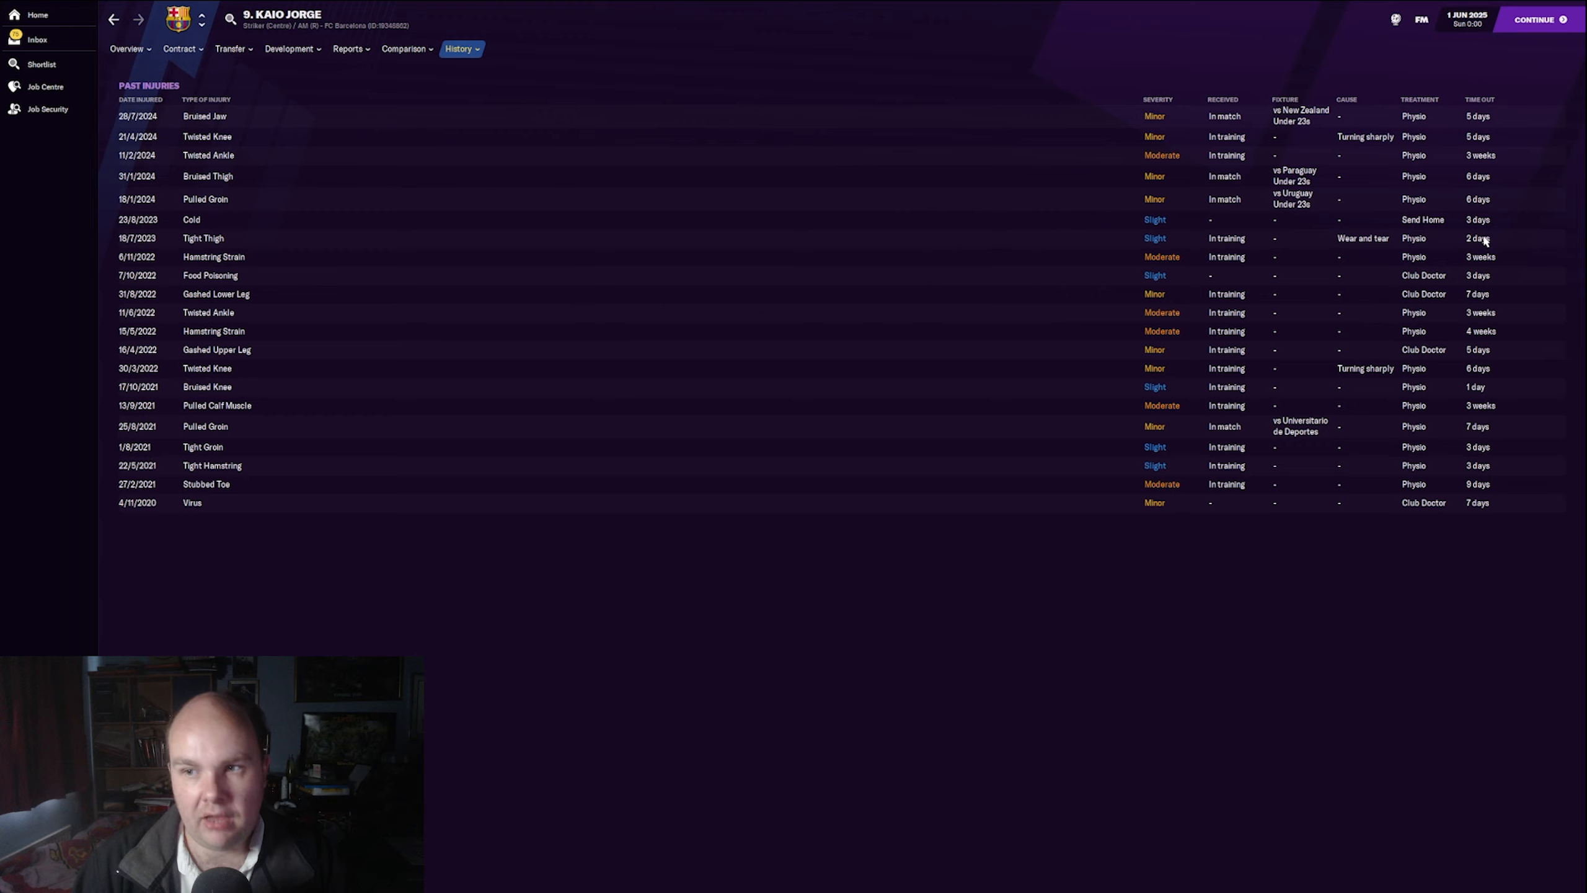
mouse_move(1449, 206)
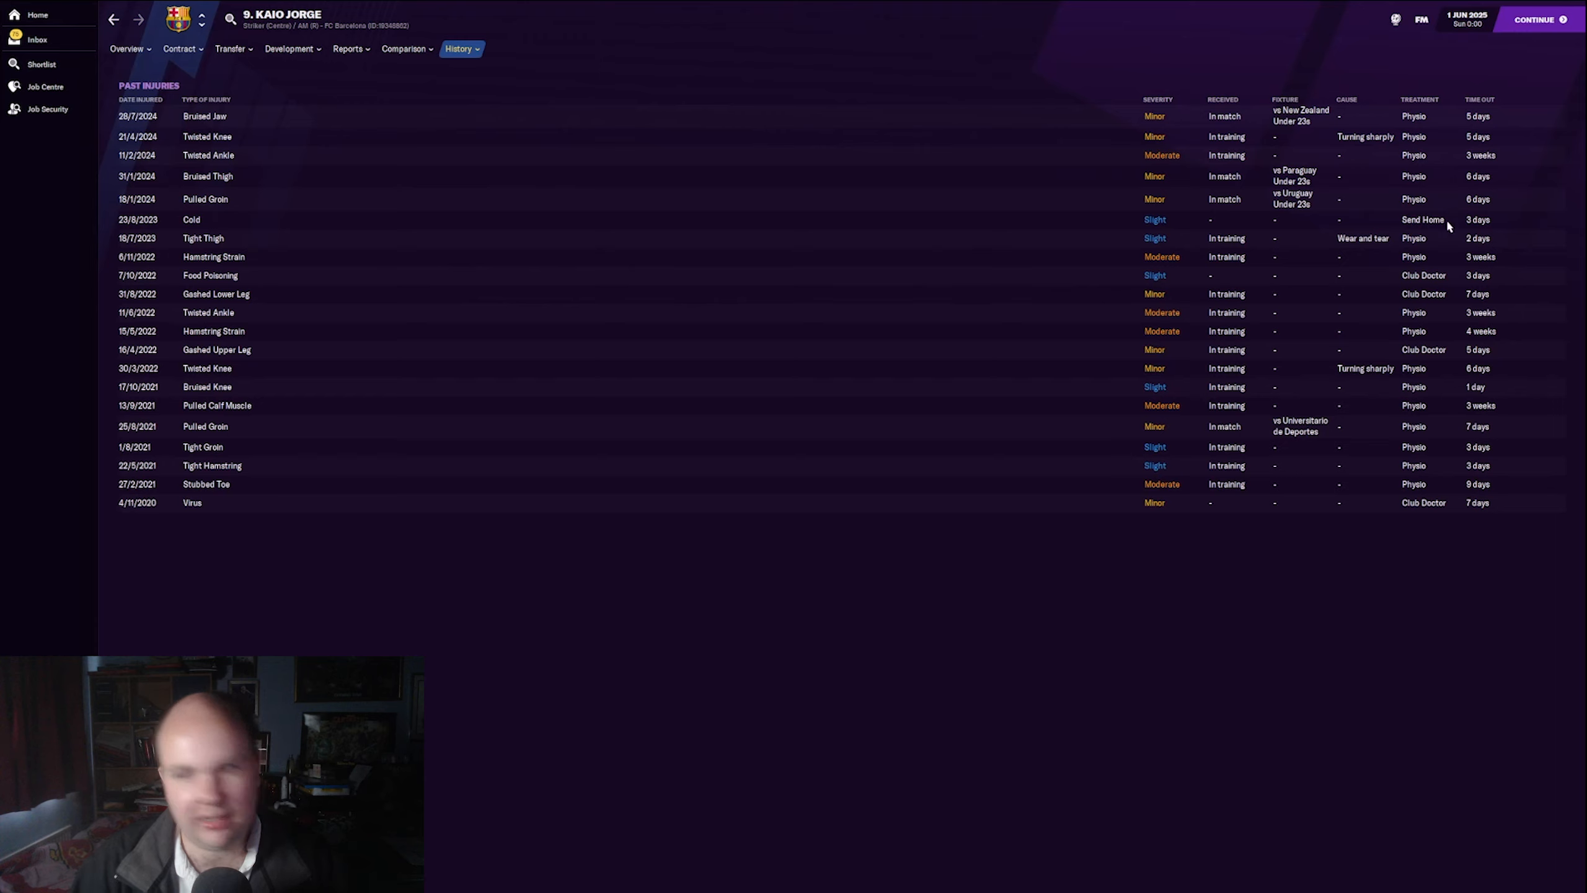
mouse_move(725, 96)
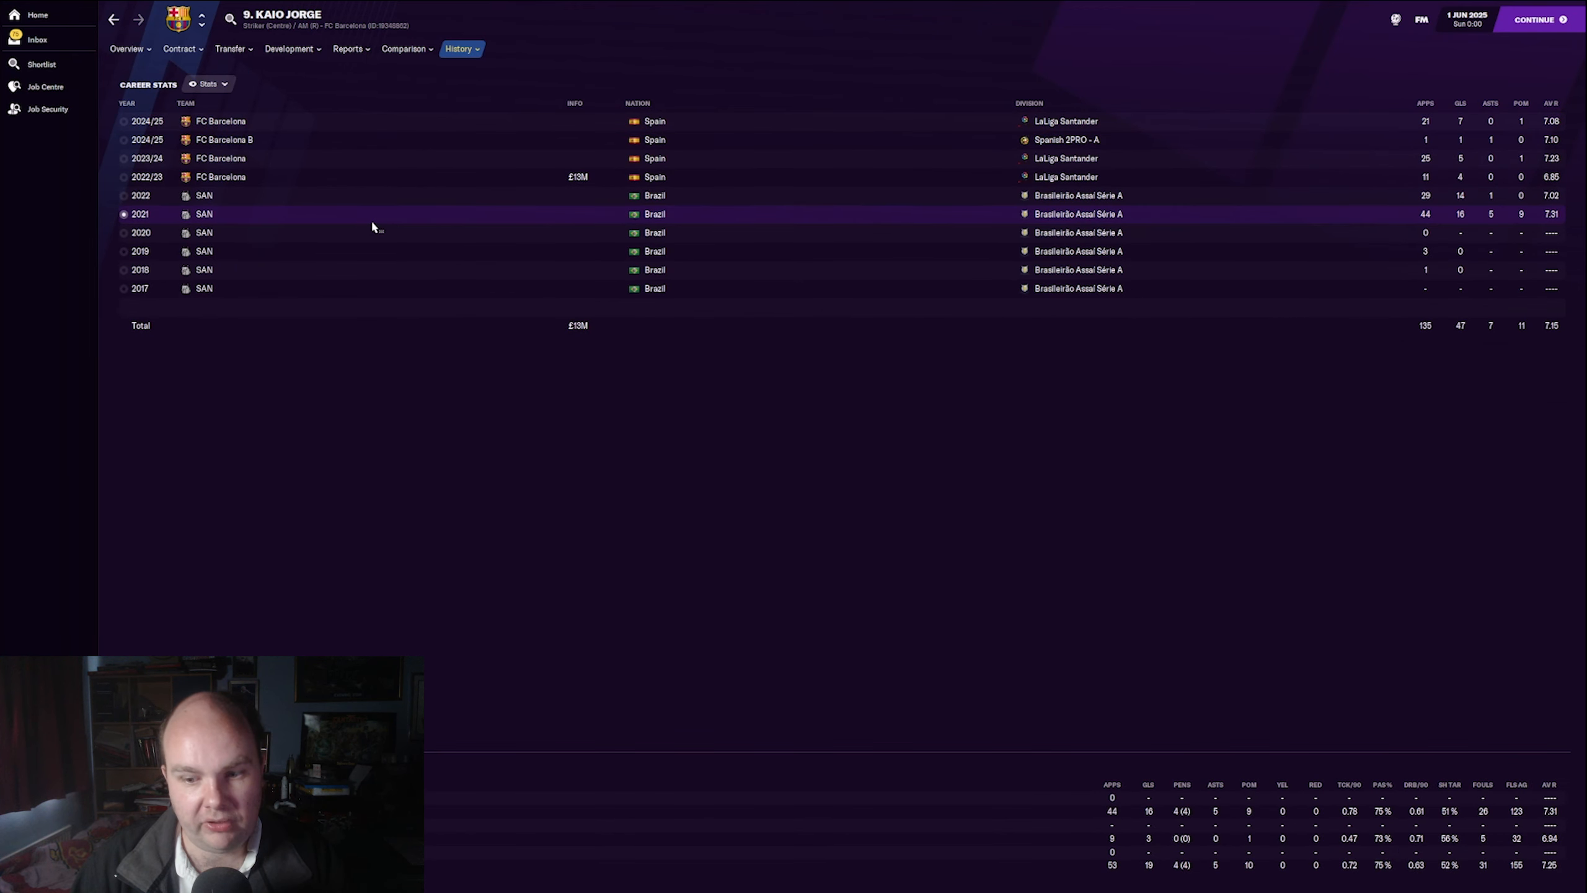
Step: Inspect the 2022/23 and 2024/25 season breakdowns, then go to FC Barcelona's club page
click(405, 195)
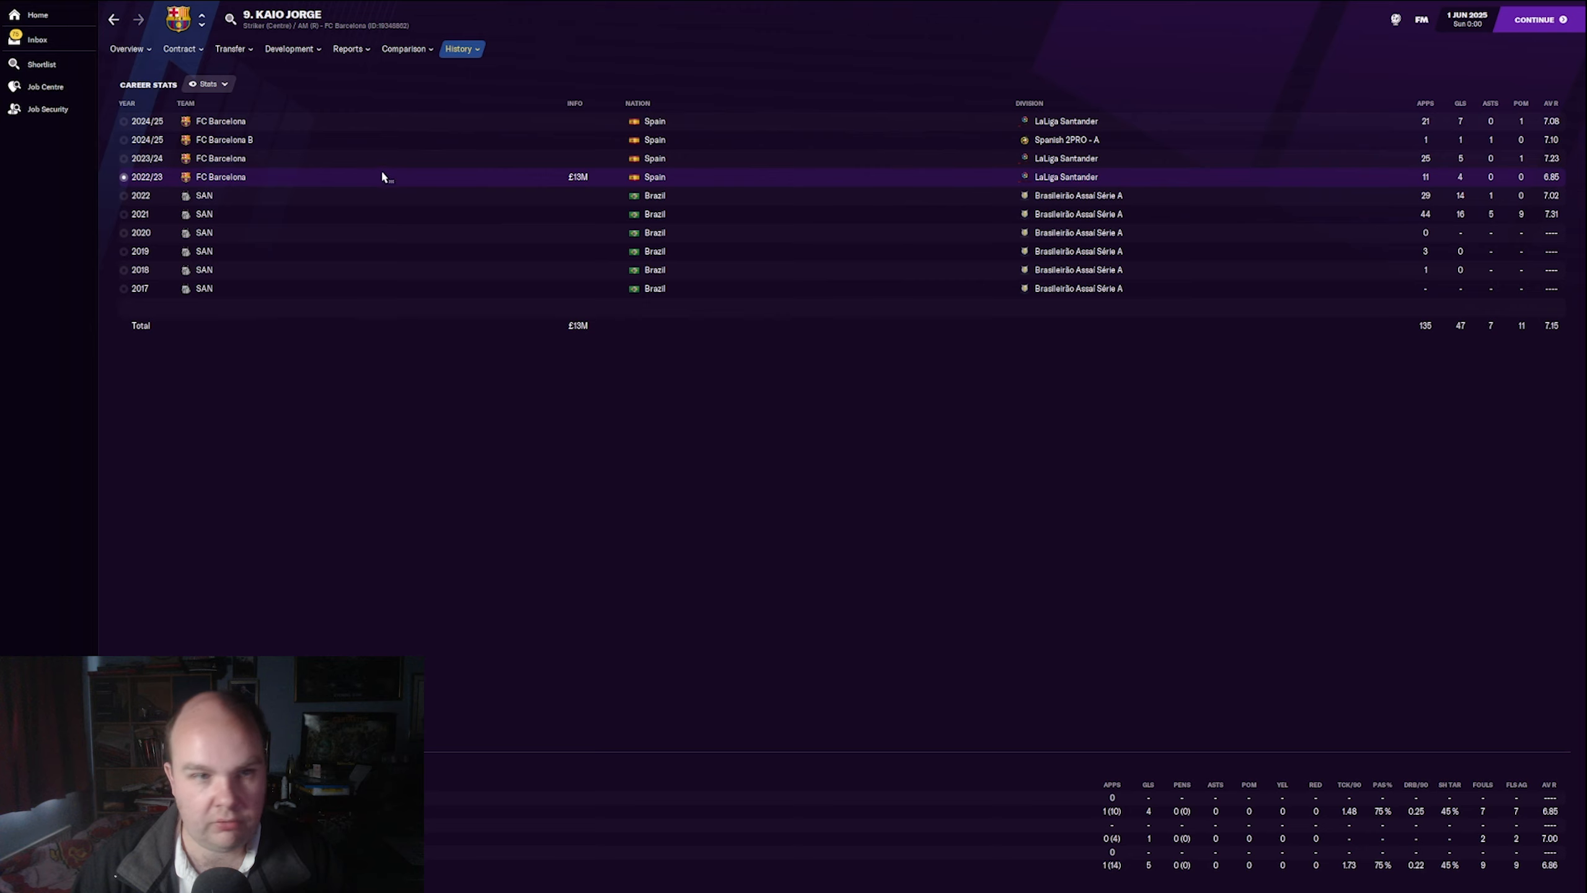
click(385, 159)
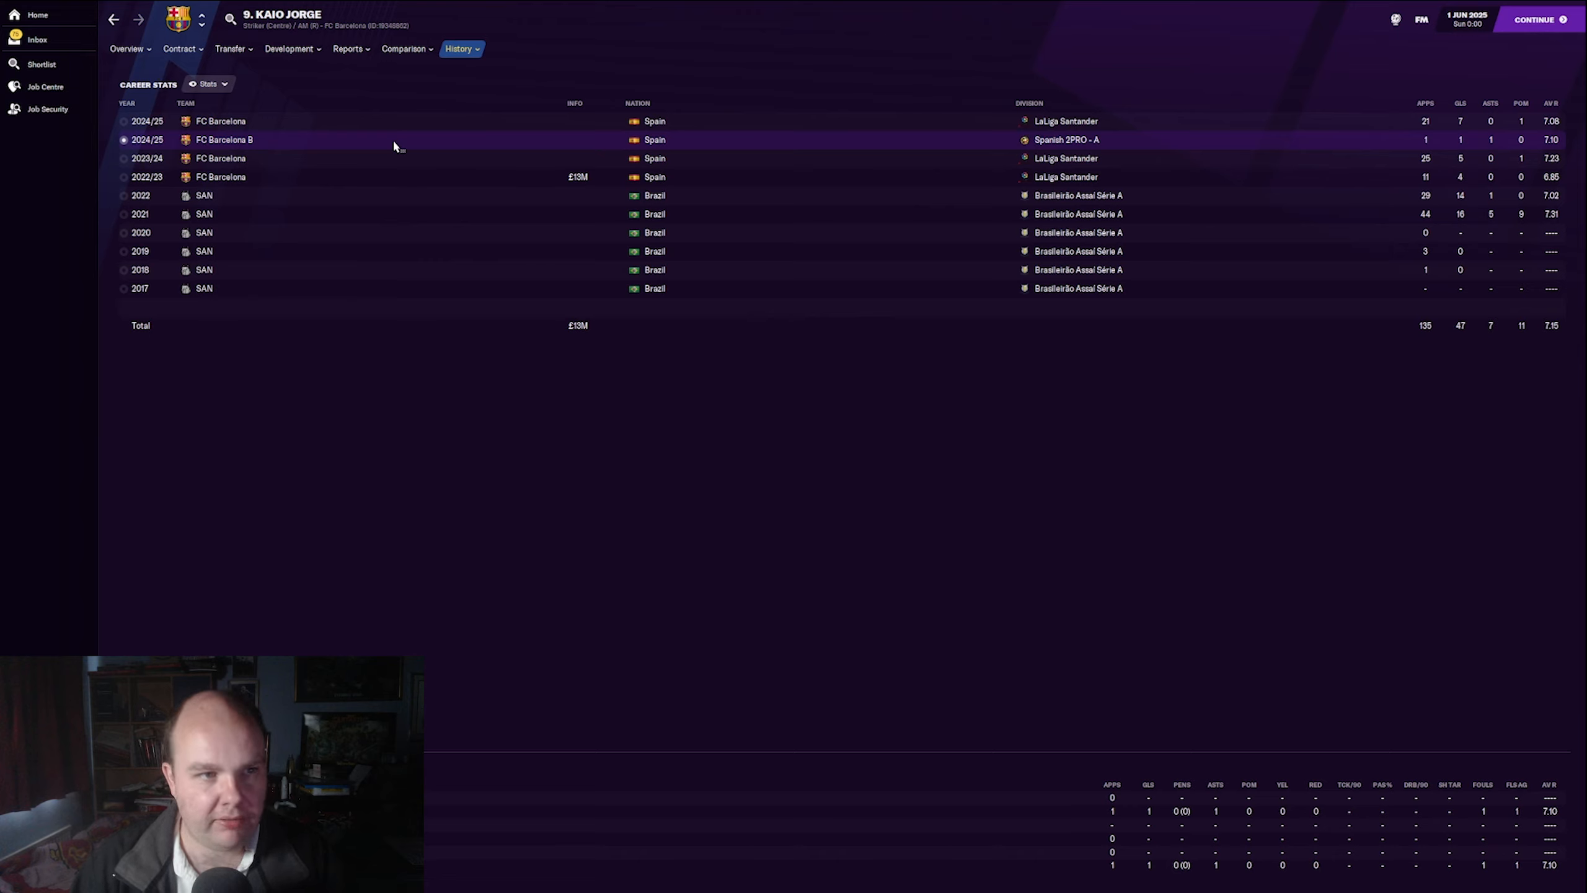
mouse_move(479, 148)
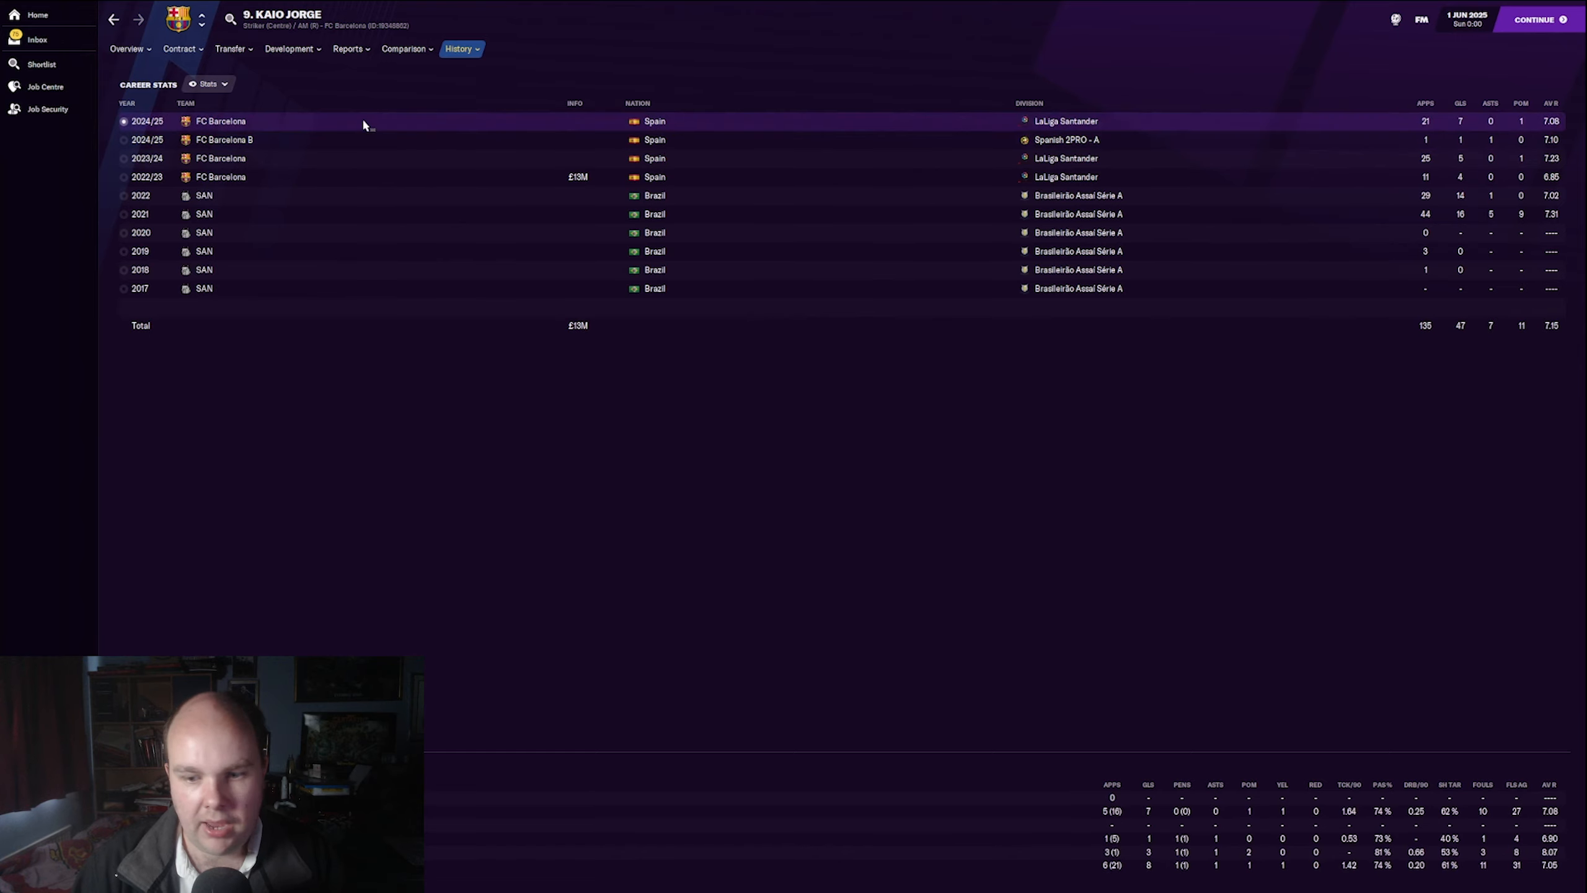
click(128, 49)
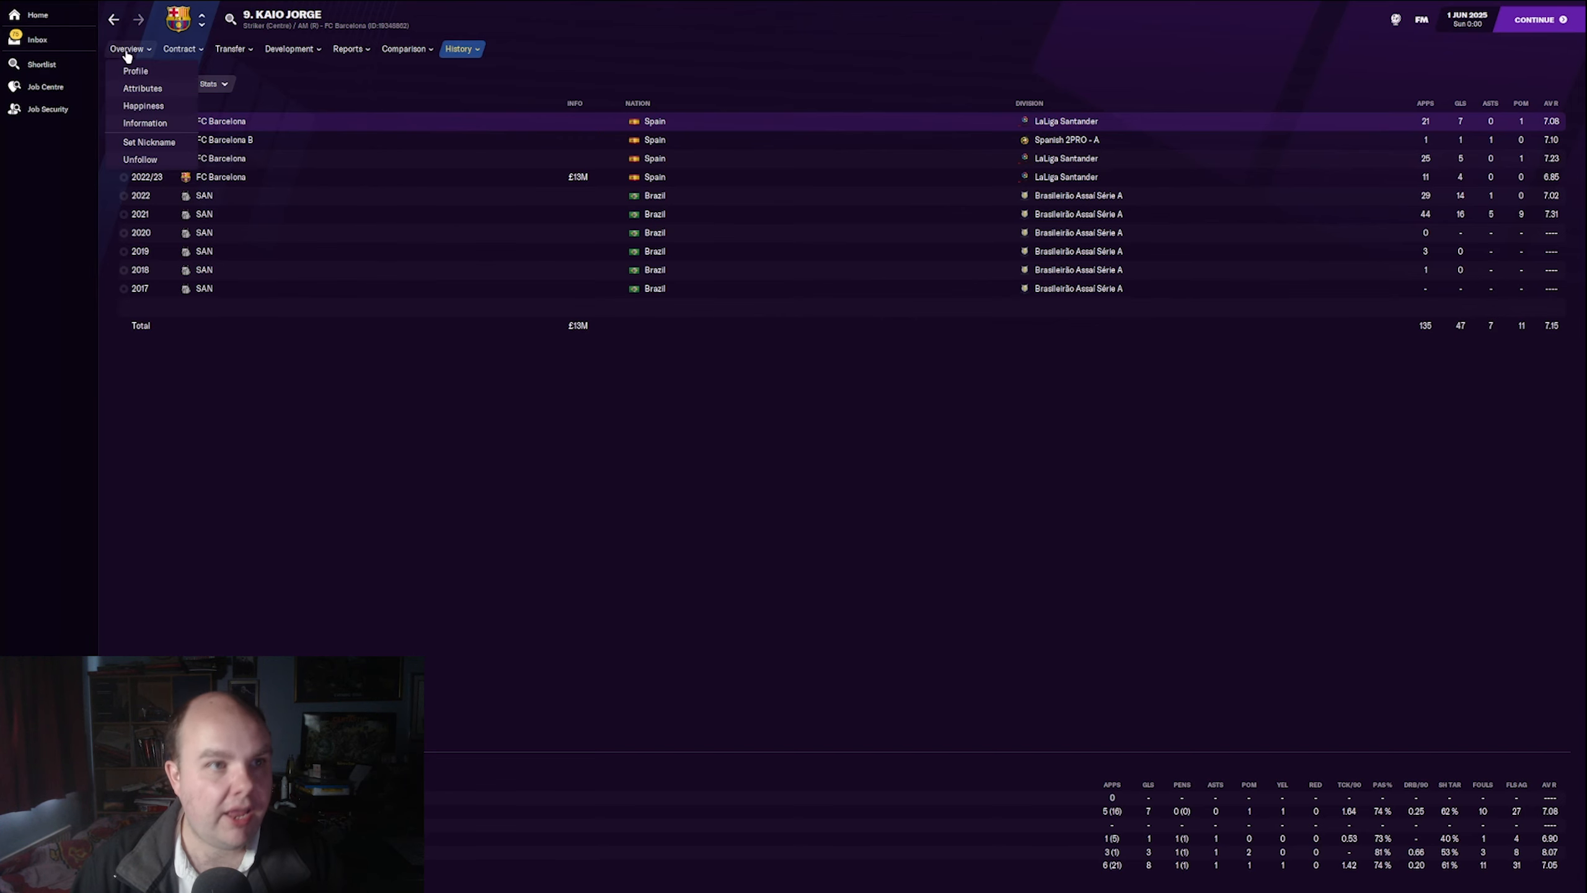
click(134, 70)
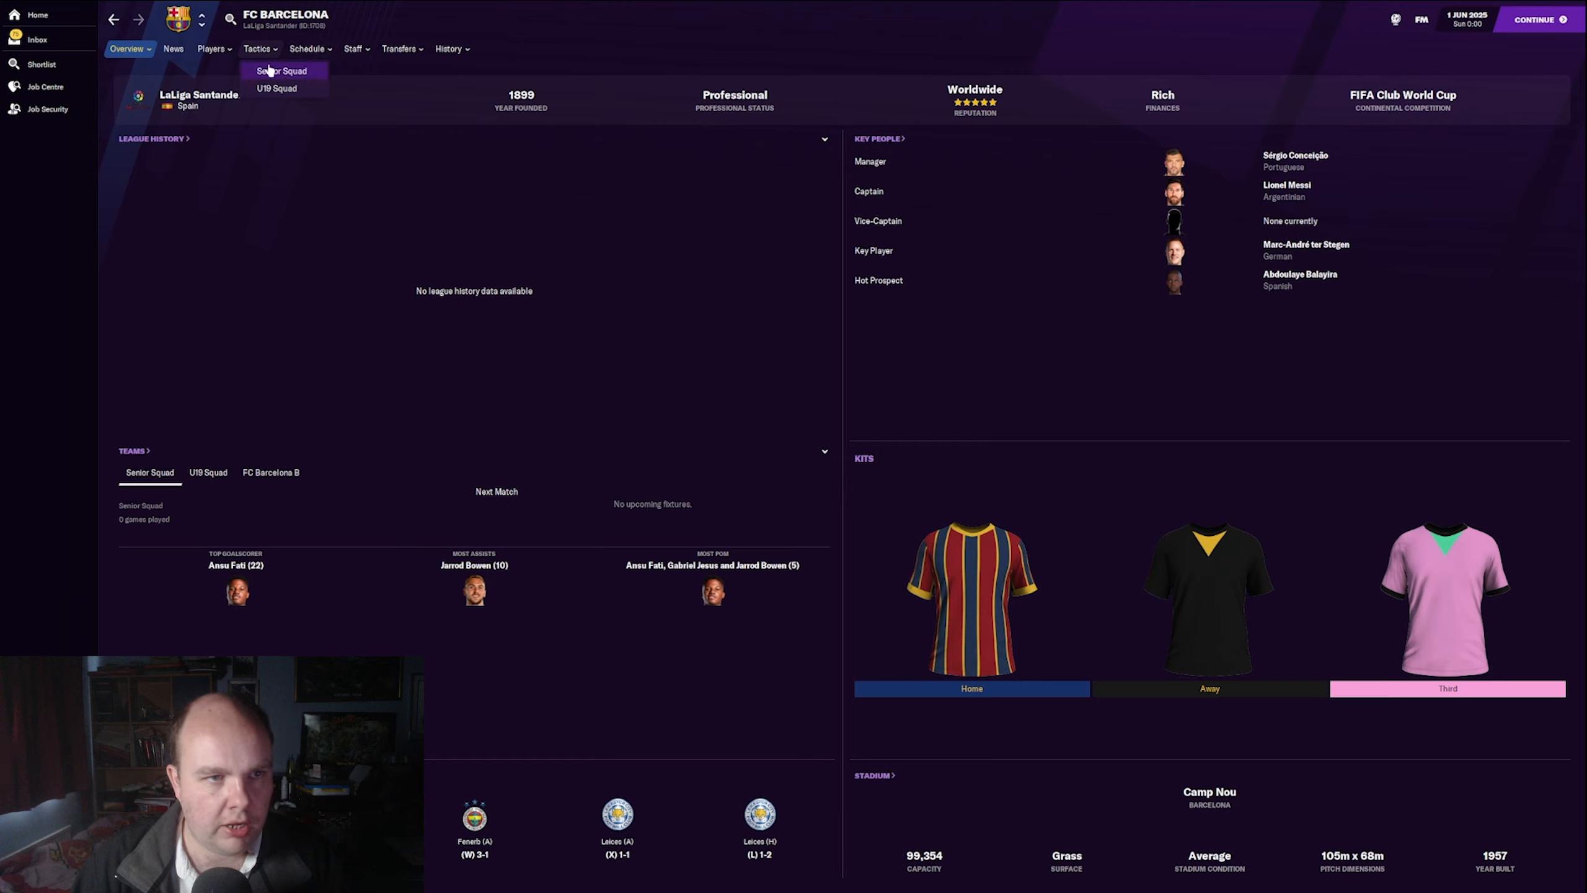
Step: View Ansu Fati's and Gabriel Jesus's profiles from Barcelona's senior squad, then go back
click(283, 71)
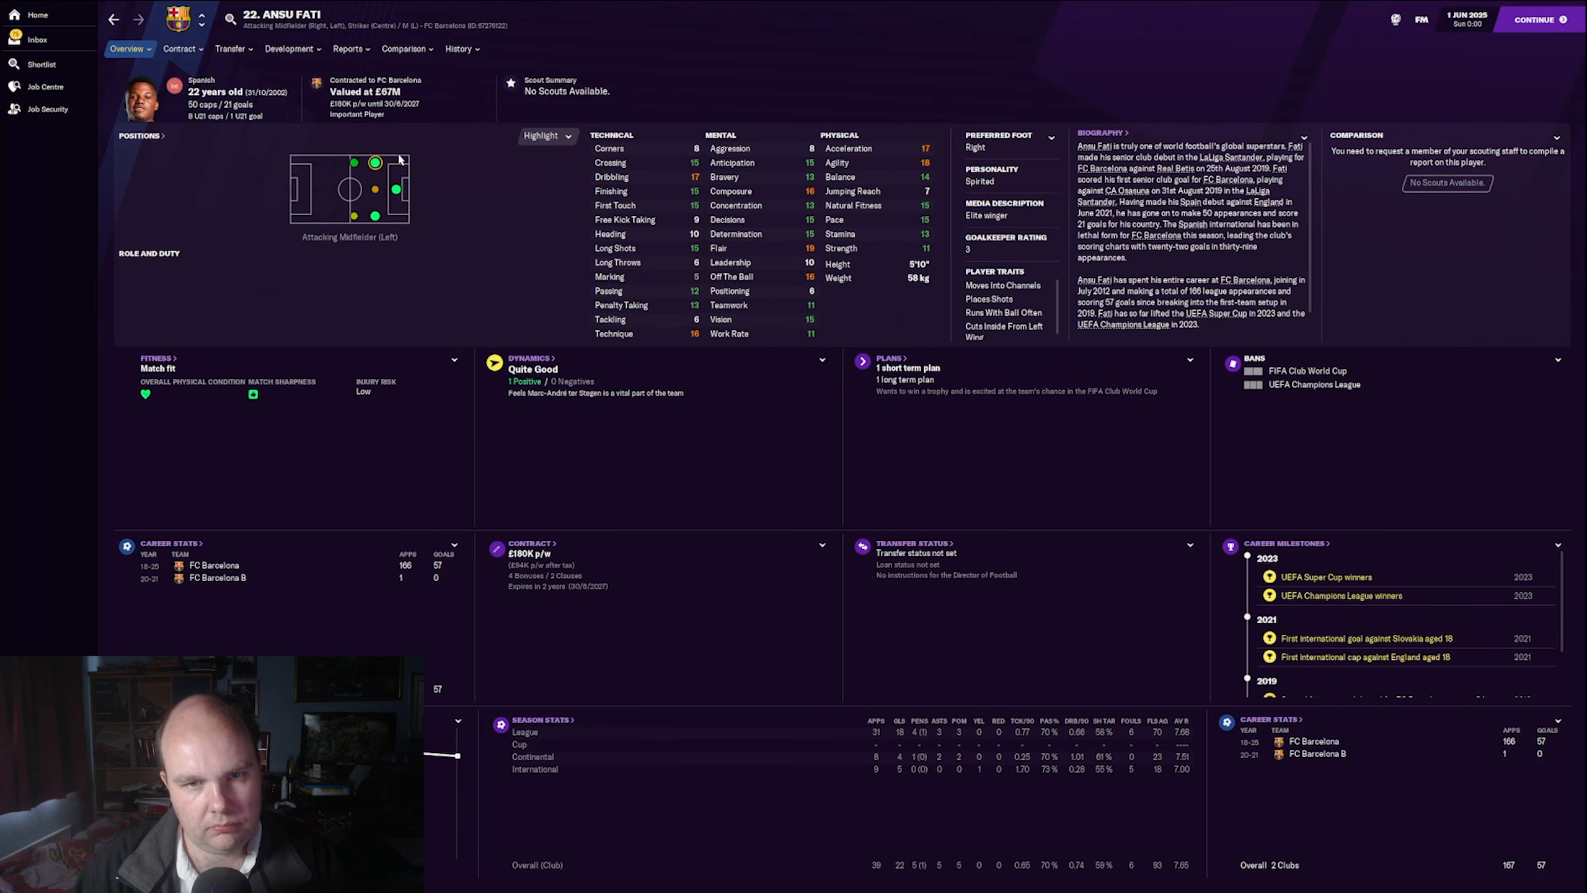
click(257, 48)
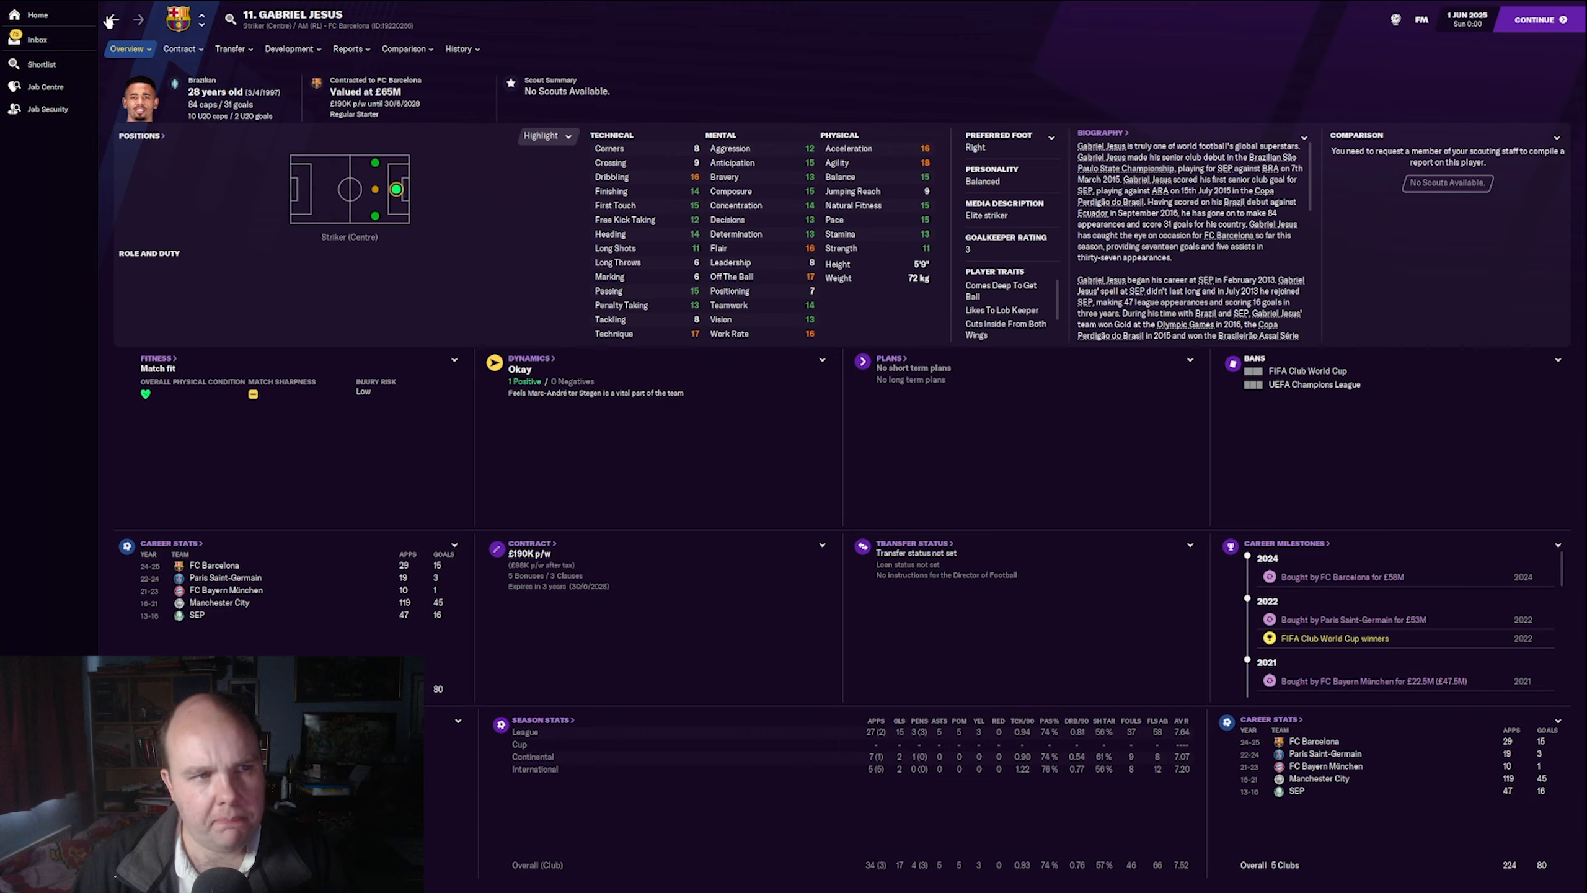
click(112, 20)
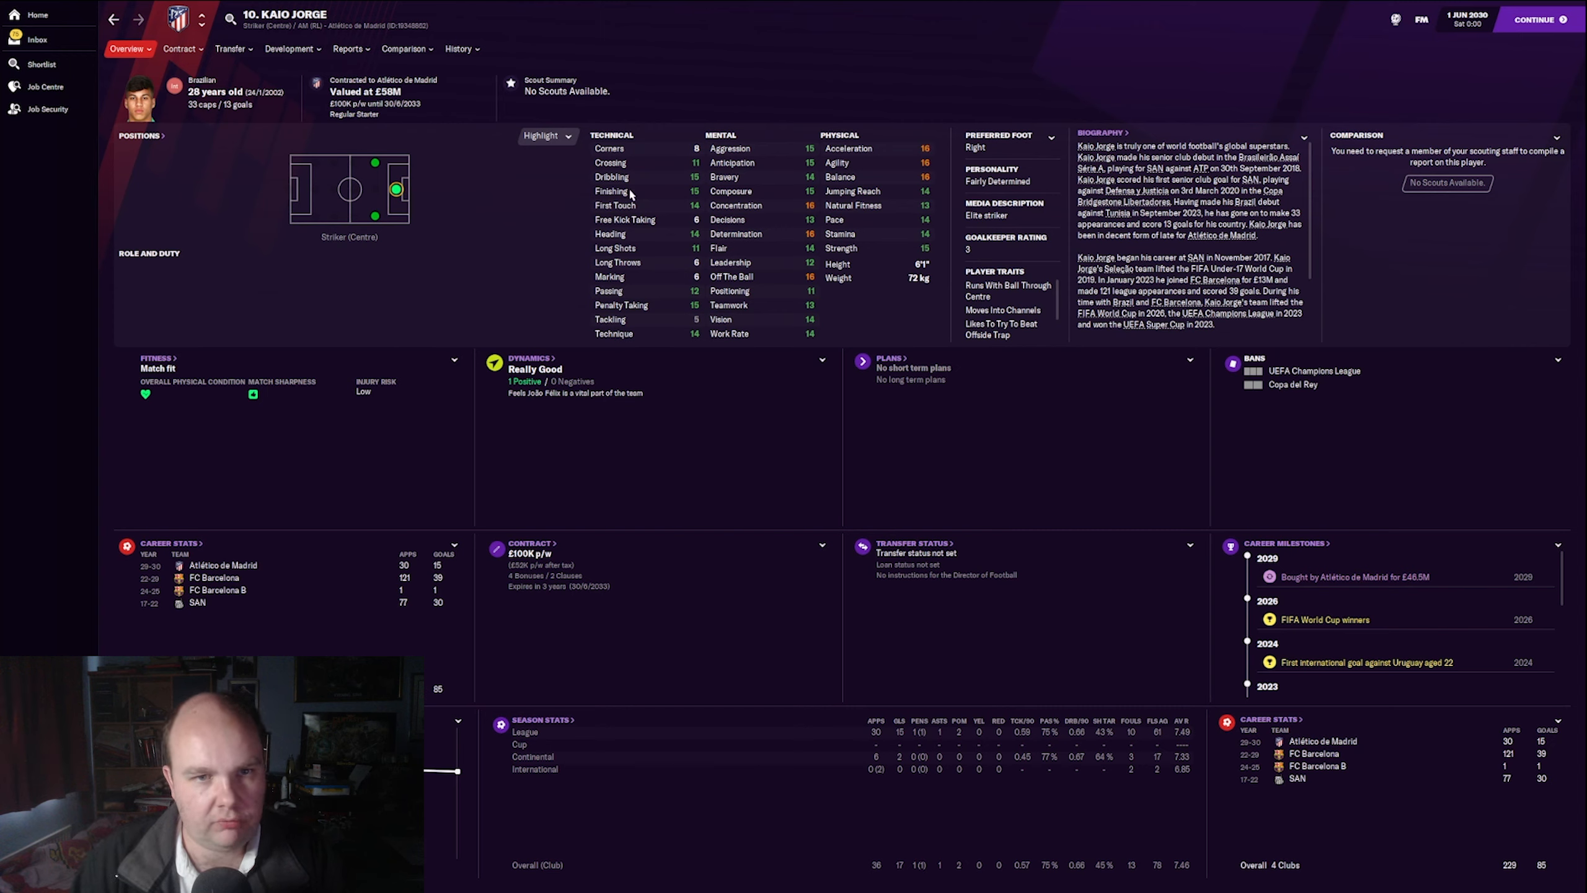
mouse_move(917, 182)
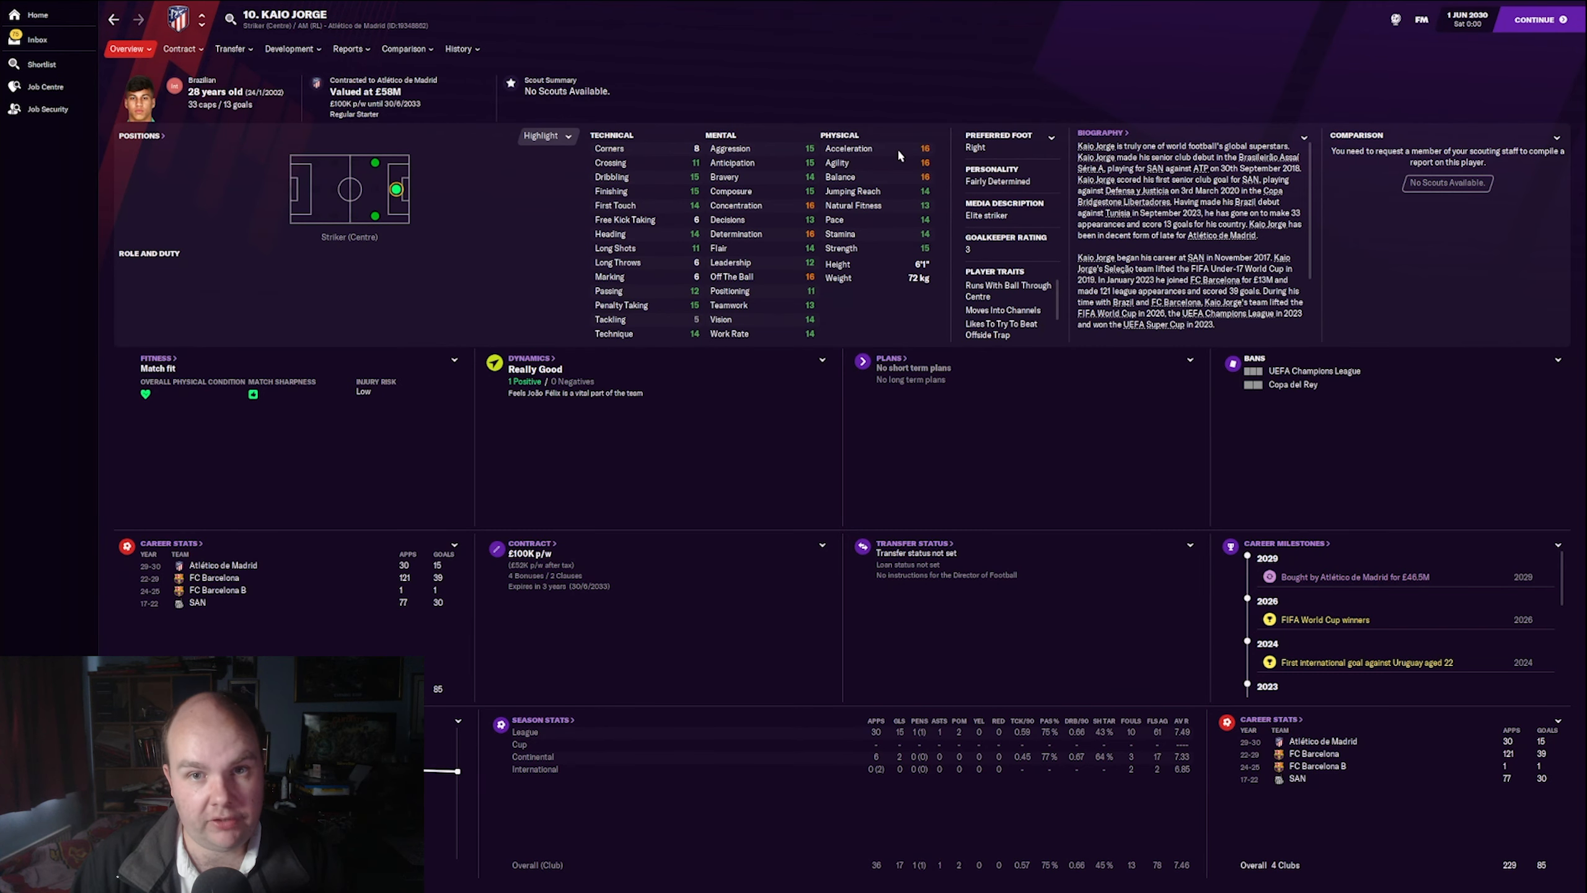
Step: Show Kaio Jorge's 2030 positional abilities: natural centre striker with tactical familiarity
click(292, 48)
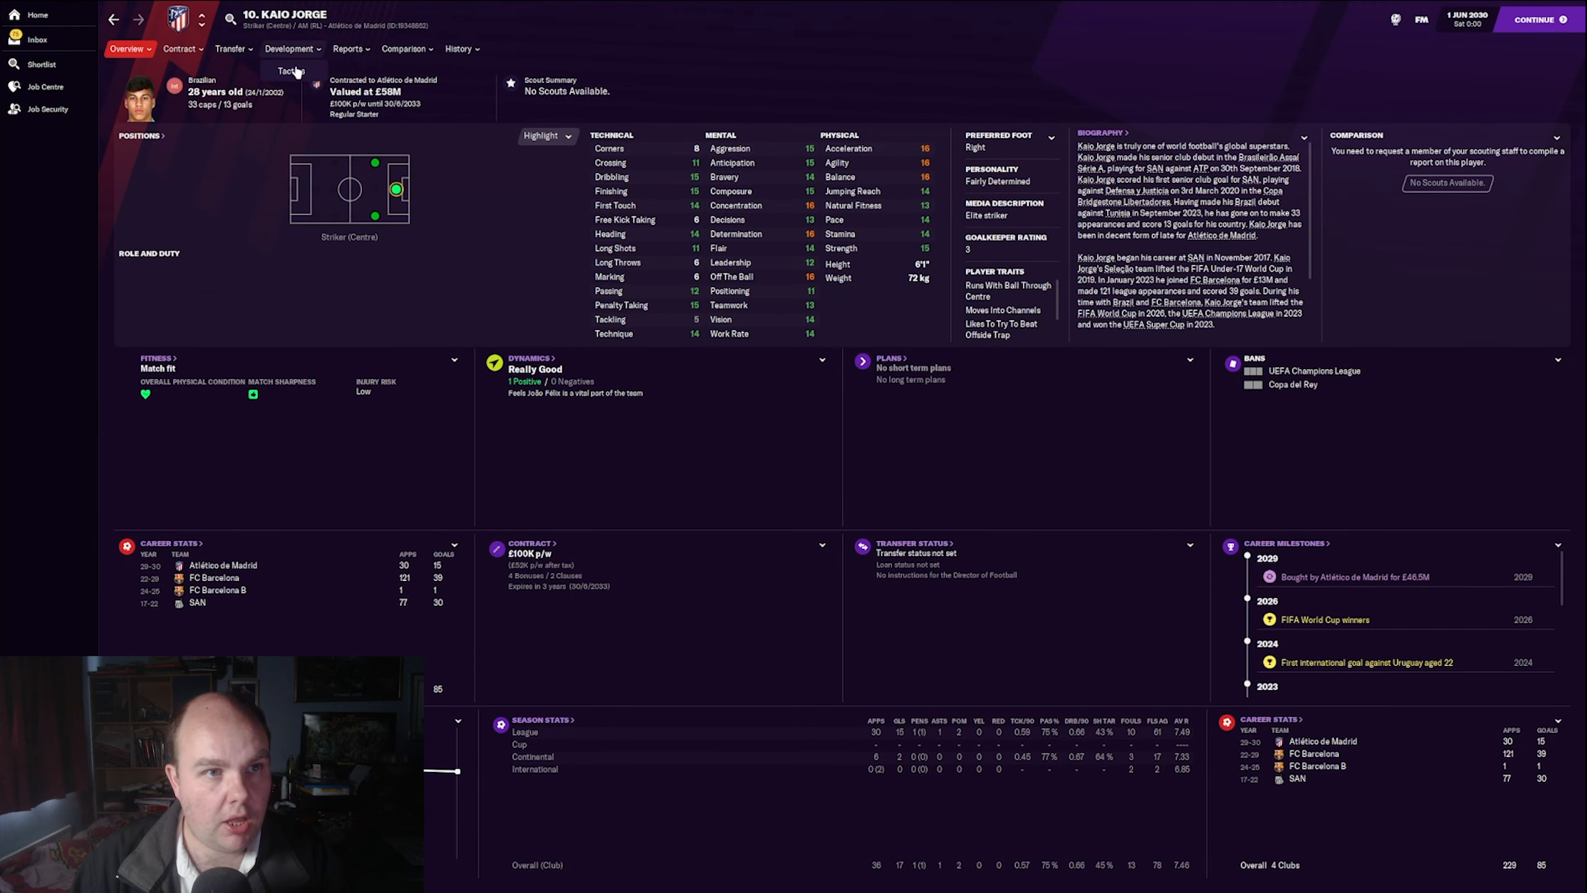
click(289, 49)
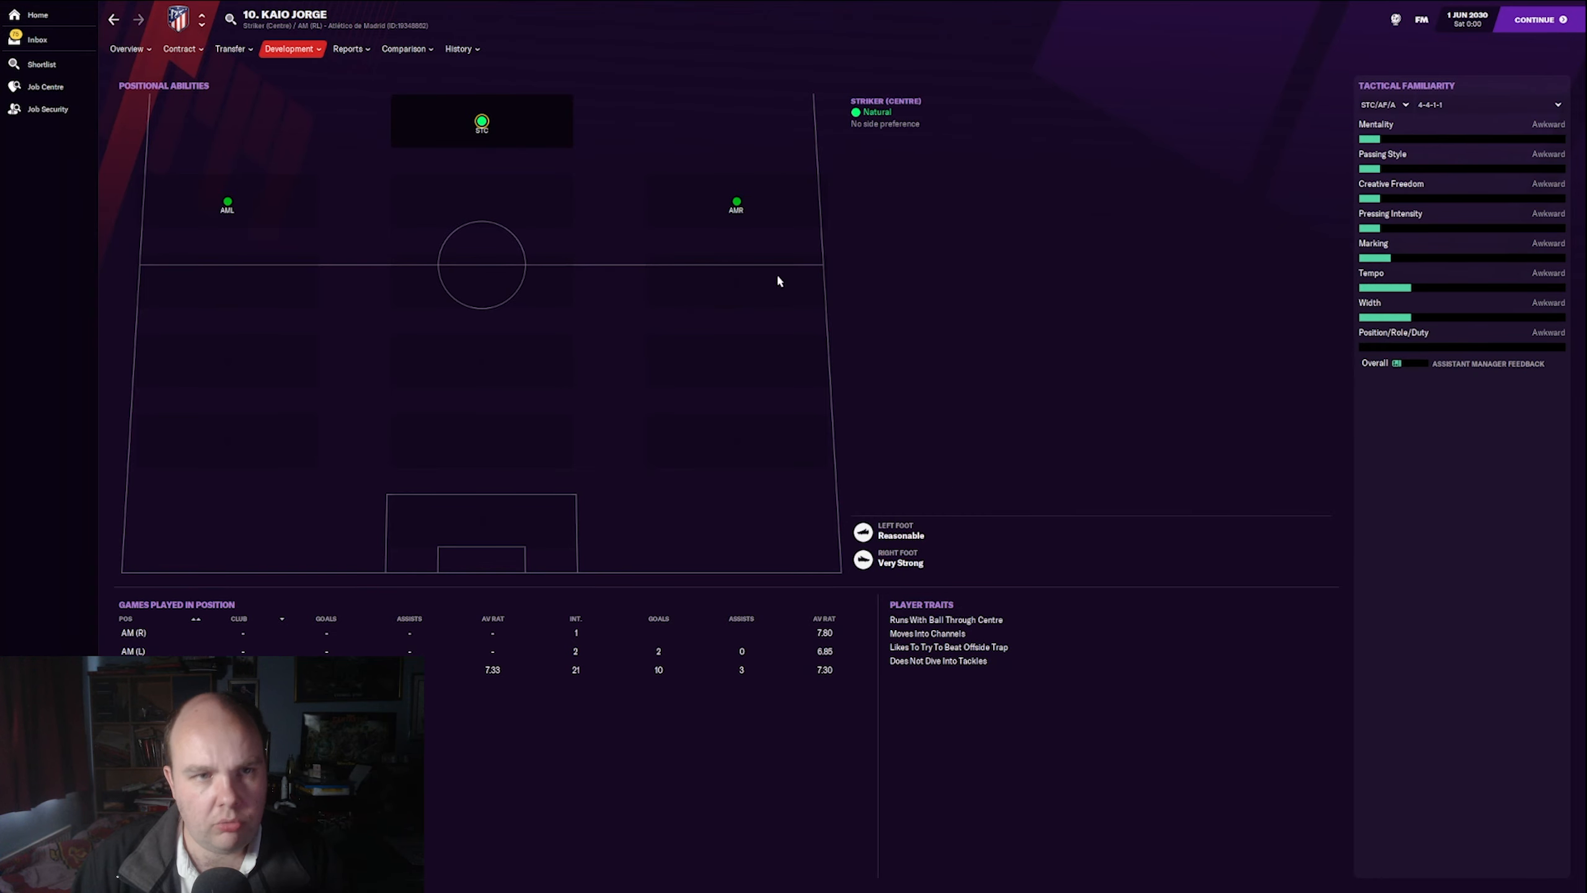
Step: Review Kaio Jorge's 2030 injury history, then his career stats (229 apps, 85 goals)
click(457, 48)
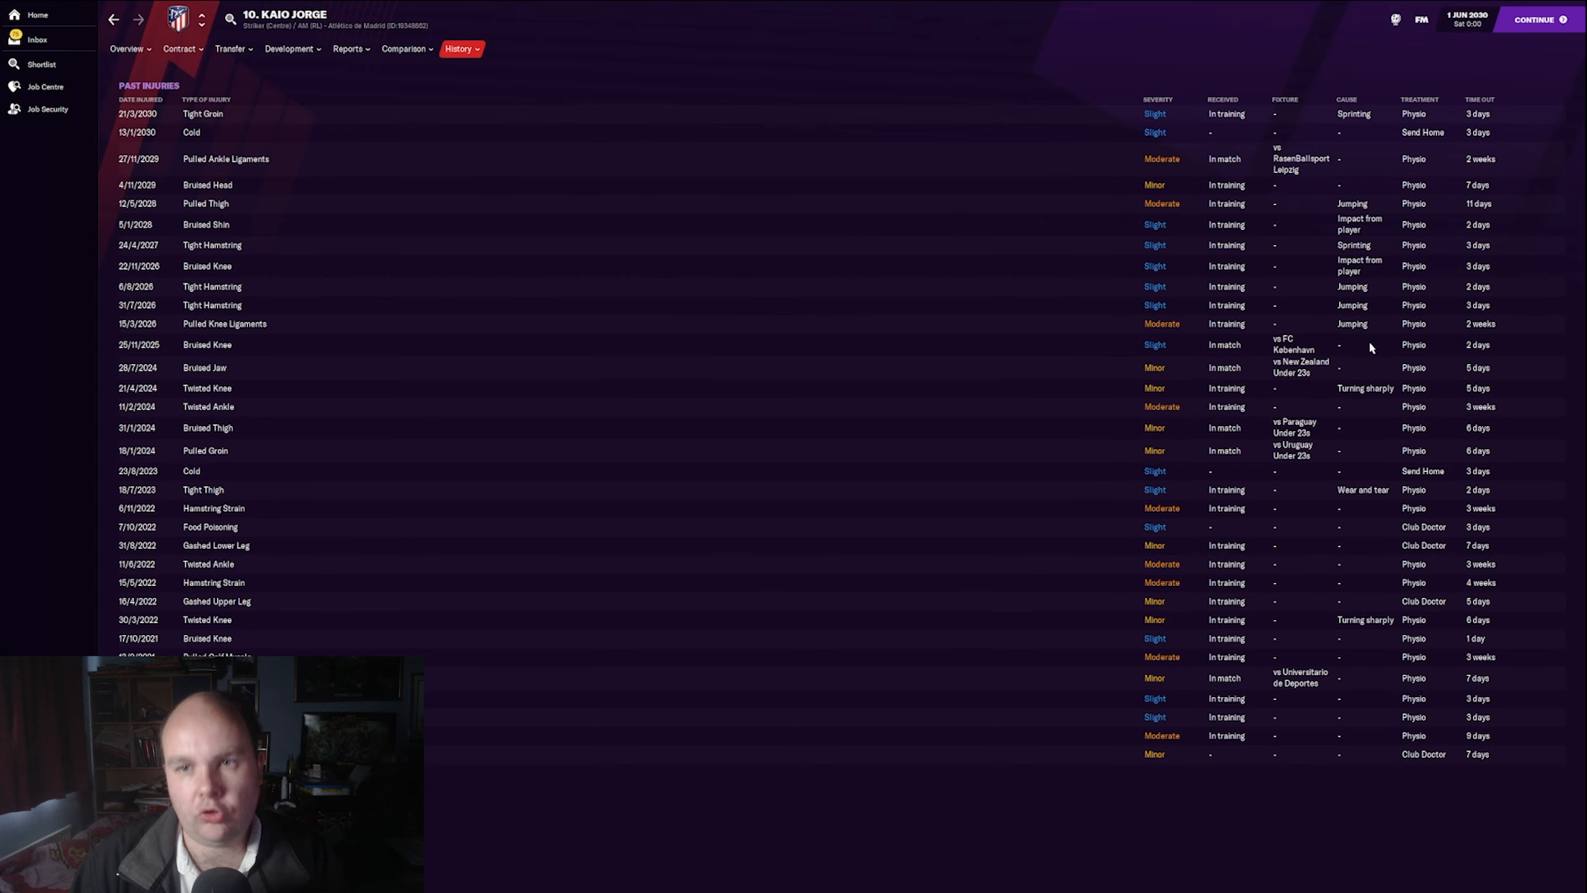
mouse_move(1306, 312)
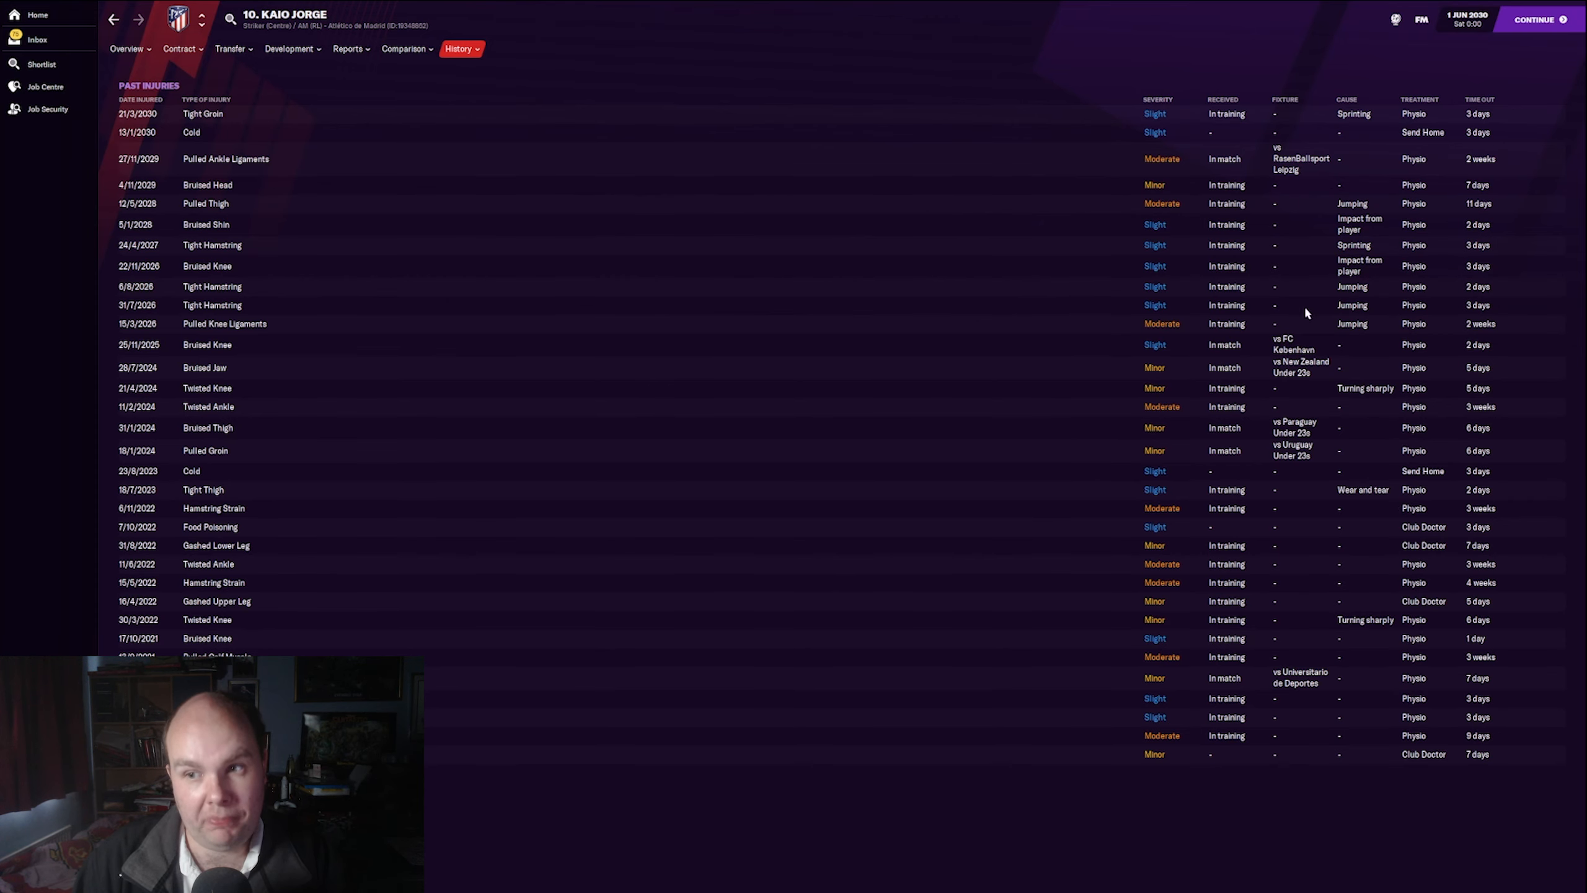
click(461, 48)
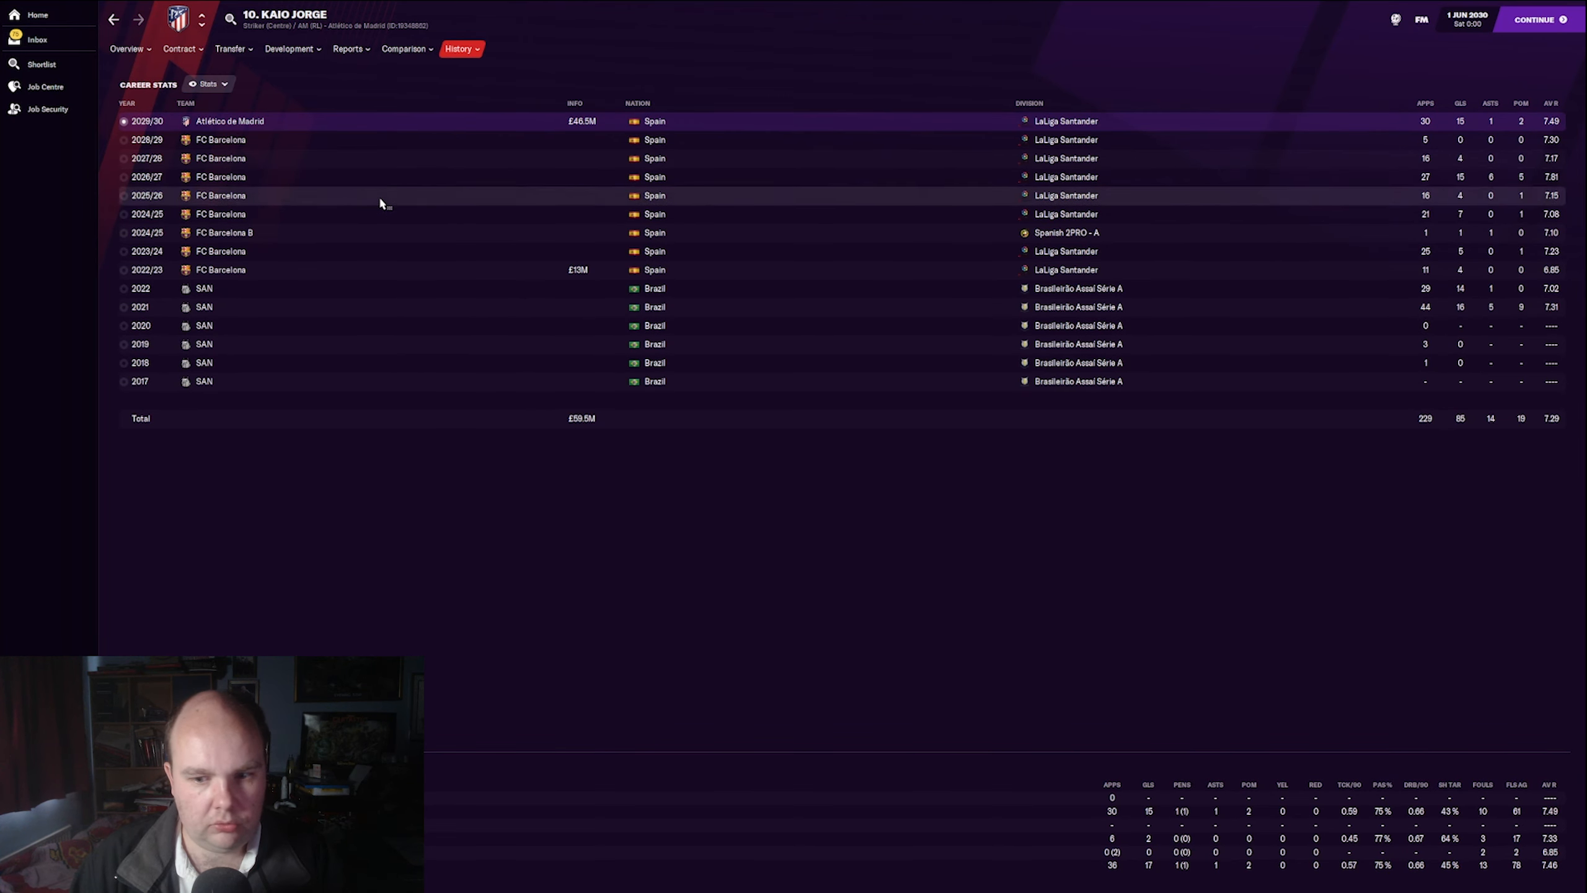
click(405, 195)
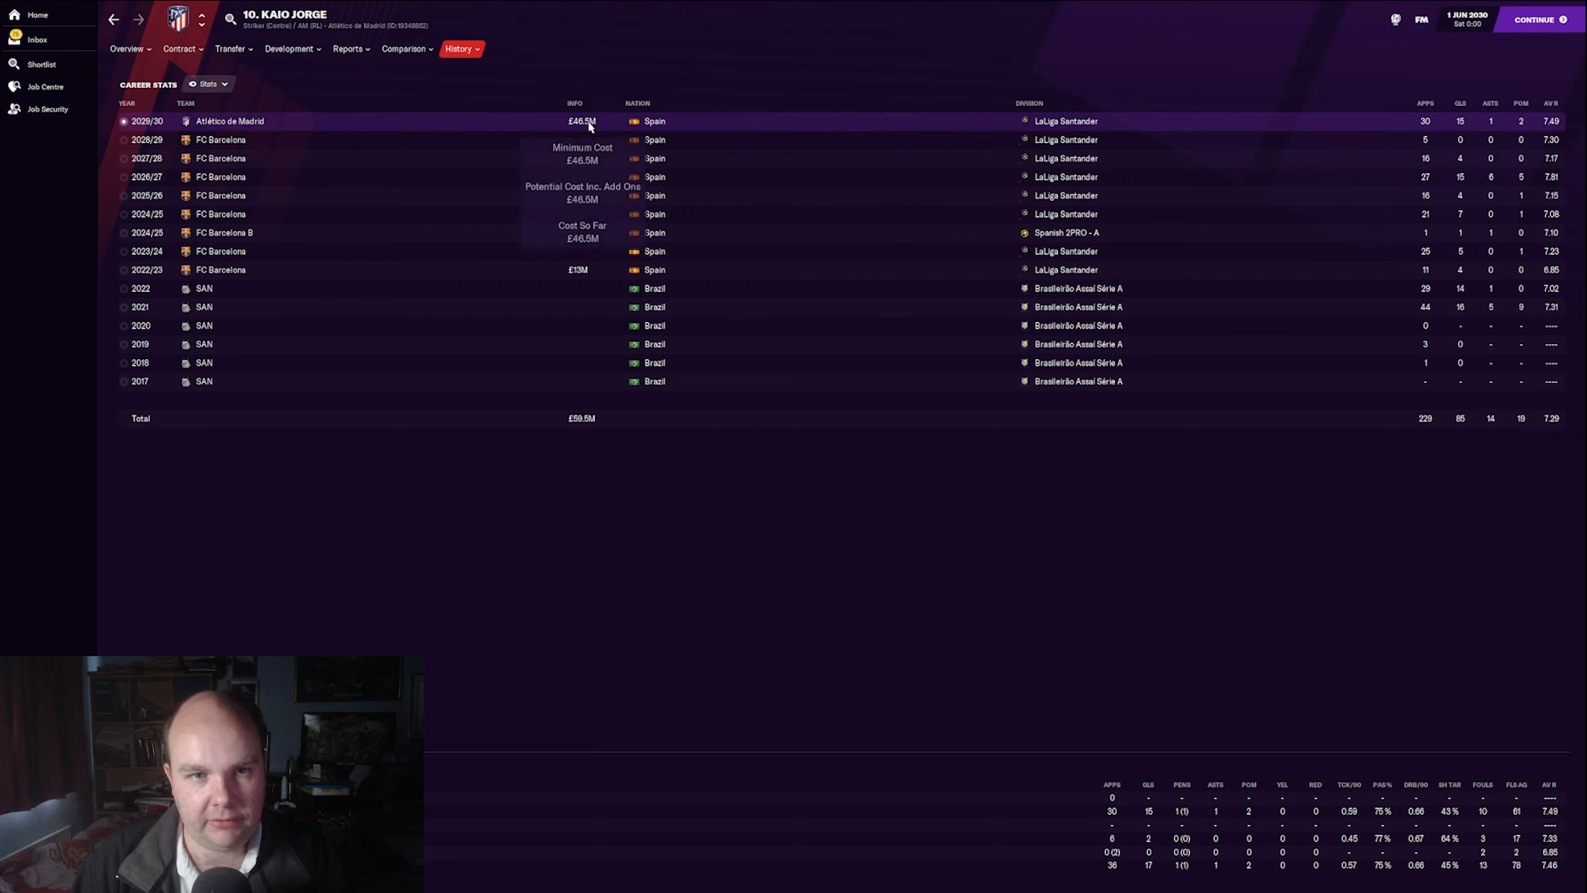
mouse_move(1086, 777)
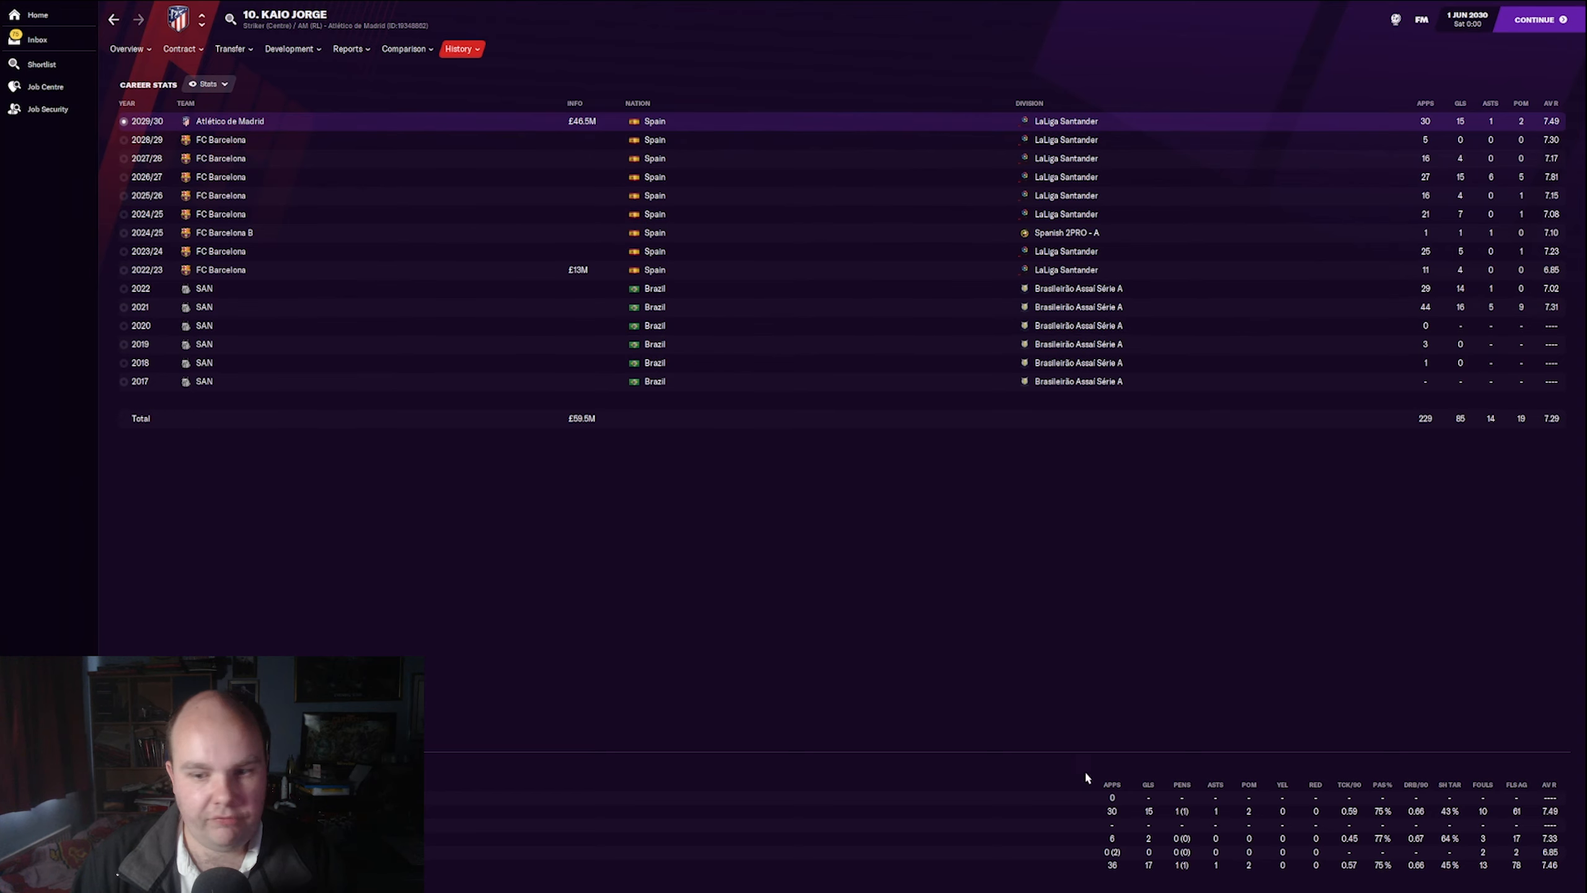
mouse_move(839, 677)
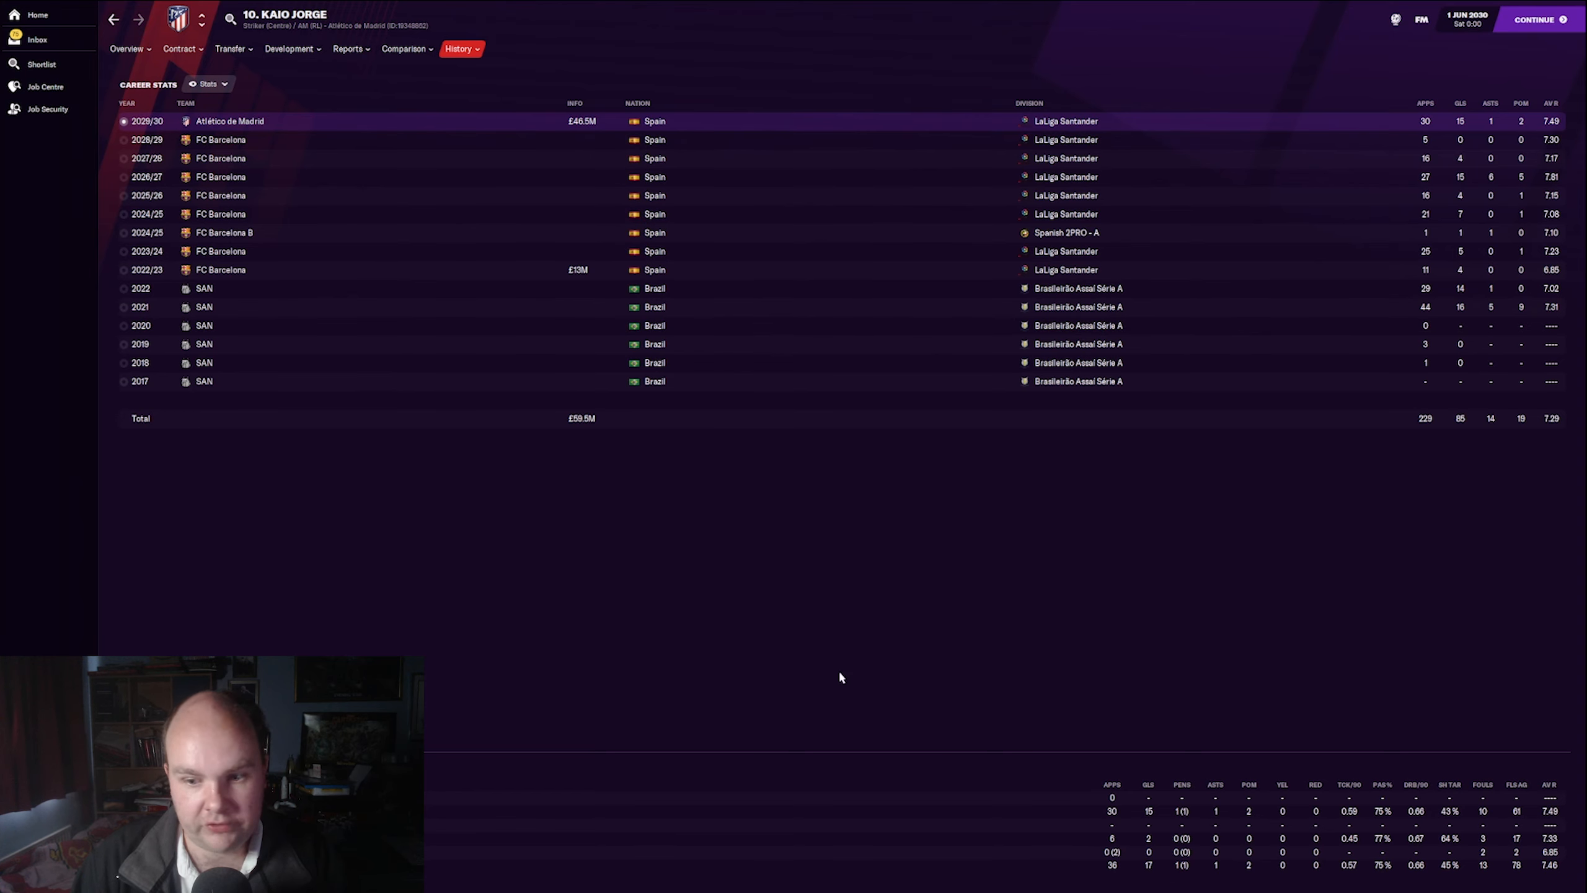
click(126, 49)
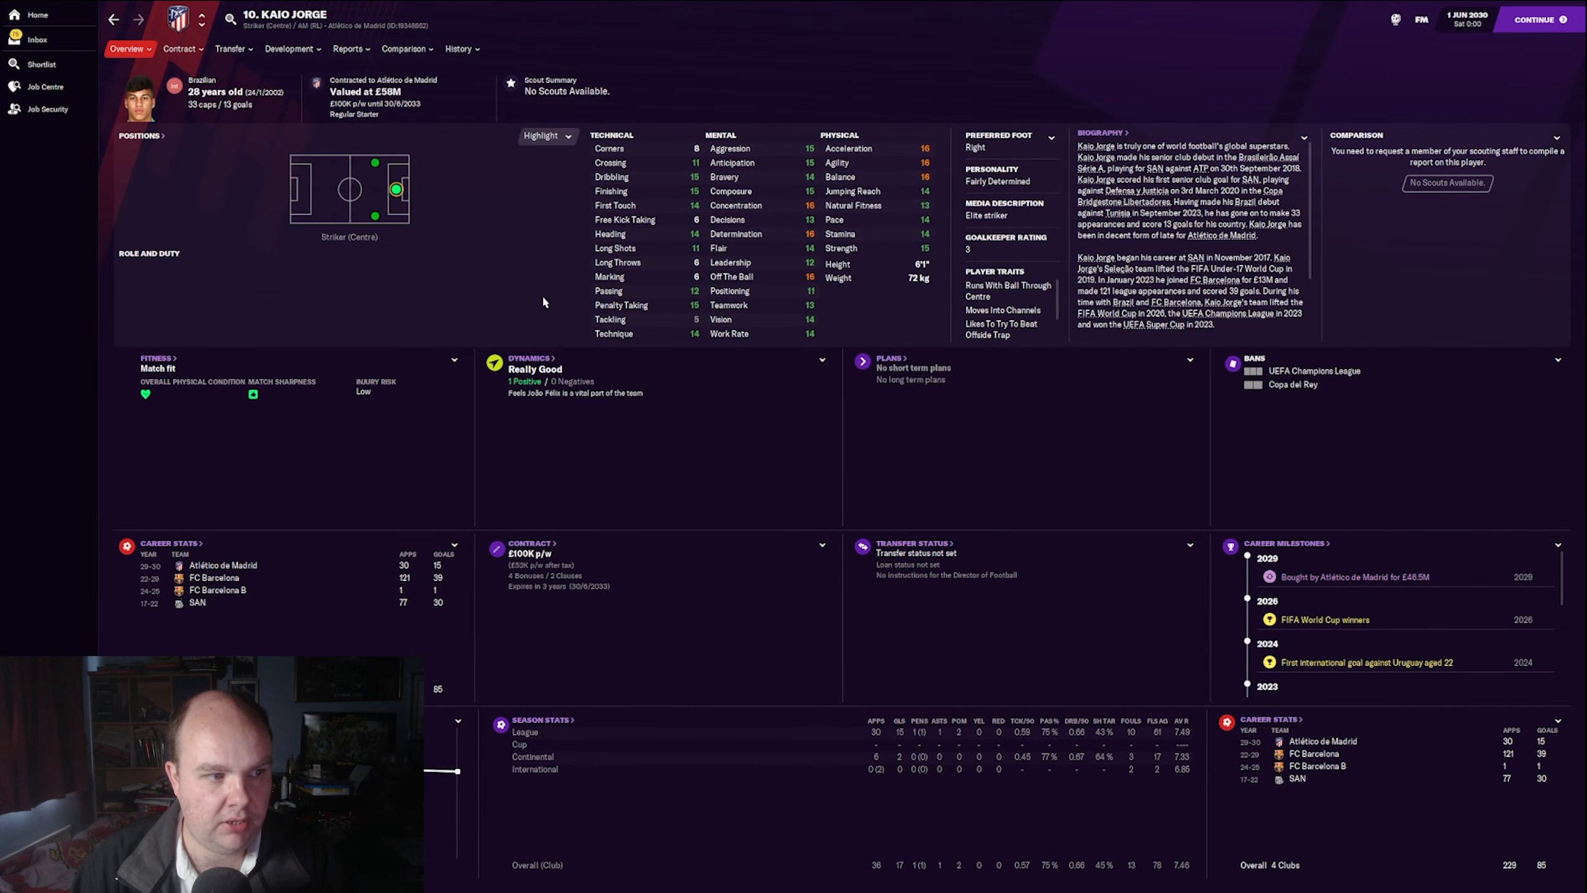
mouse_move(496, 210)
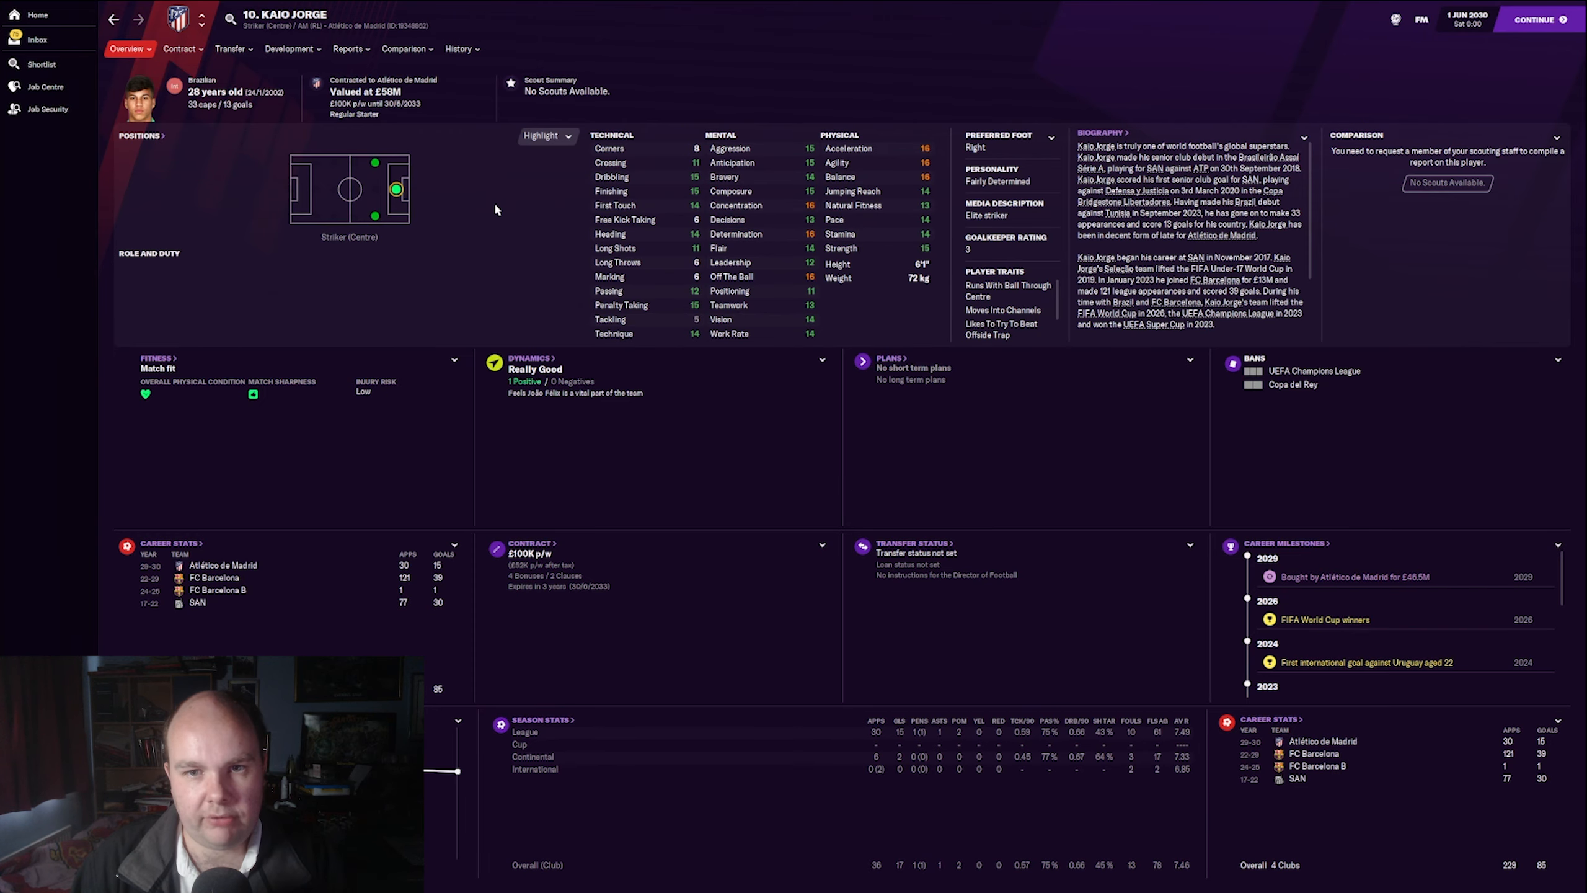
mouse_move(506, 203)
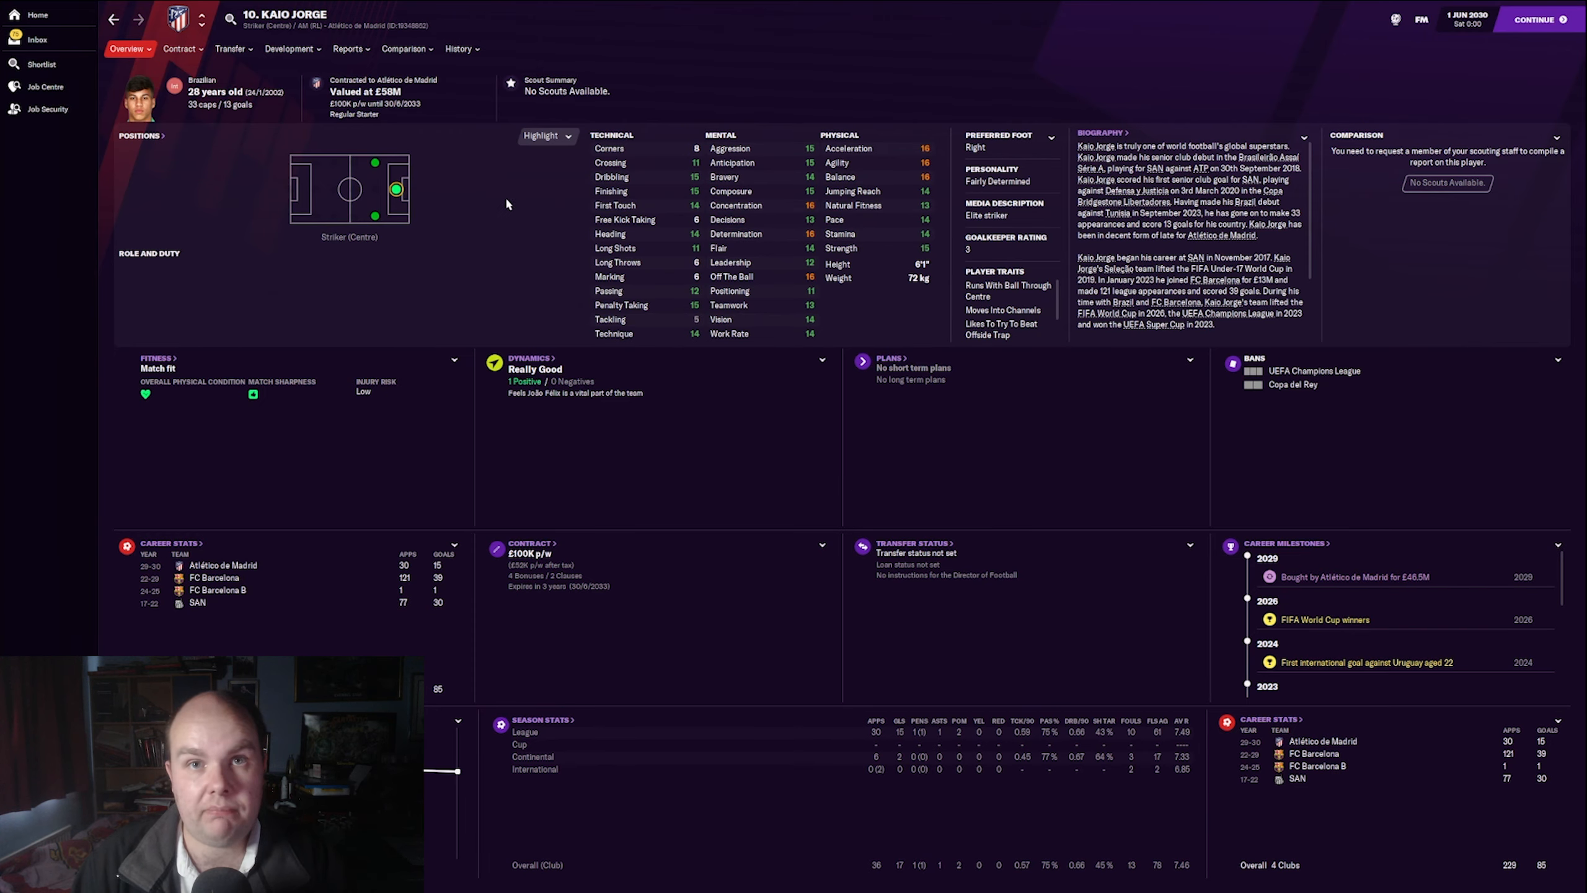
click(1538, 19)
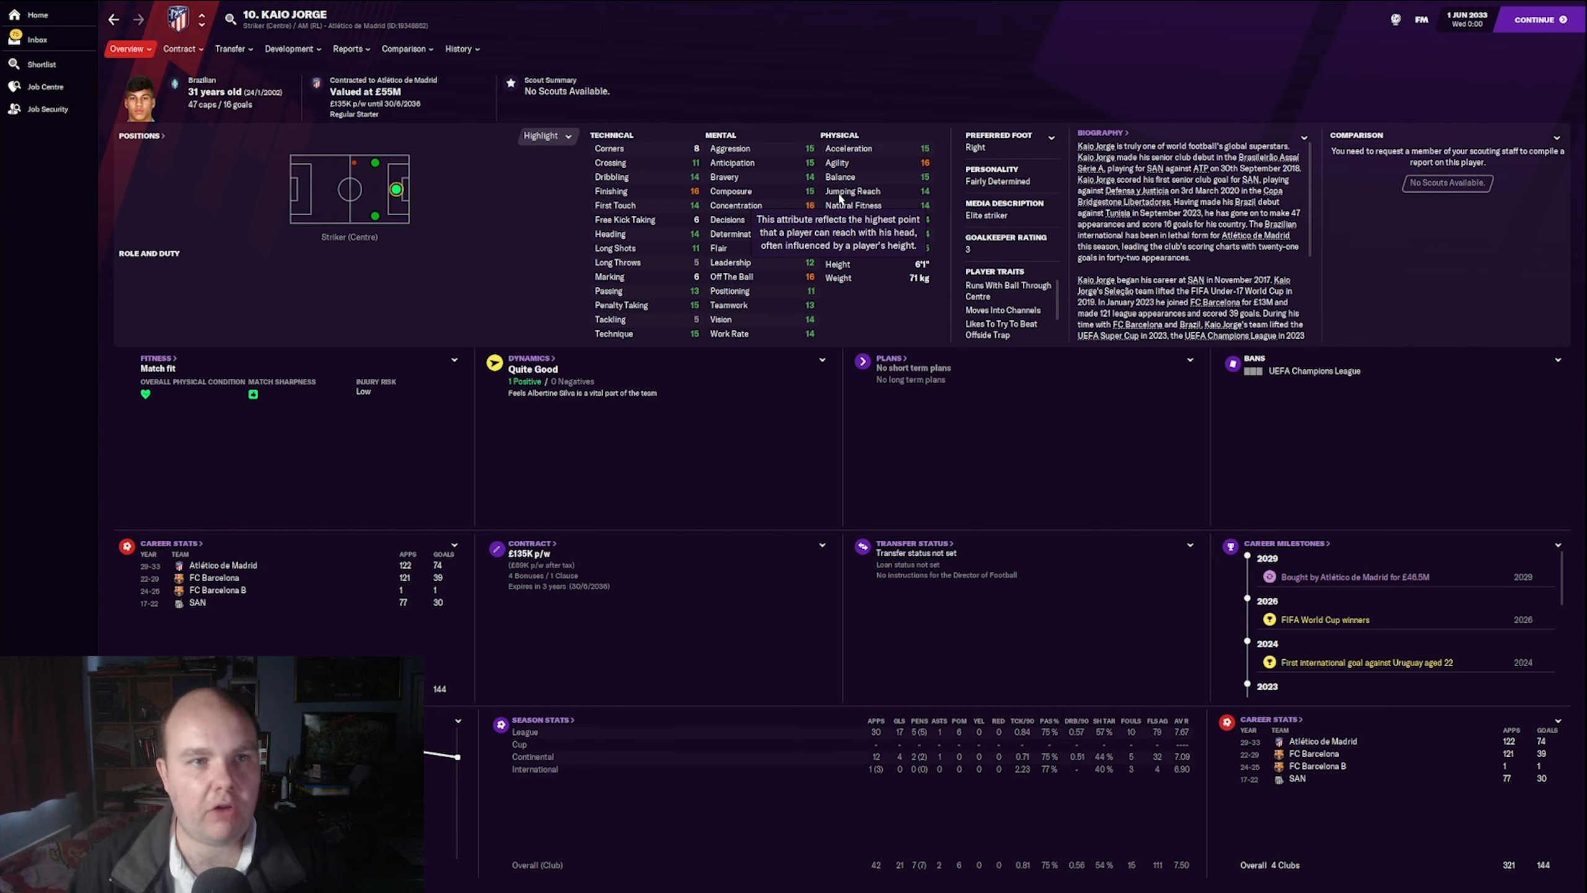
Step: View Kaio Jorge's injury history through 2033, ending with a stubbed toe
click(459, 49)
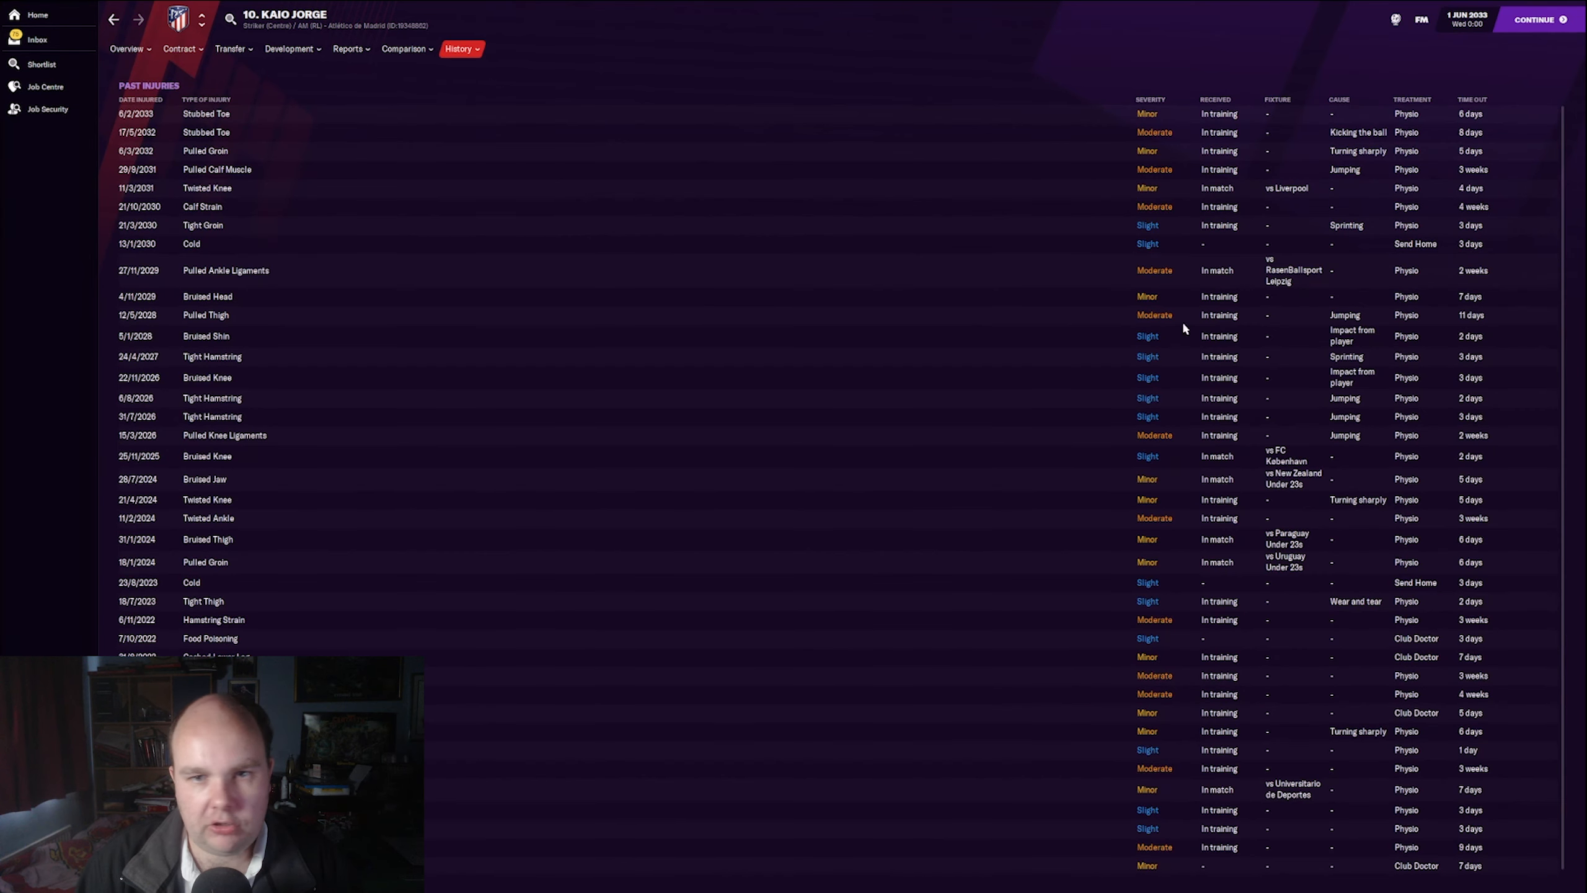
mouse_move(1296, 354)
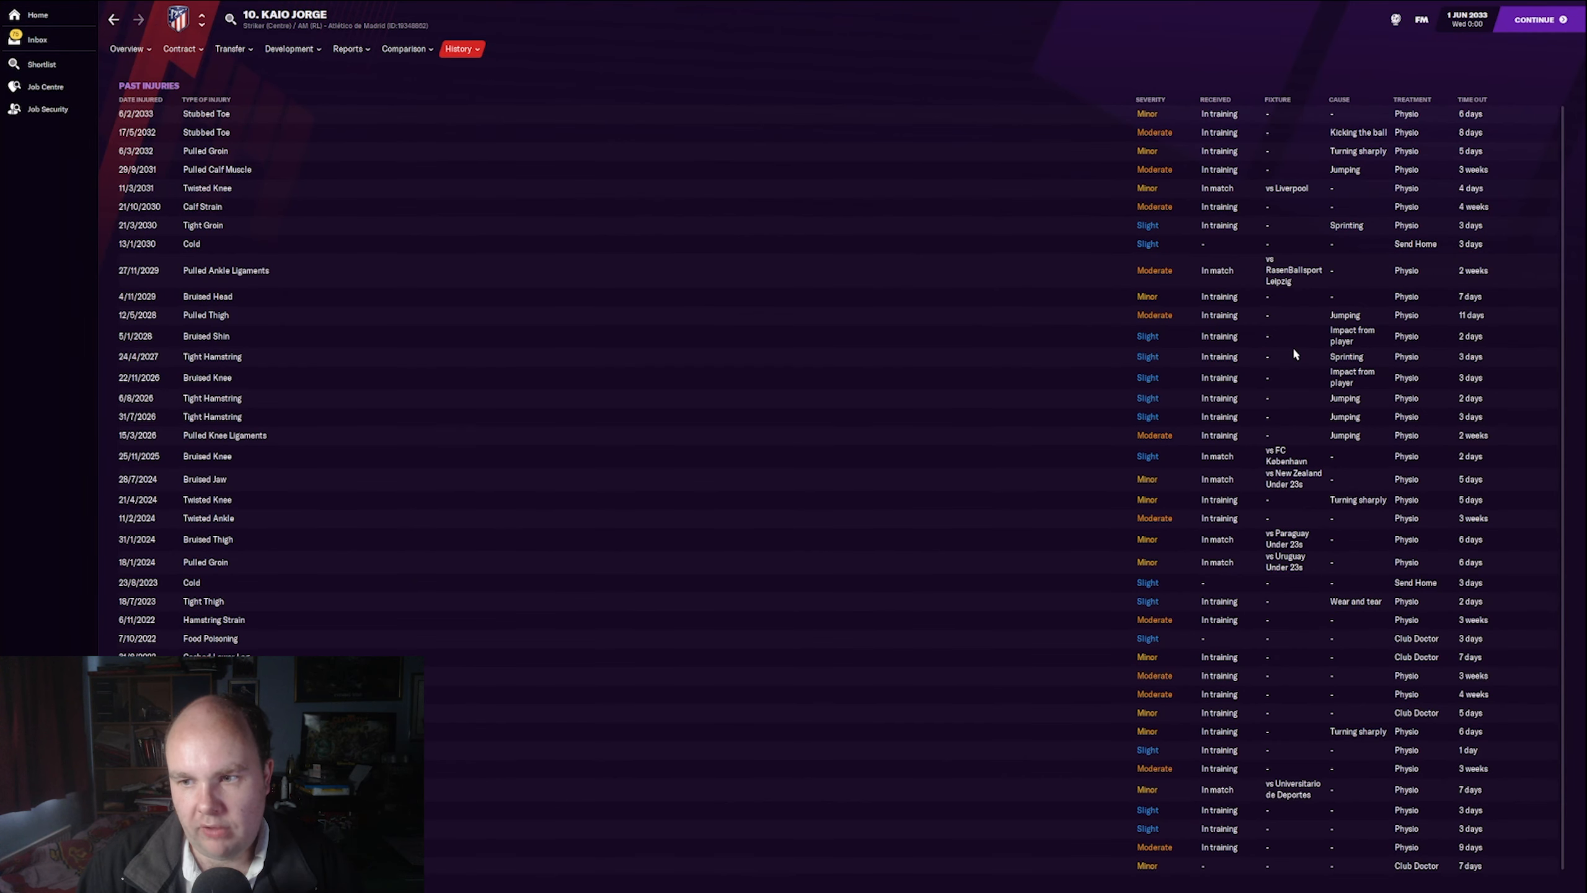
mouse_move(1034, 477)
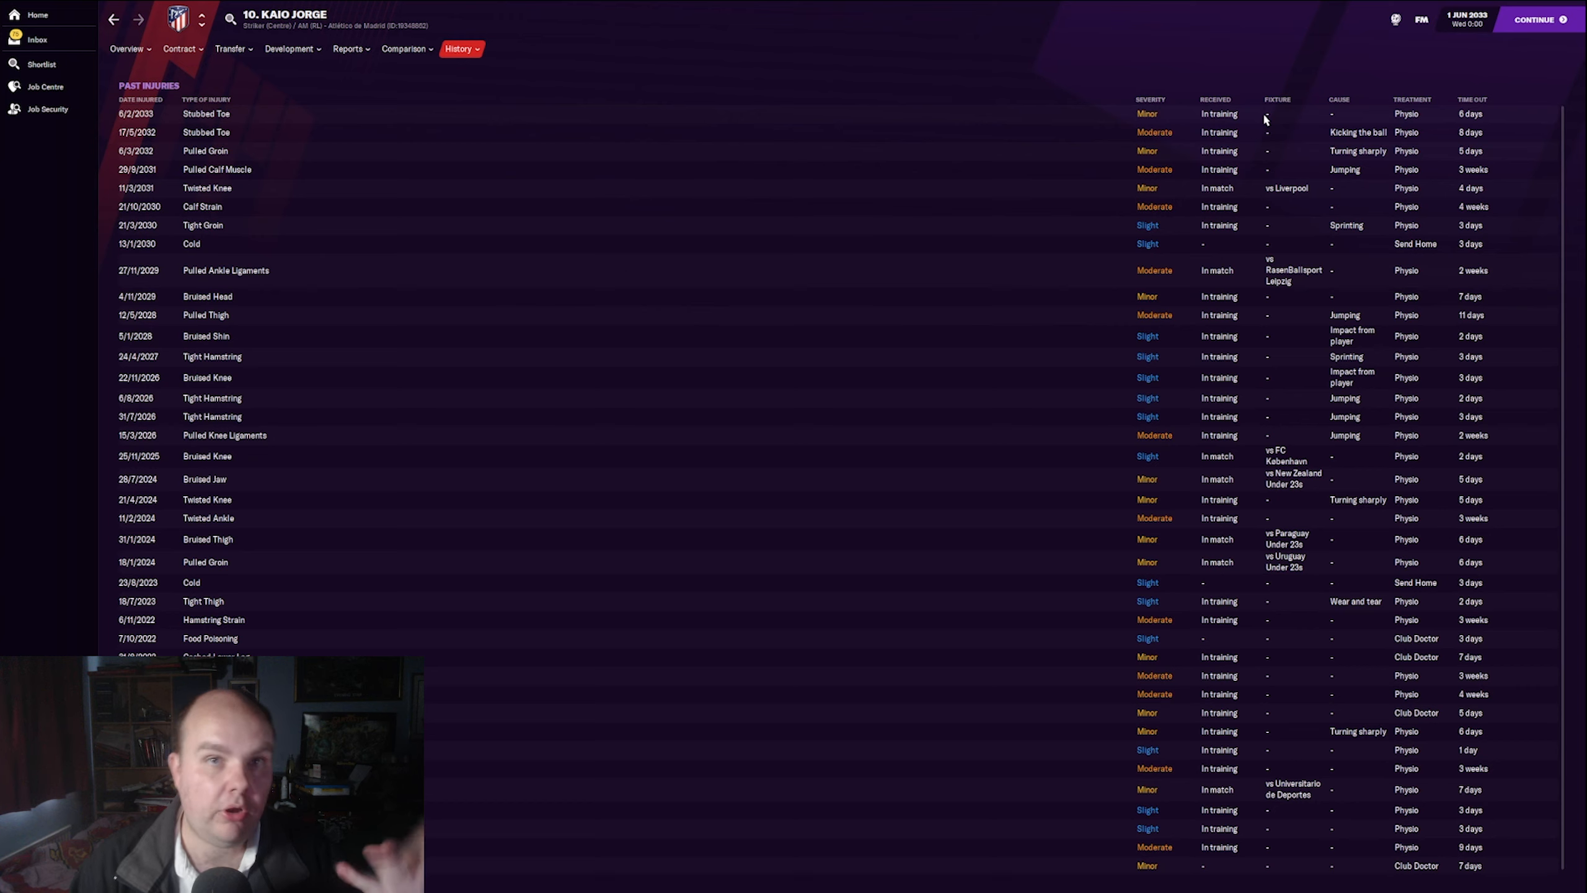
click(461, 48)
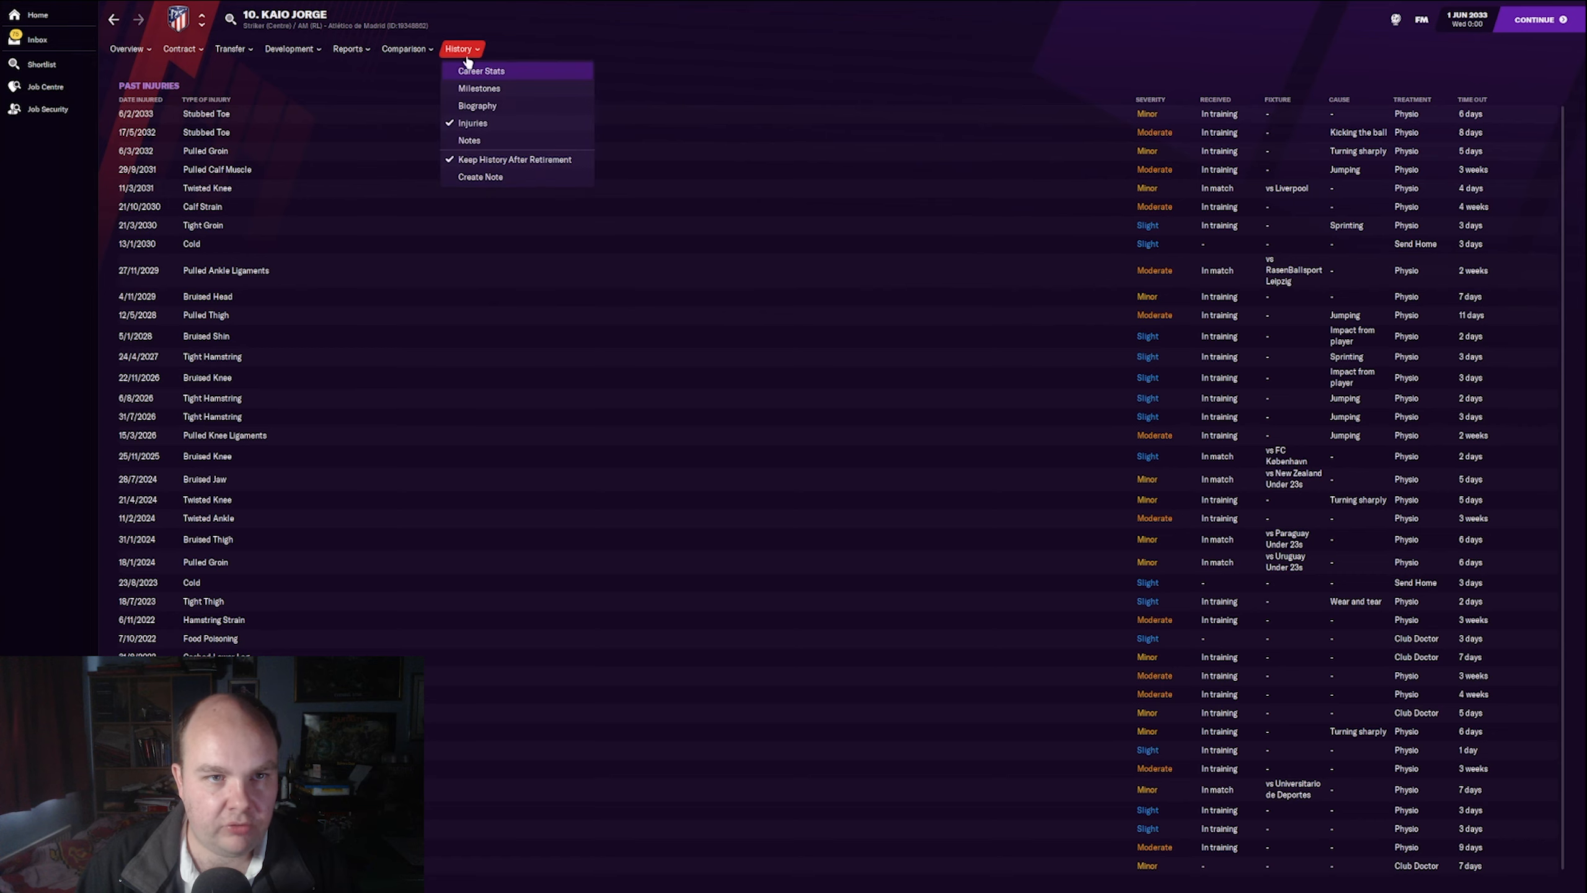
Step: Check career stats (321 apps, 144 goals), glance at Profile, then return to History
click(480, 70)
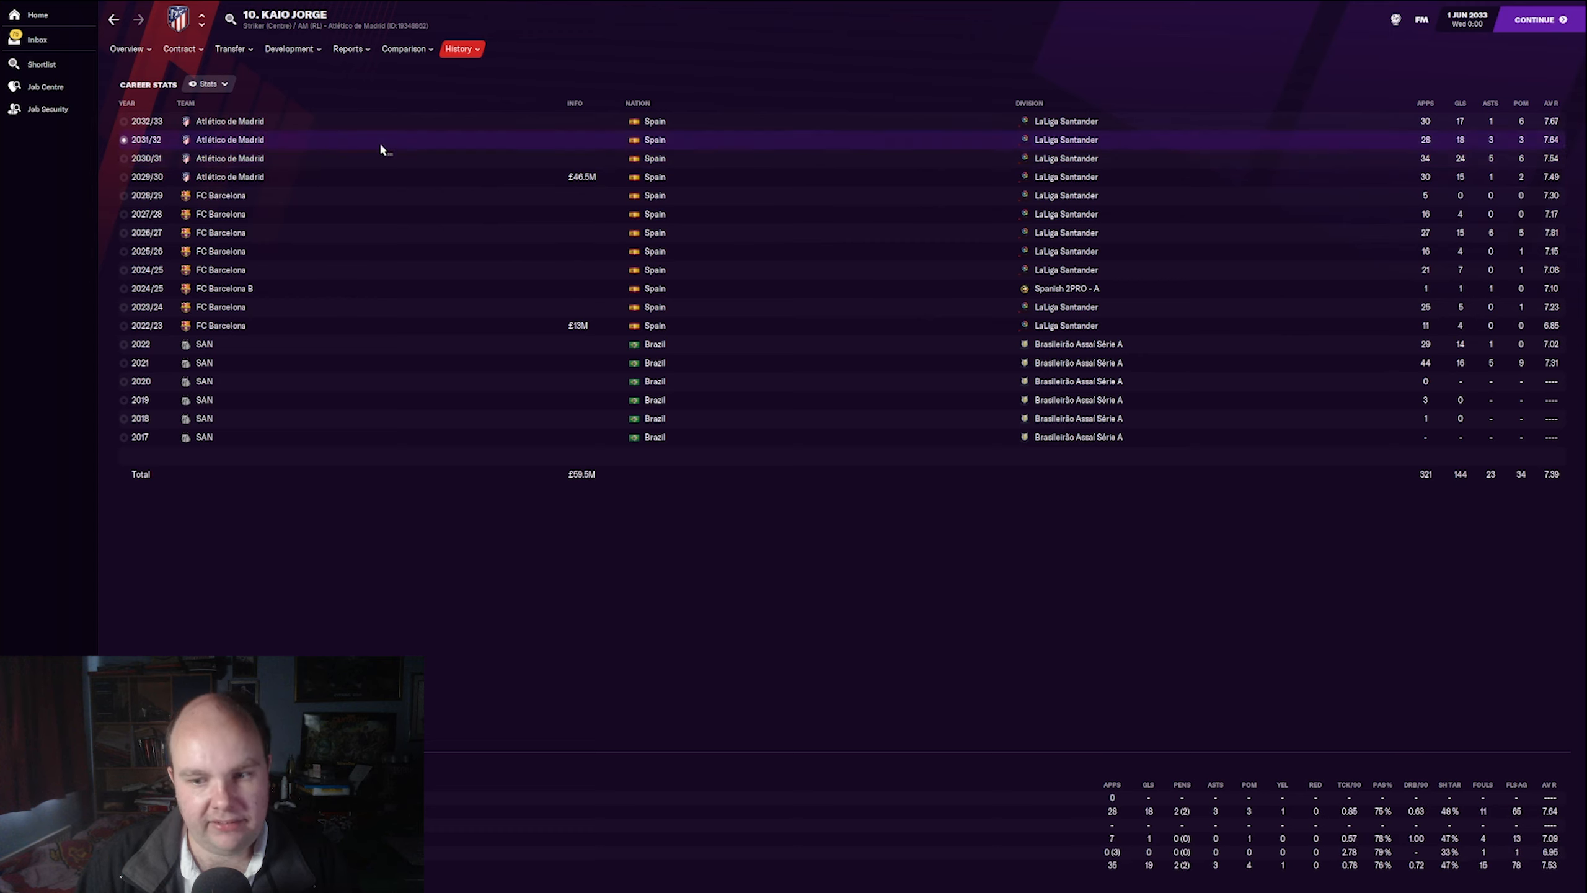
click(126, 49)
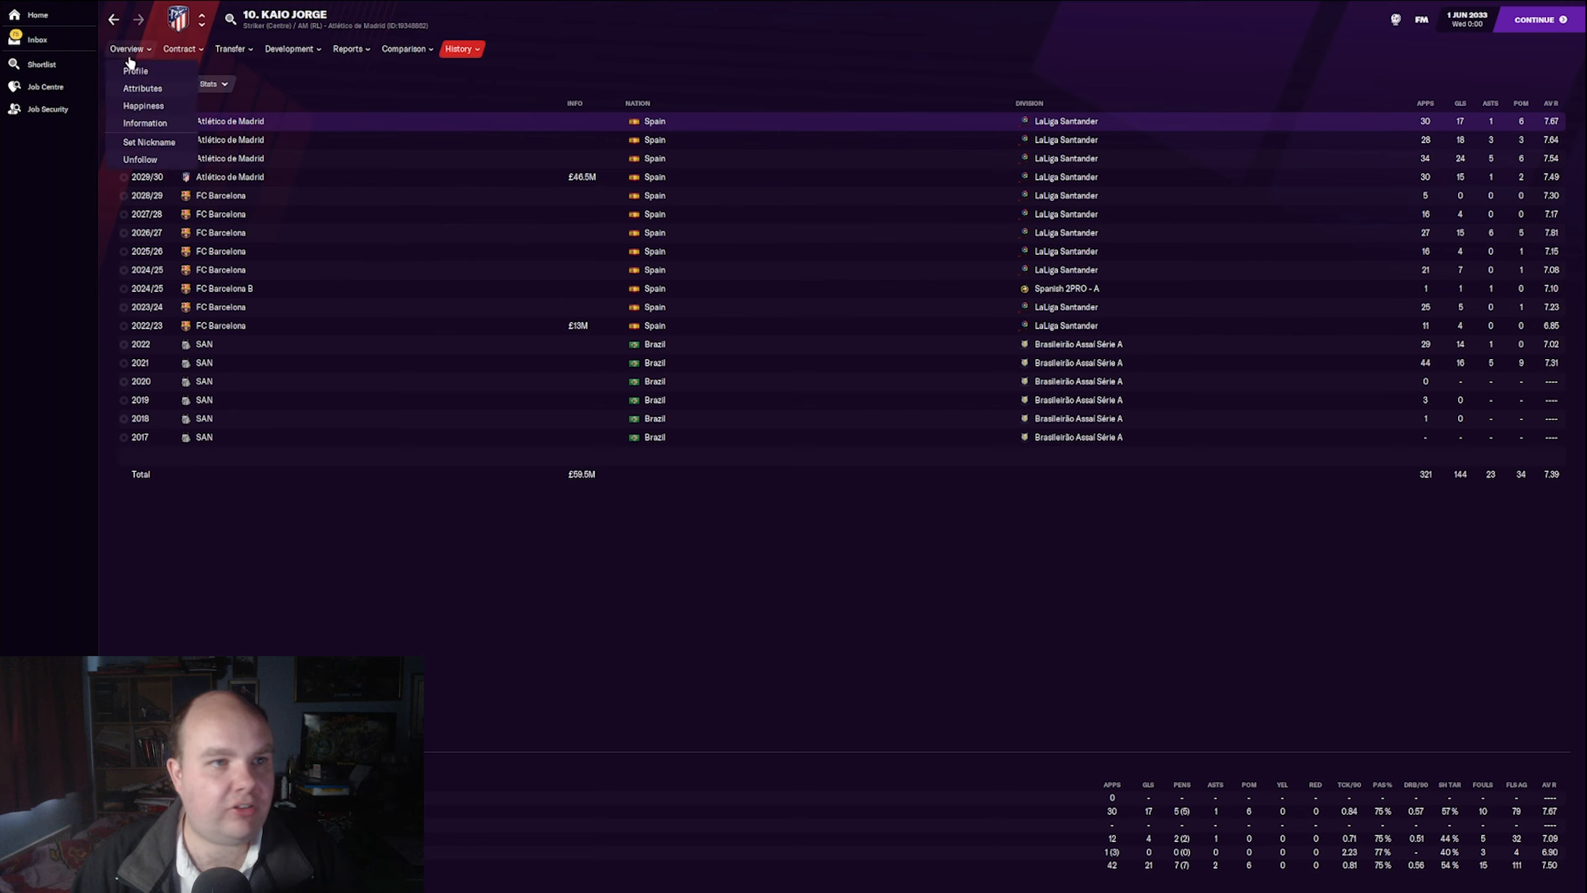
click(135, 70)
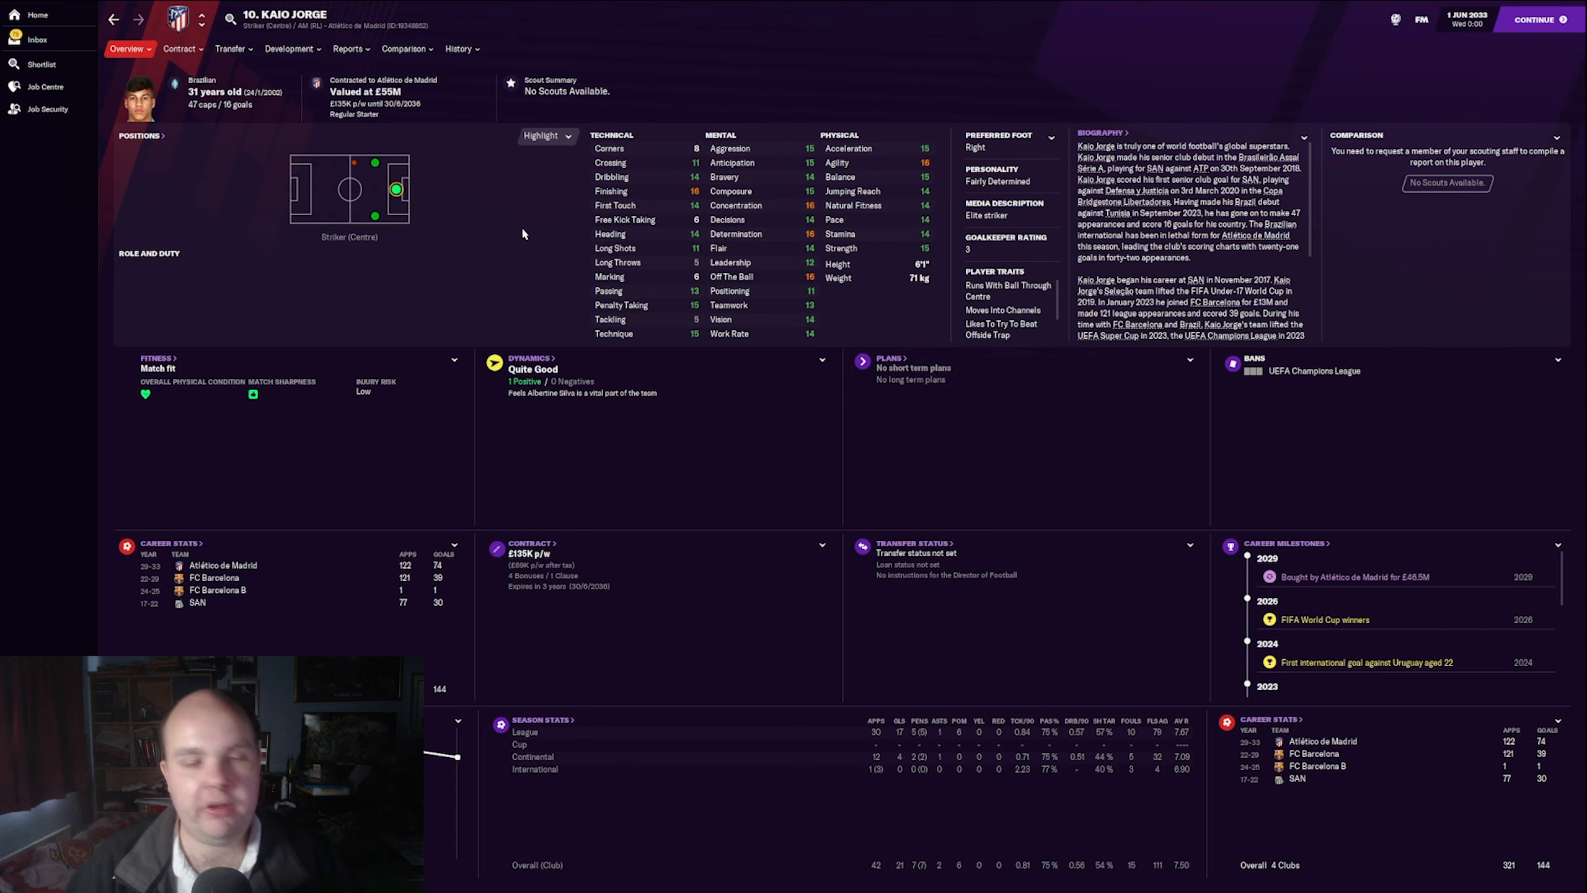
mouse_move(475, 93)
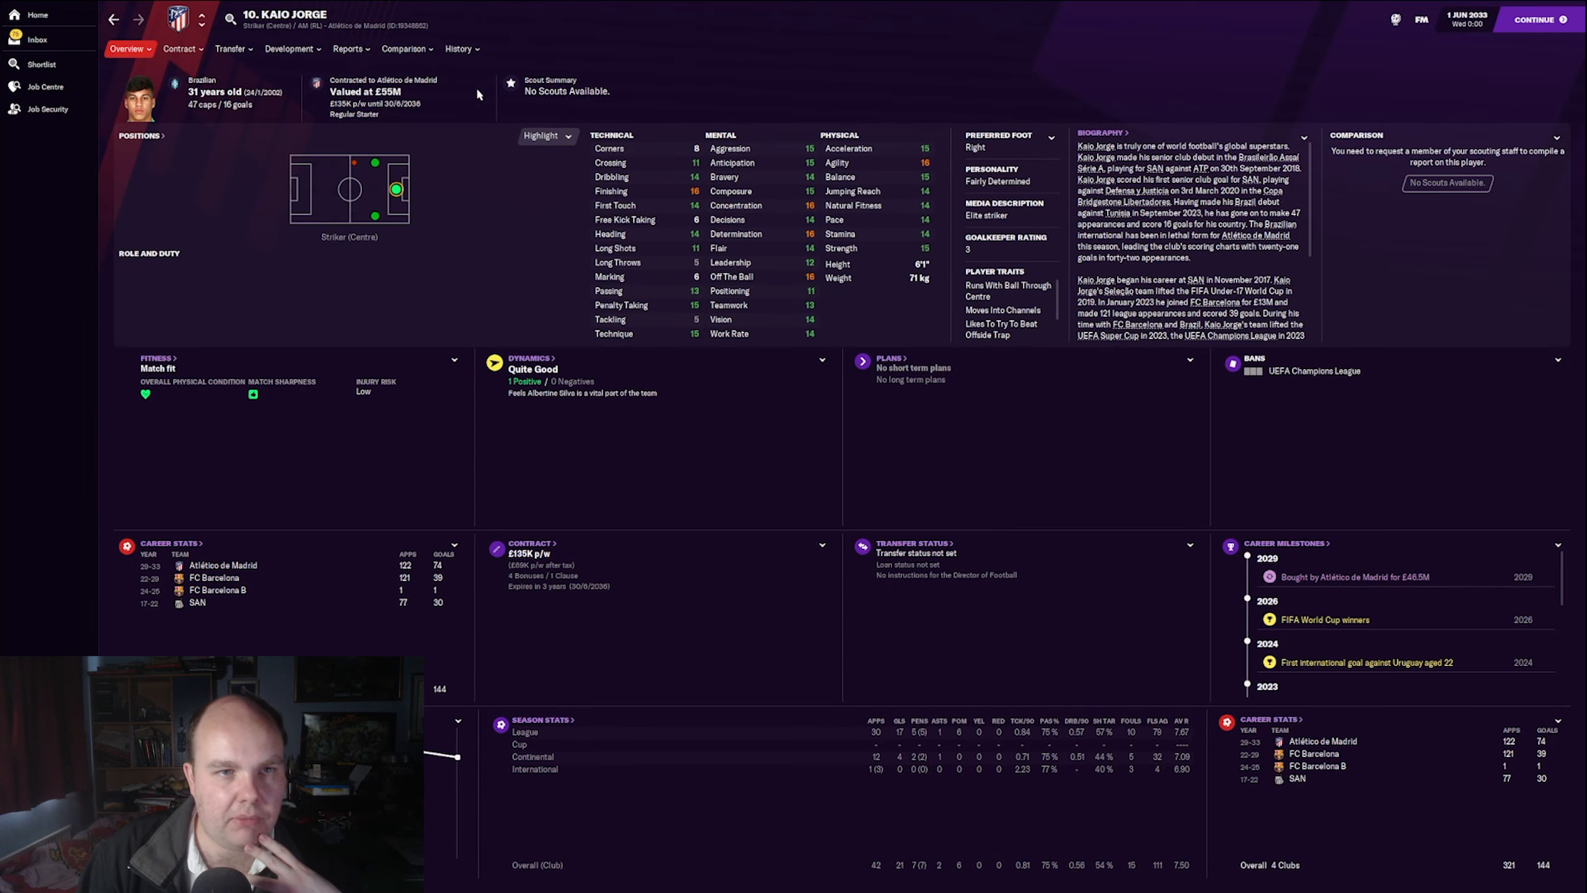
click(457, 48)
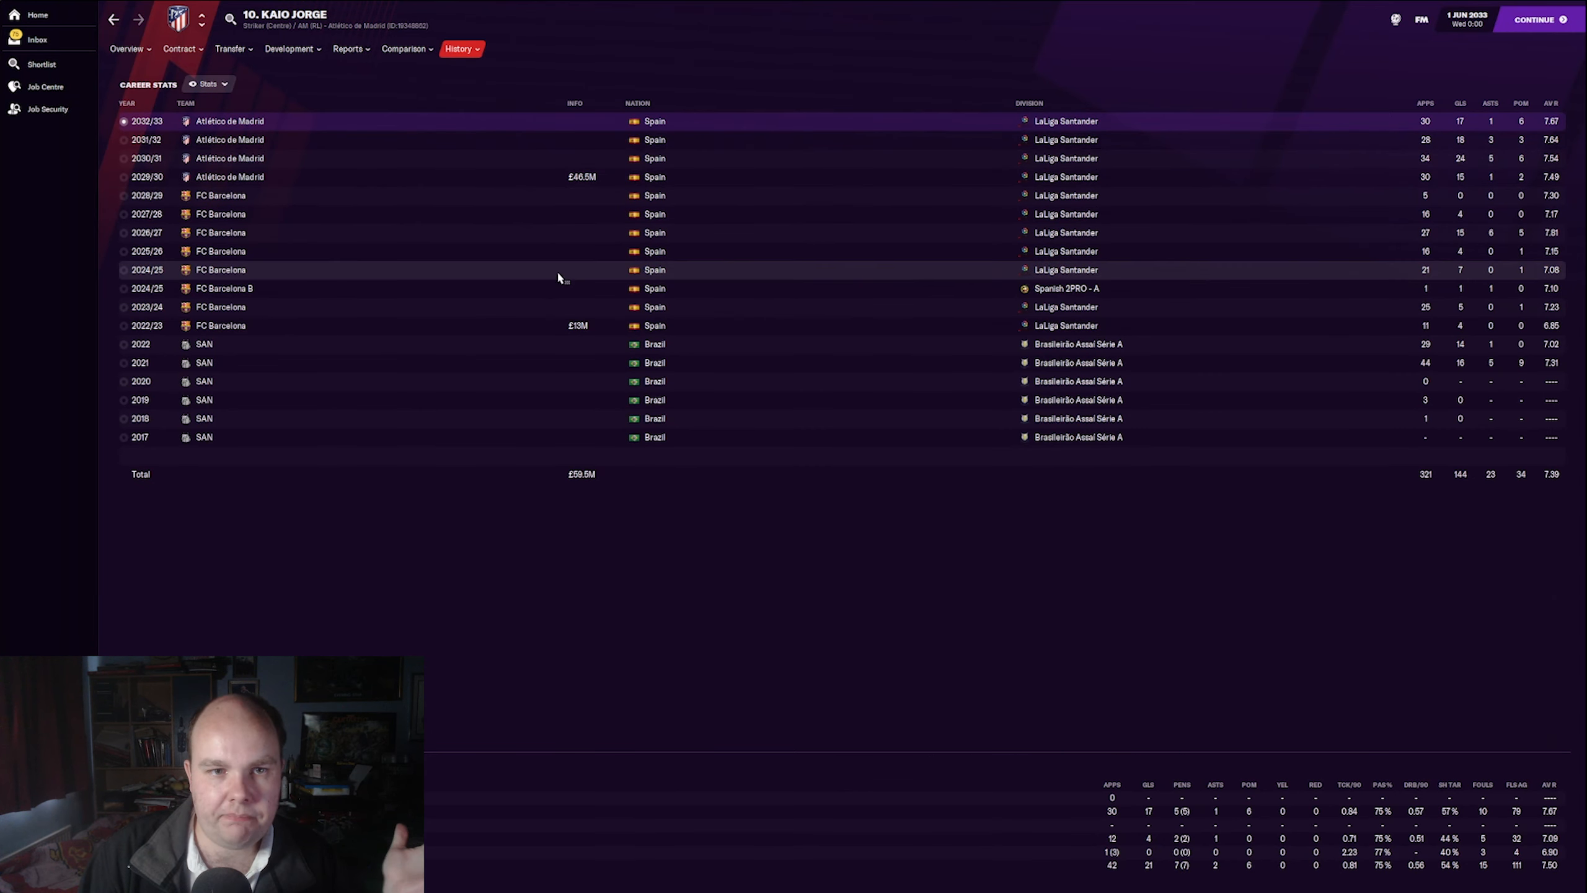
mouse_move(511, 532)
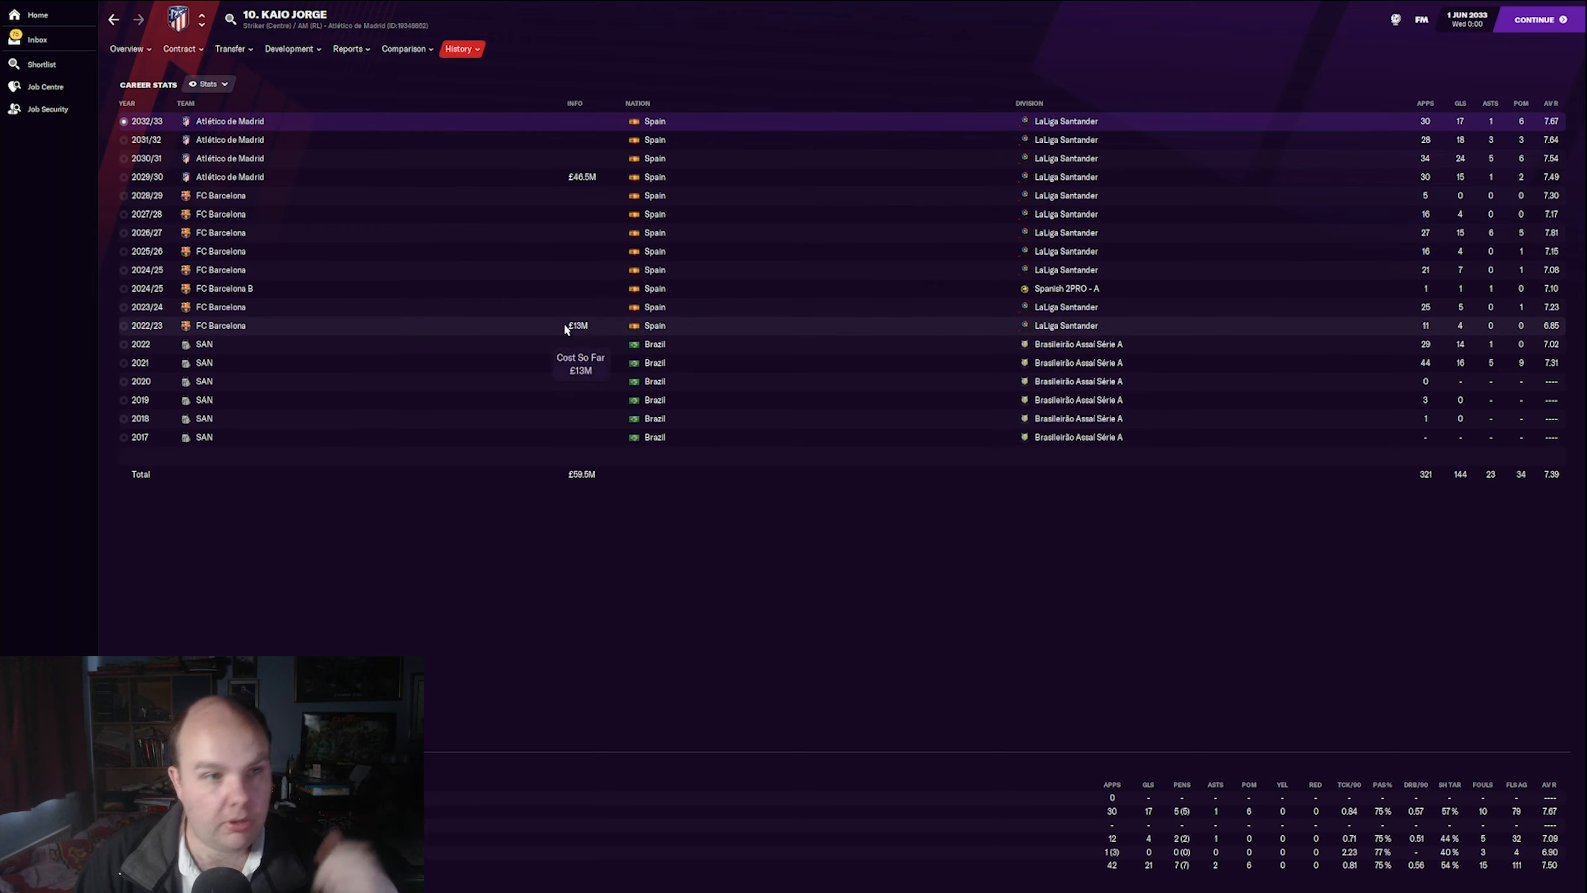
mouse_move(438, 157)
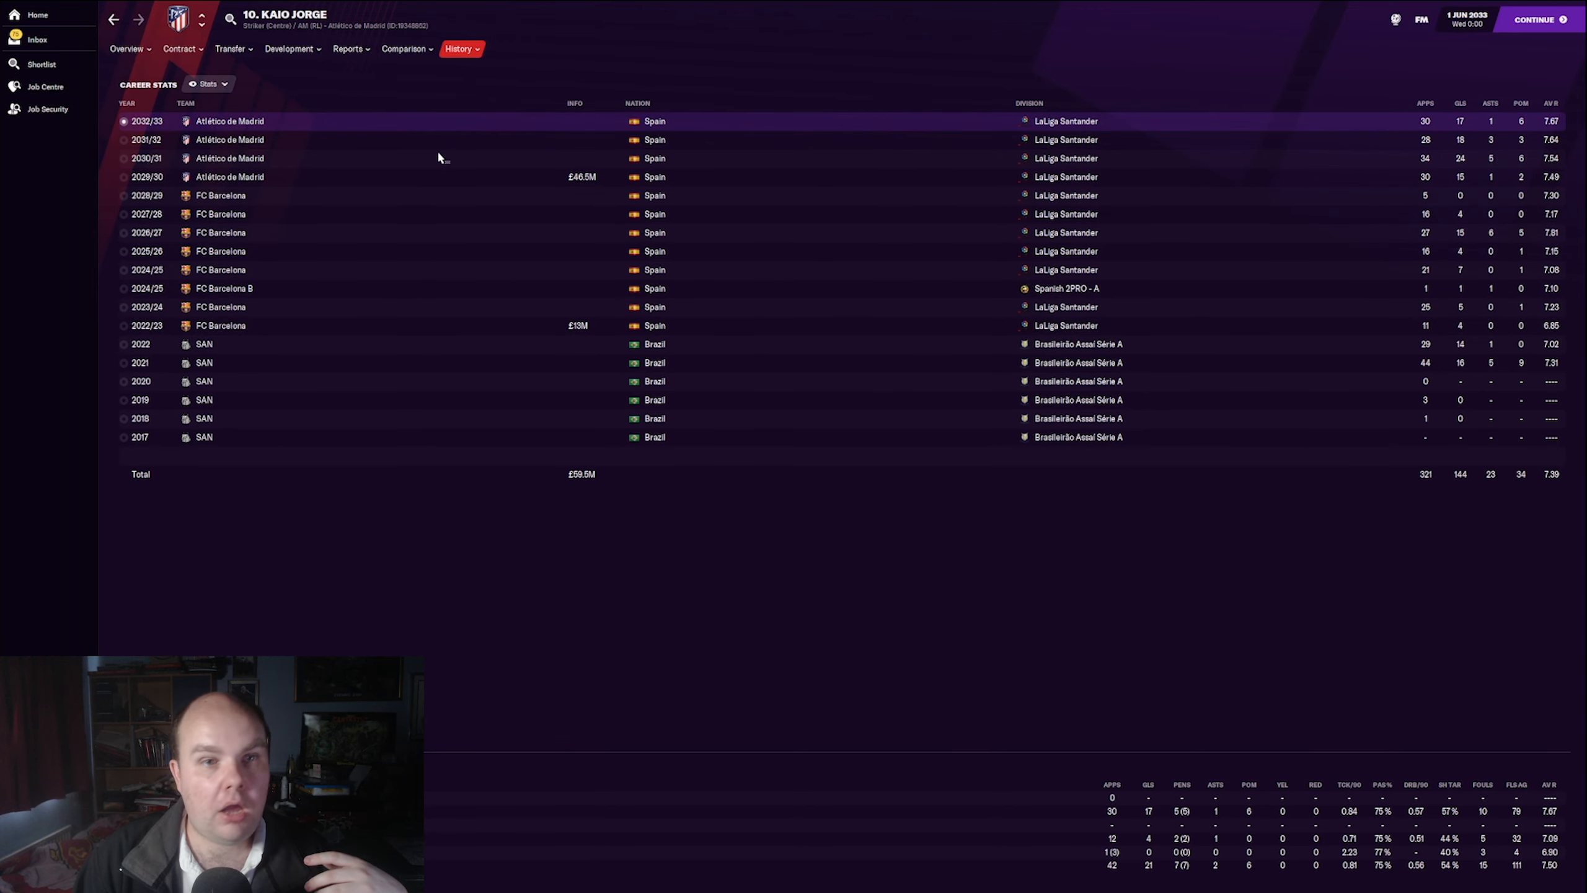
mouse_move(579, 180)
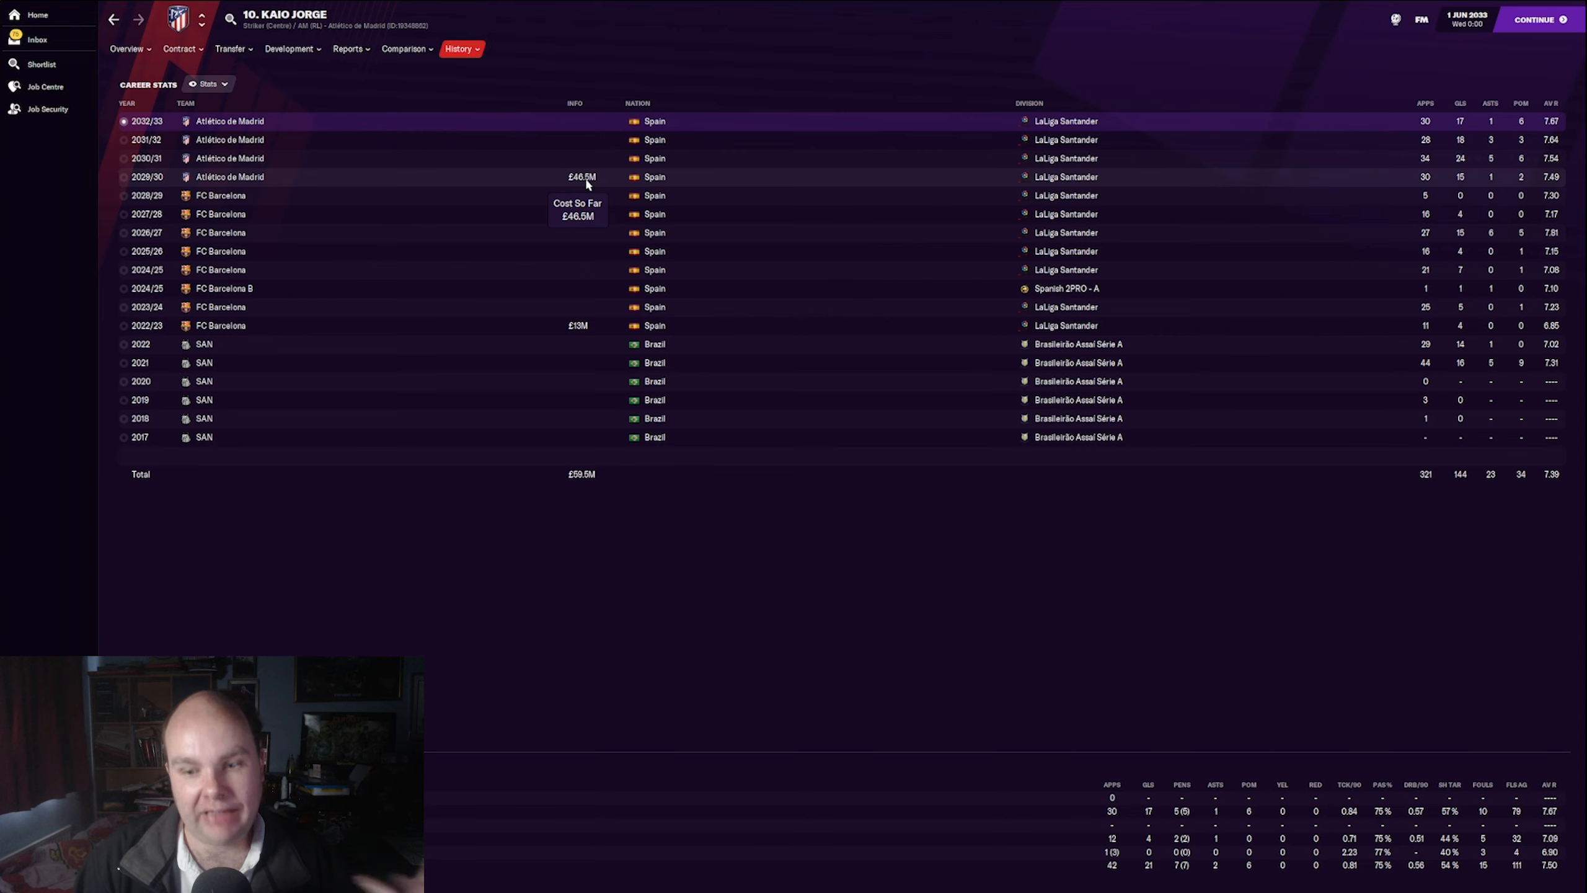
Step: Inspect the 2030/31 season breakdown, then return to his Profile (aged 31, £55M)
click(442, 158)
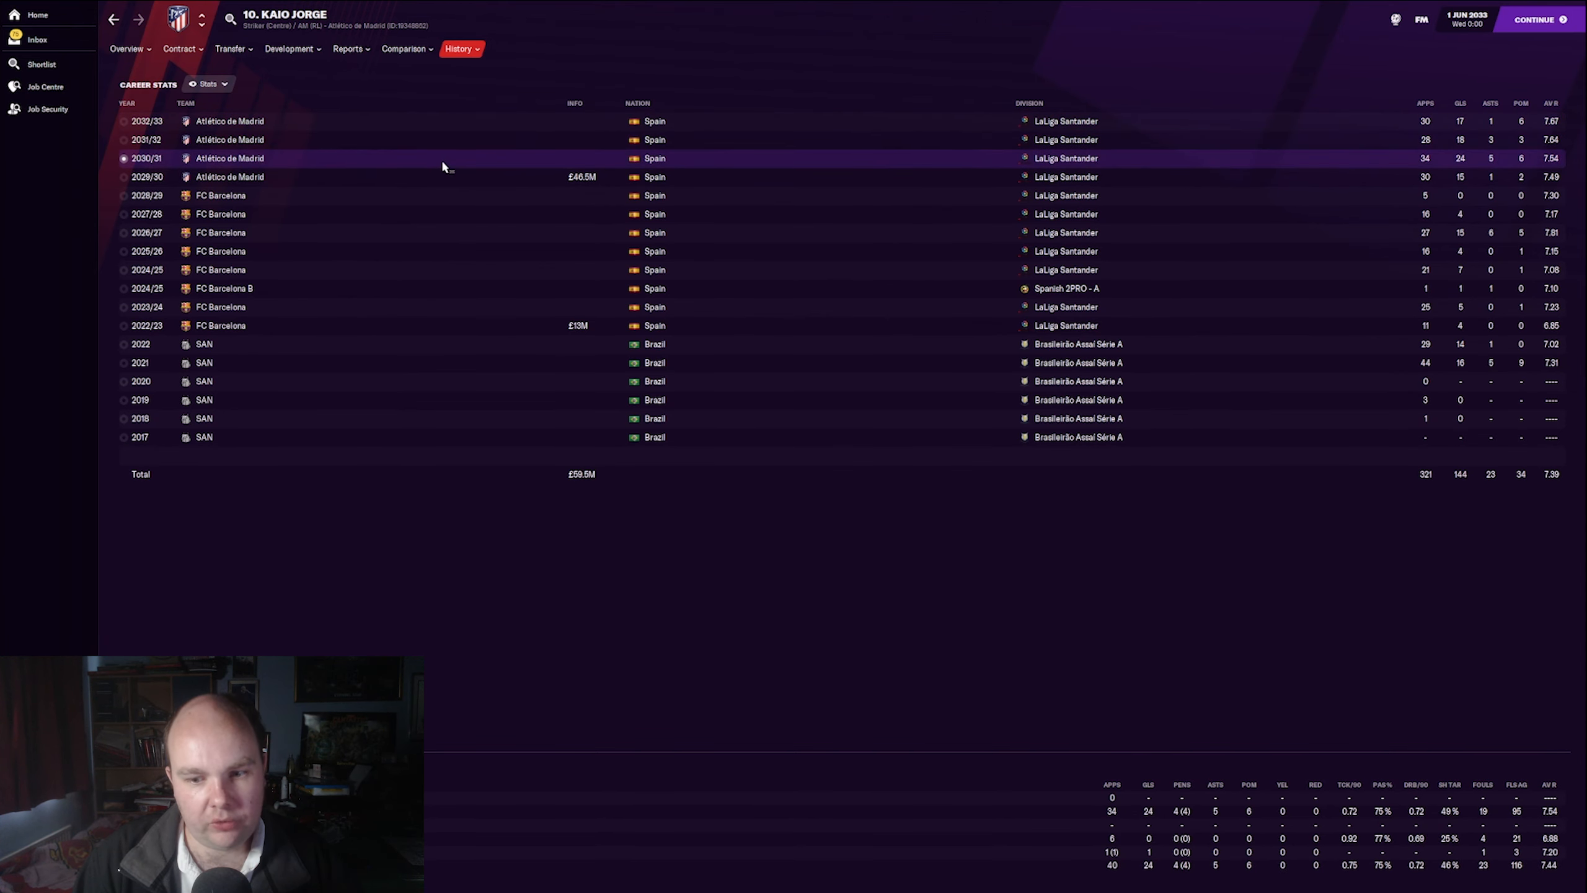
click(128, 48)
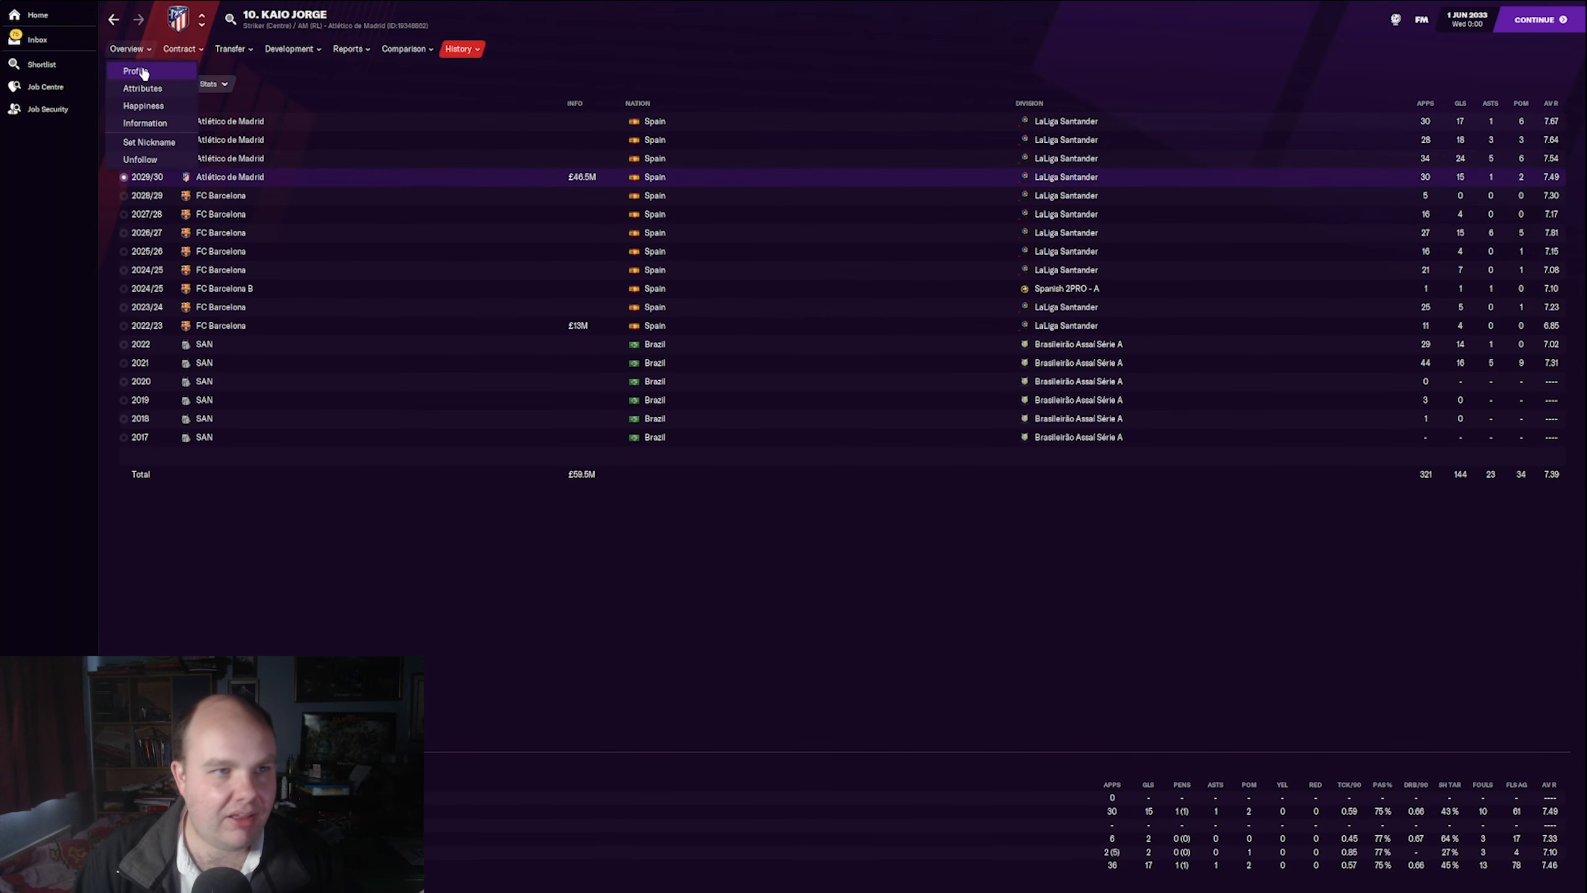
click(132, 70)
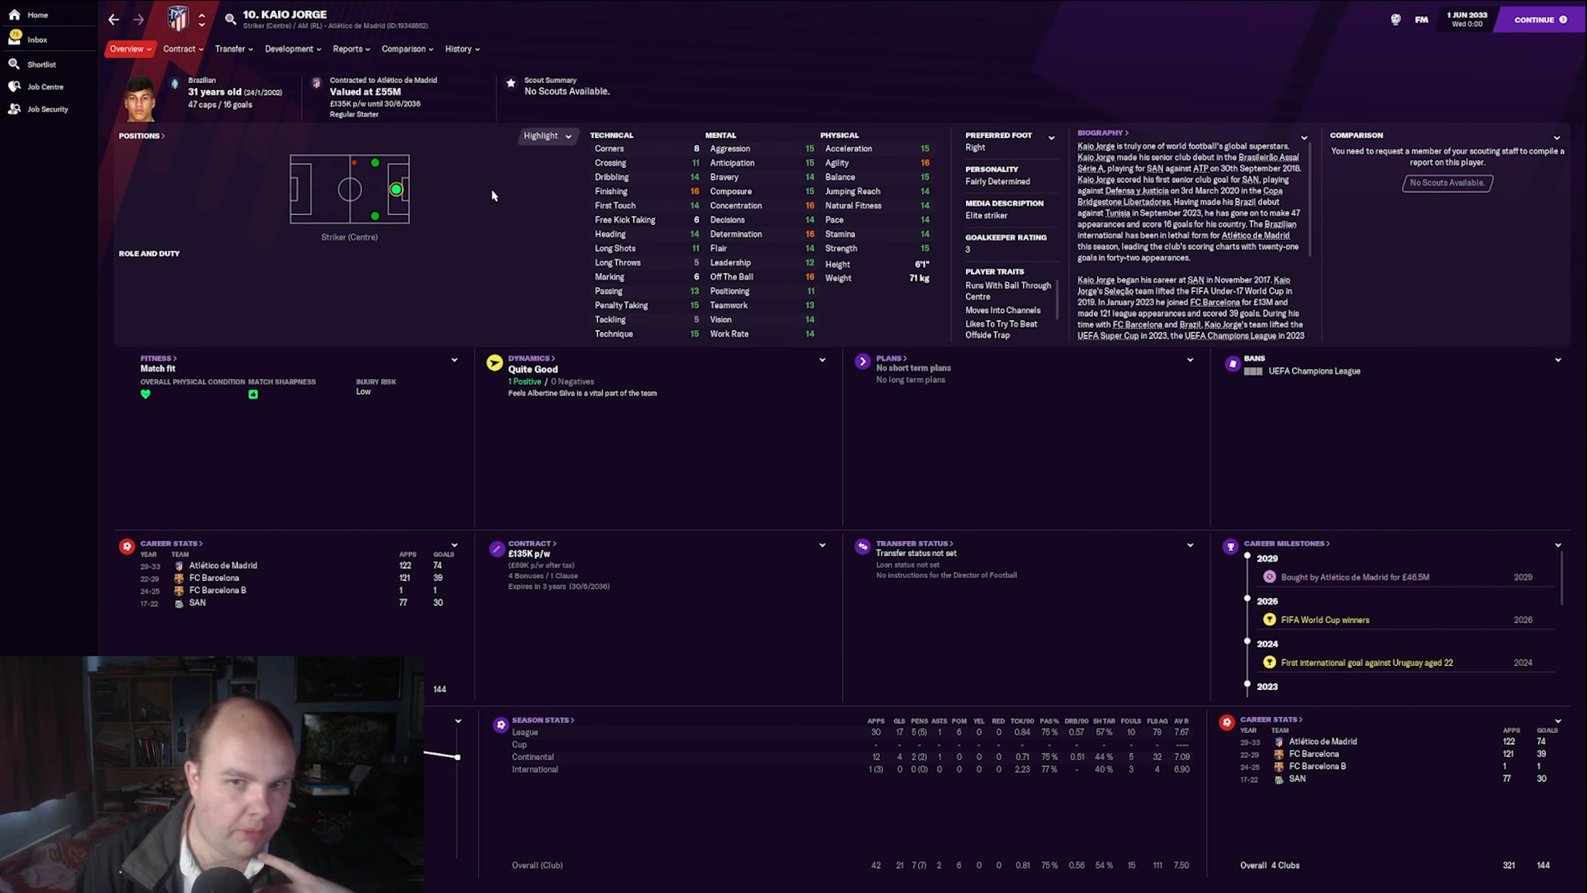